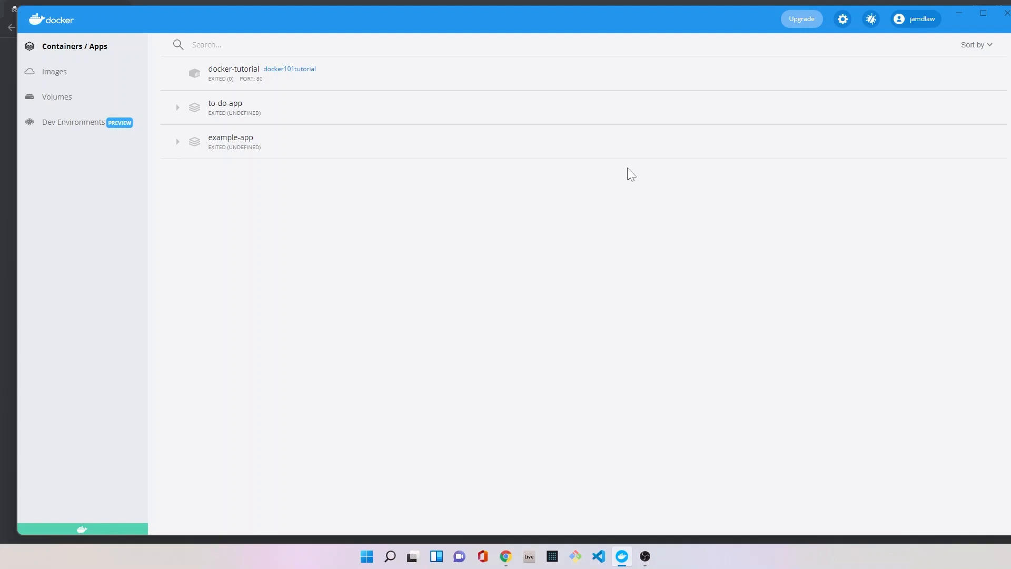
{"action": "mouse_move", "coordinate": [642, 34]}
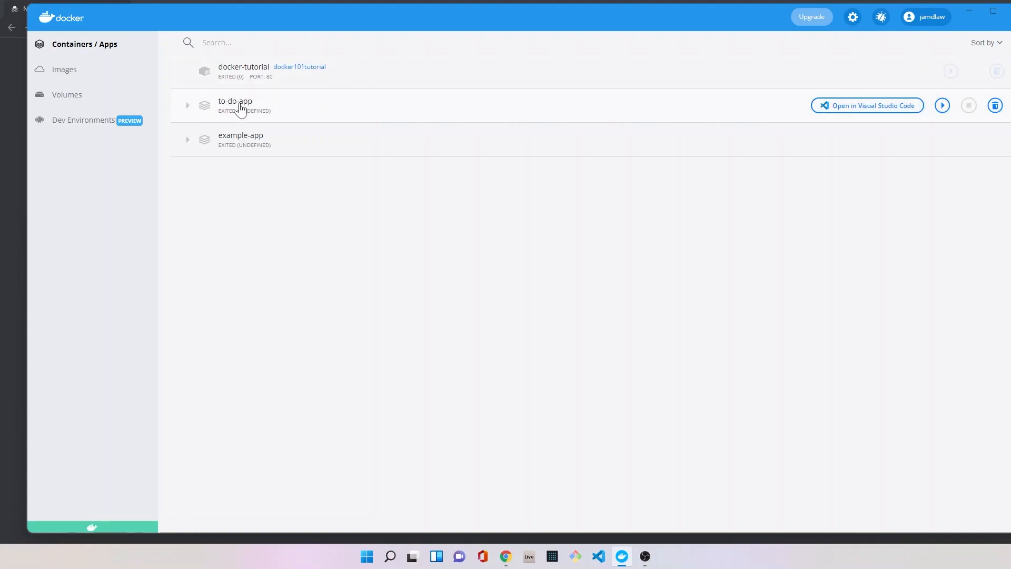
{"action": "mouse_move", "coordinate": [65, 103]}
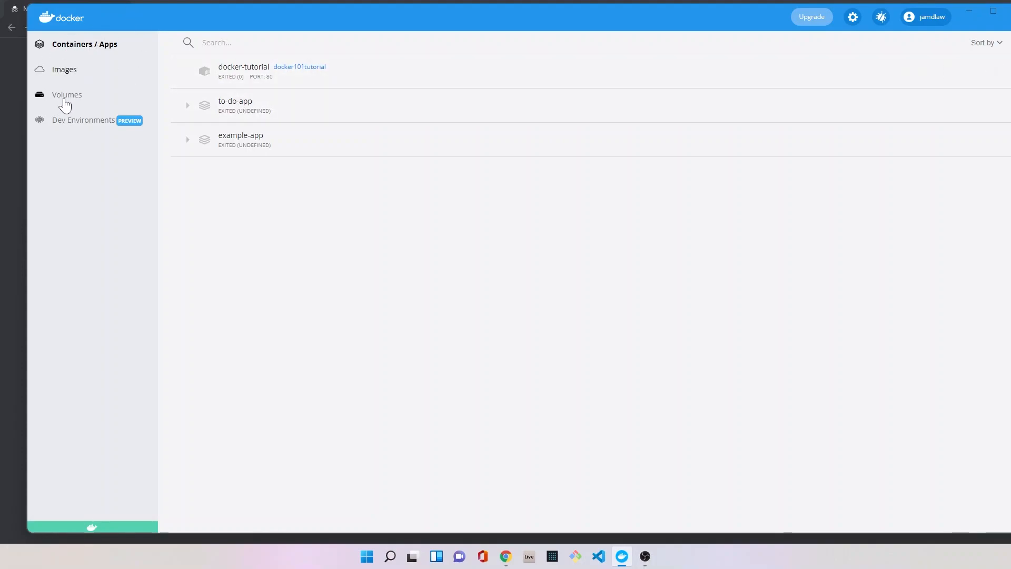
Search 'download docker desktop for windows' in Chrome and open the 'Install Docker Desktop on Windows' guide
{"action": "left_click", "coordinate": [506, 556]}
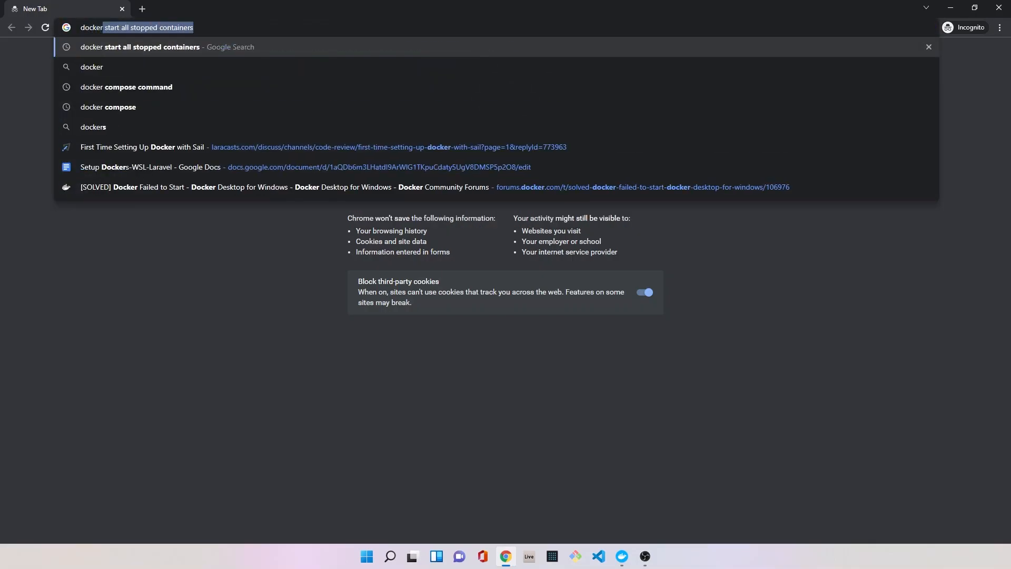
{"action": "type", "text": "downloa"}
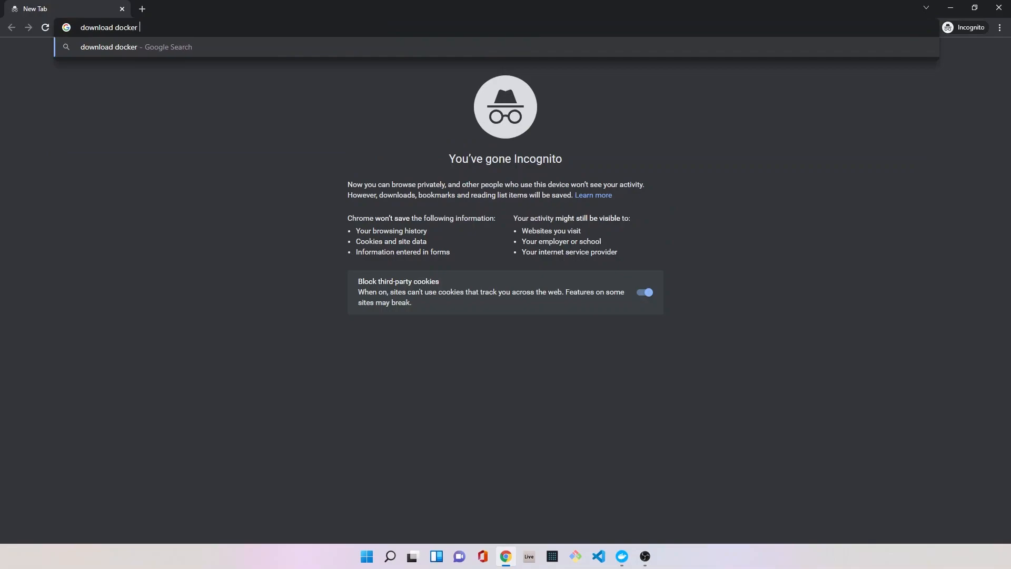
{"action": "type", "text": "desk"}
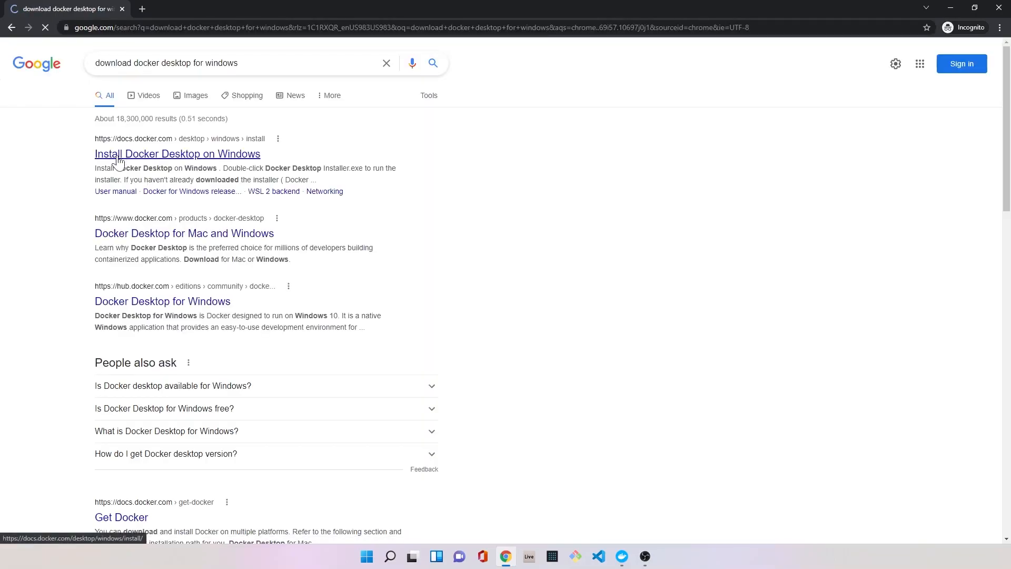
{"action": "left_click", "coordinate": [177, 154]}
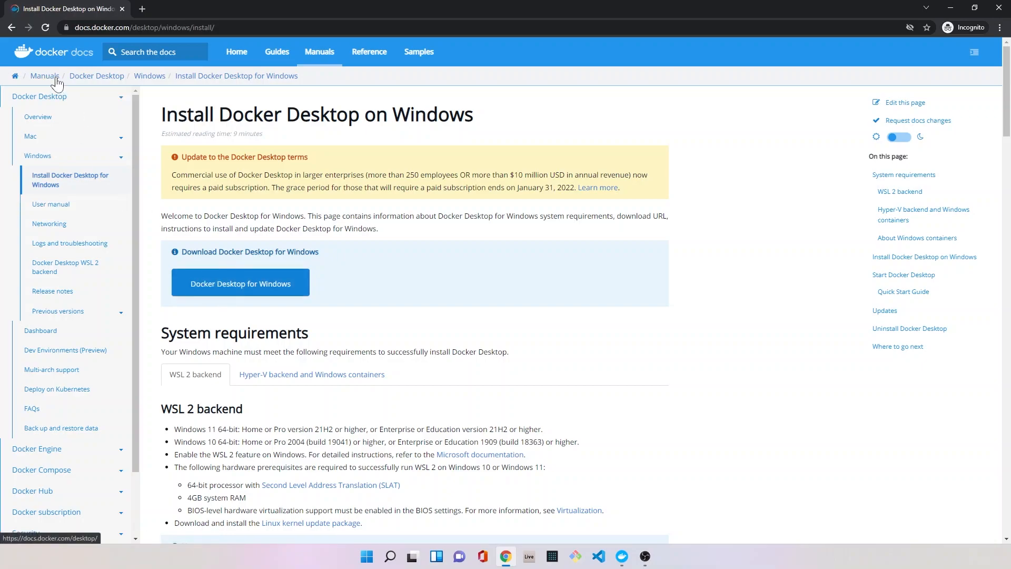
{"action": "mouse_move", "coordinate": [480, 454]}
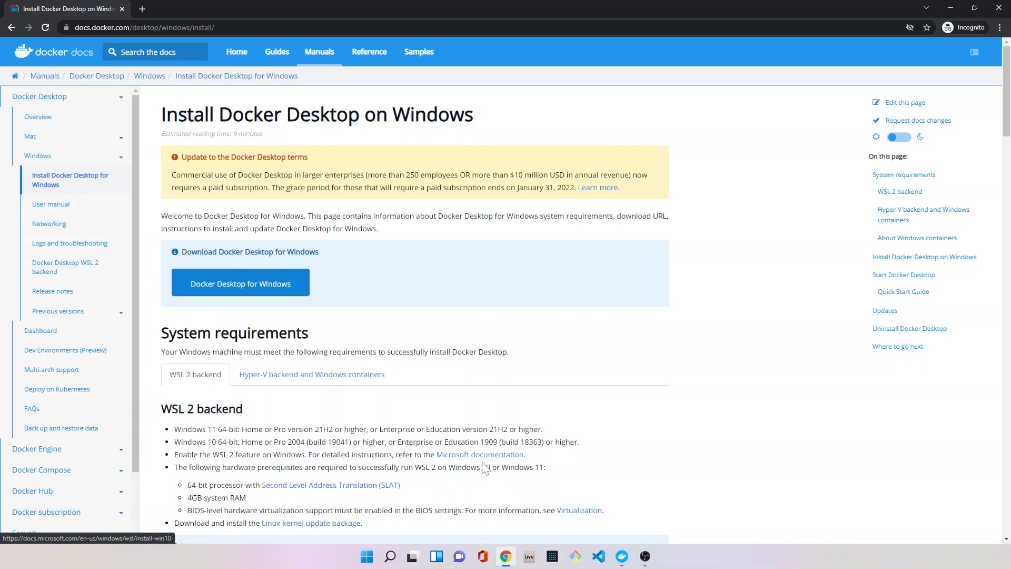
{"action": "mouse_move", "coordinate": [623, 556]}
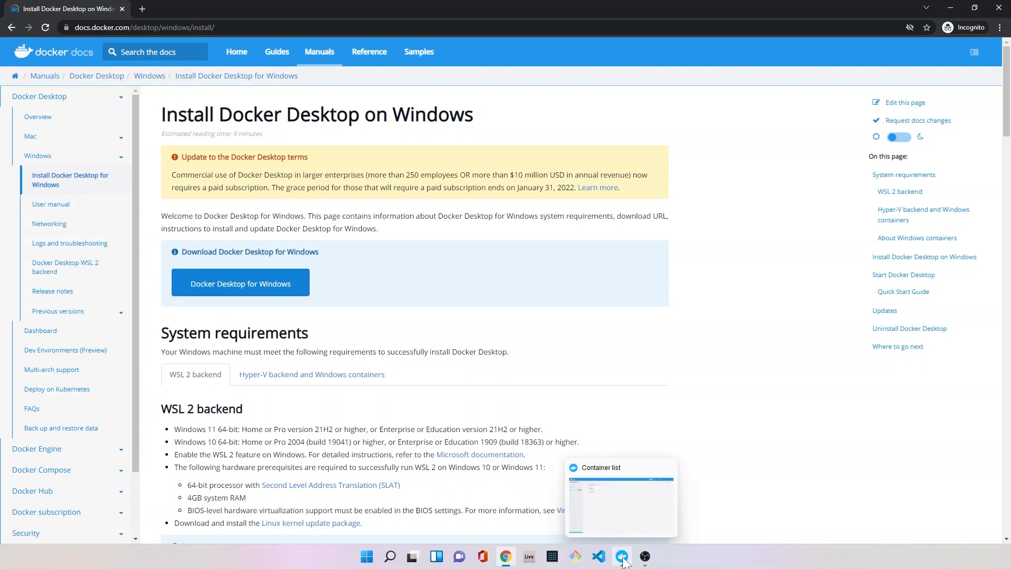
Restore the Docker Desktop container list from the taskbar
{"action": "left_click", "coordinate": [622, 556]}
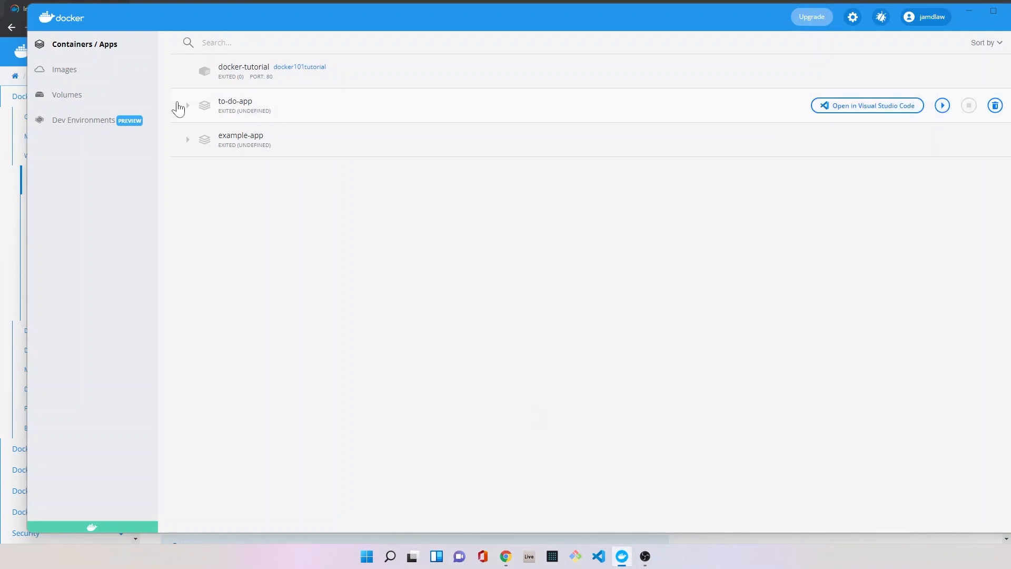
{"action": "mouse_move", "coordinate": [77, 51]}
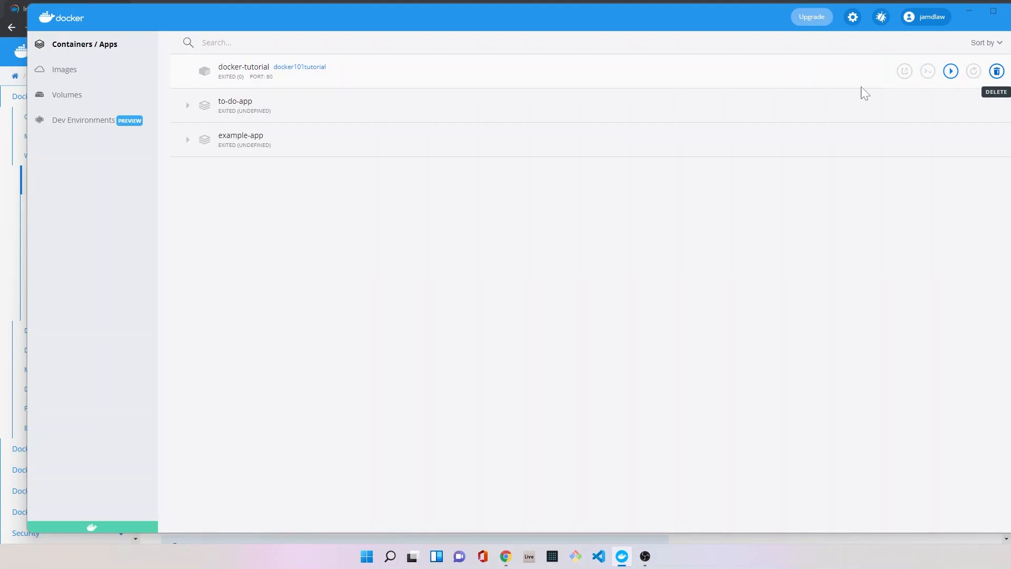
{"action": "mouse_move", "coordinate": [996, 71]}
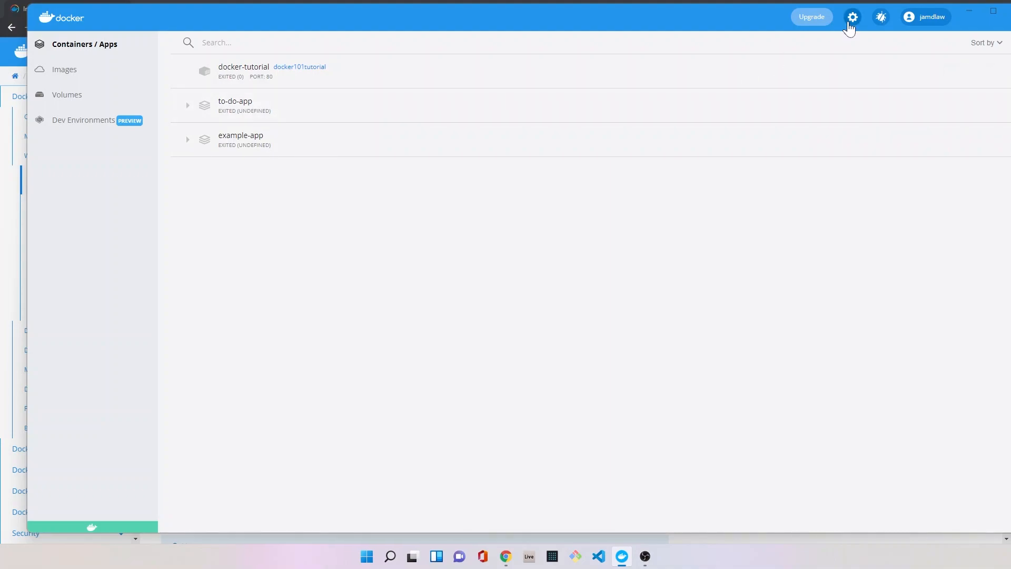
{"action": "mouse_move", "coordinate": [852, 17]}
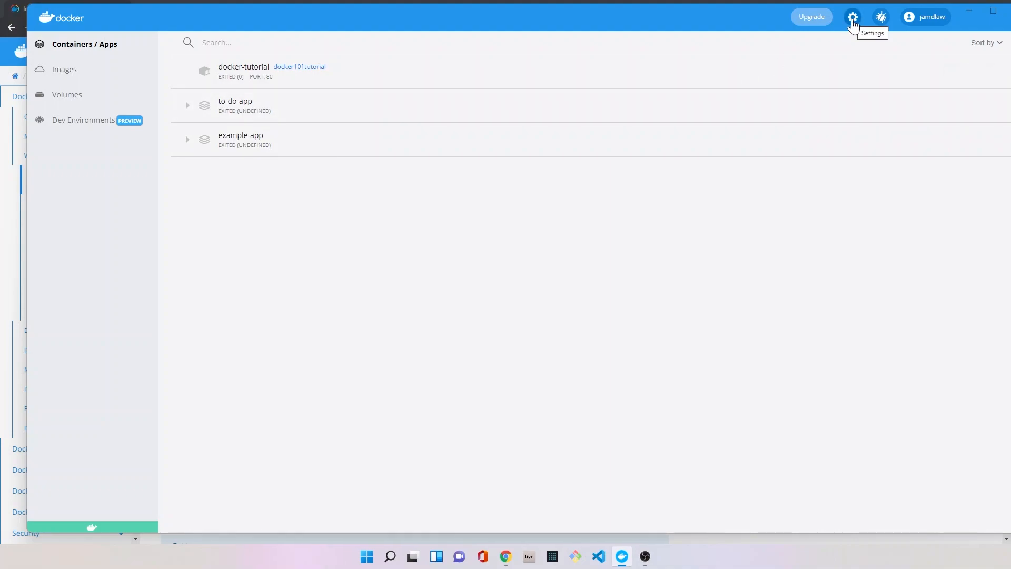
Go to Settings > Resources > WSL Integration in Docker Desktop
{"action": "left_click", "coordinate": [852, 17]}
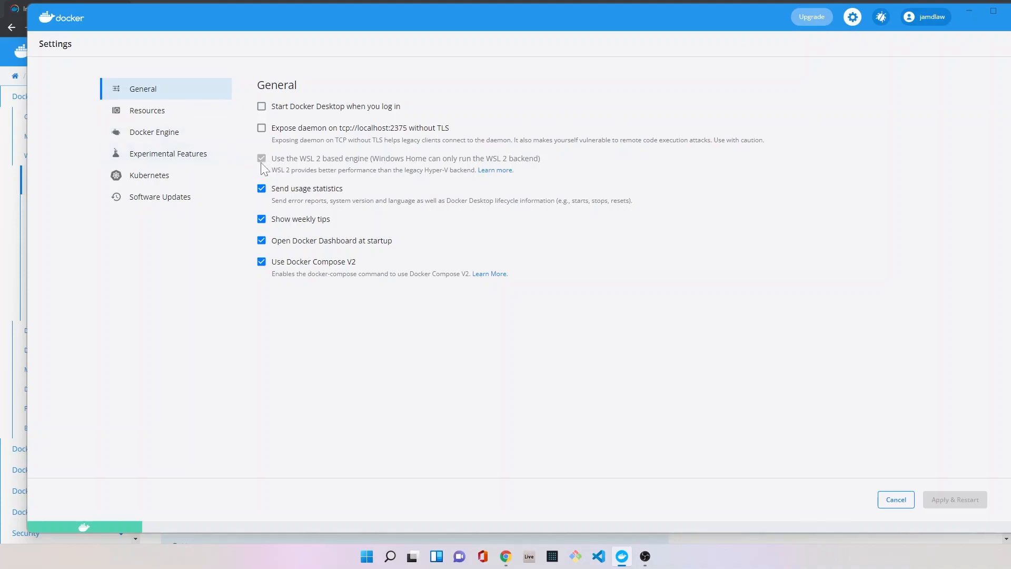
{"action": "mouse_move", "coordinate": [159, 137]}
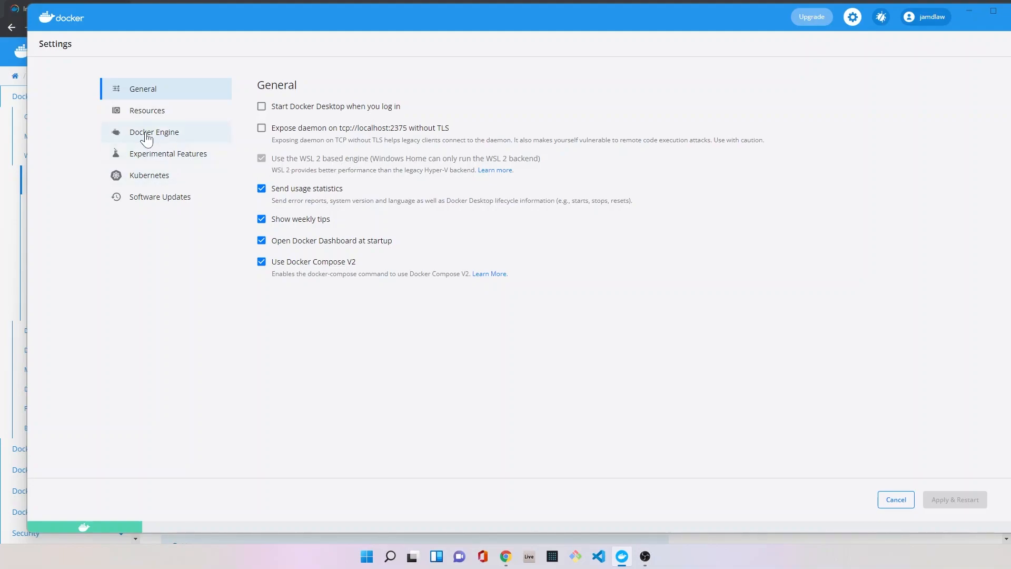
{"action": "left_click", "coordinate": [153, 132]}
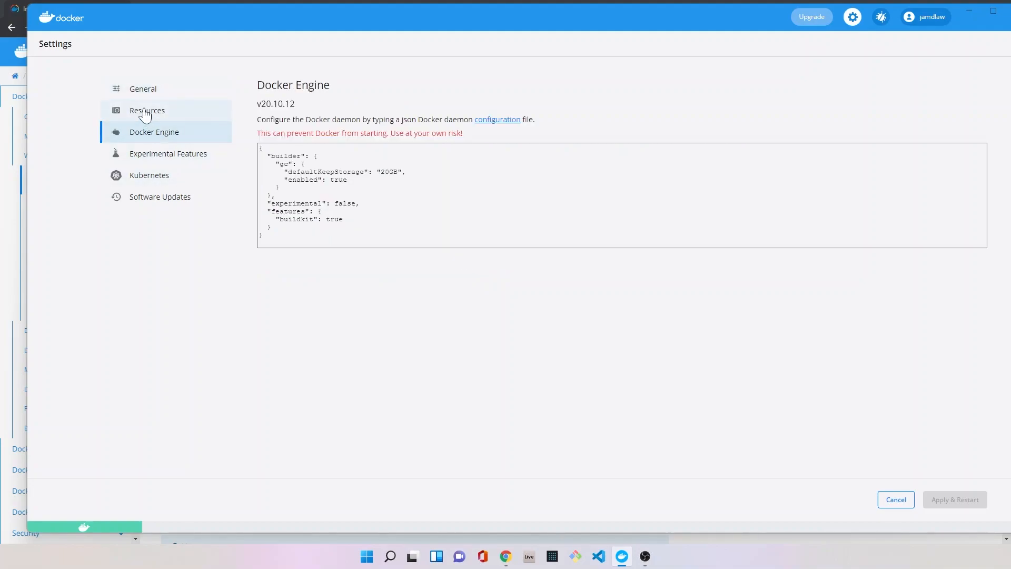
{"action": "left_click", "coordinate": [147, 110]}
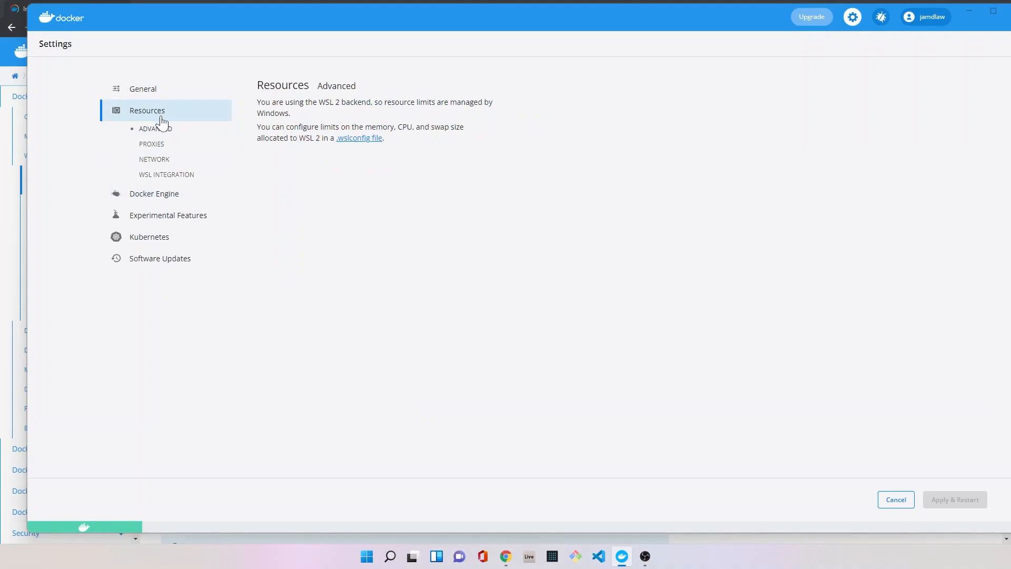
{"action": "mouse_move", "coordinate": [166, 174]}
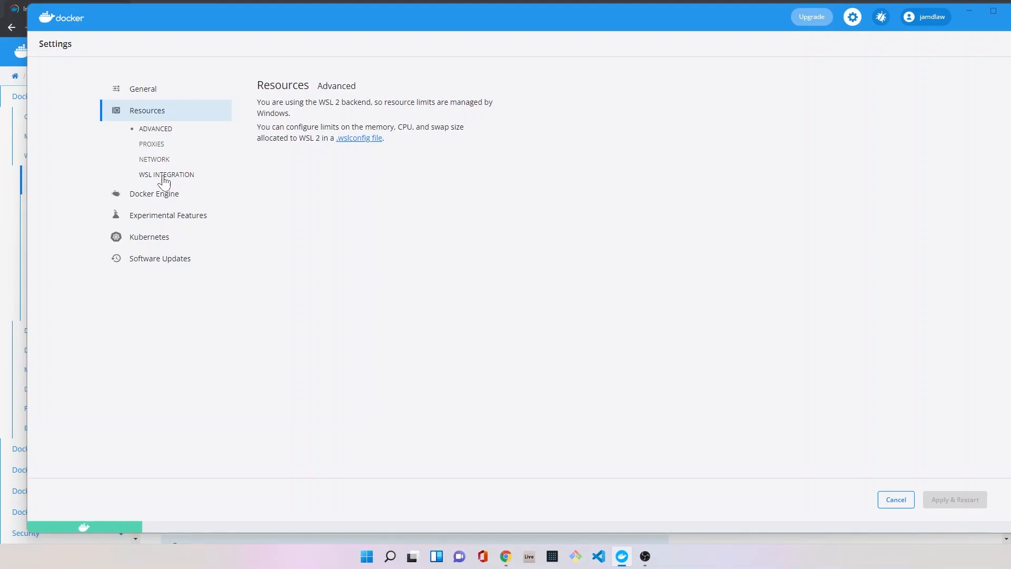
{"action": "left_click", "coordinate": [167, 174]}
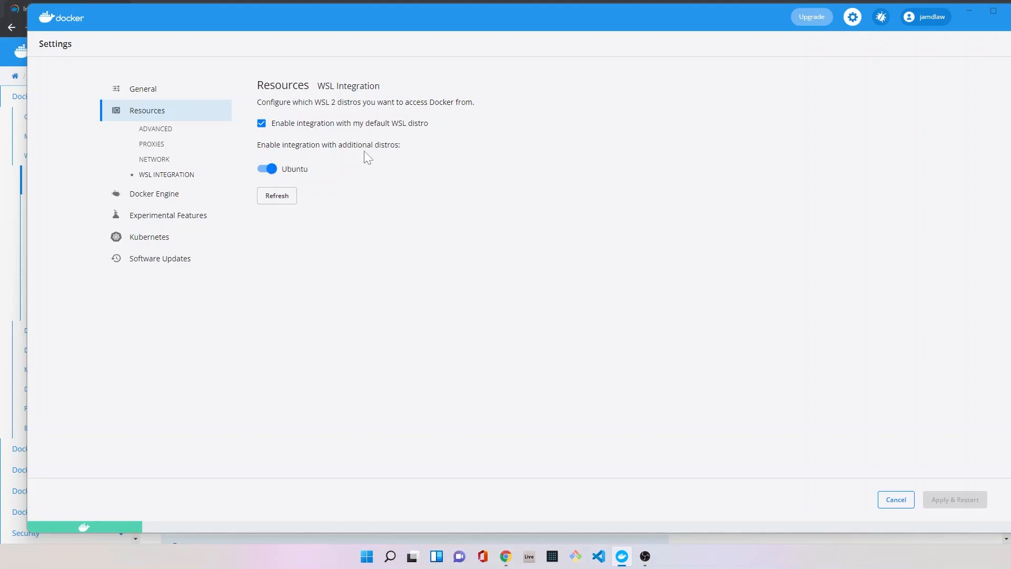
Toggle Docker integration with the Ubuntu distro off and back on, leaving it enabled
{"action": "left_click", "coordinate": [266, 169]}
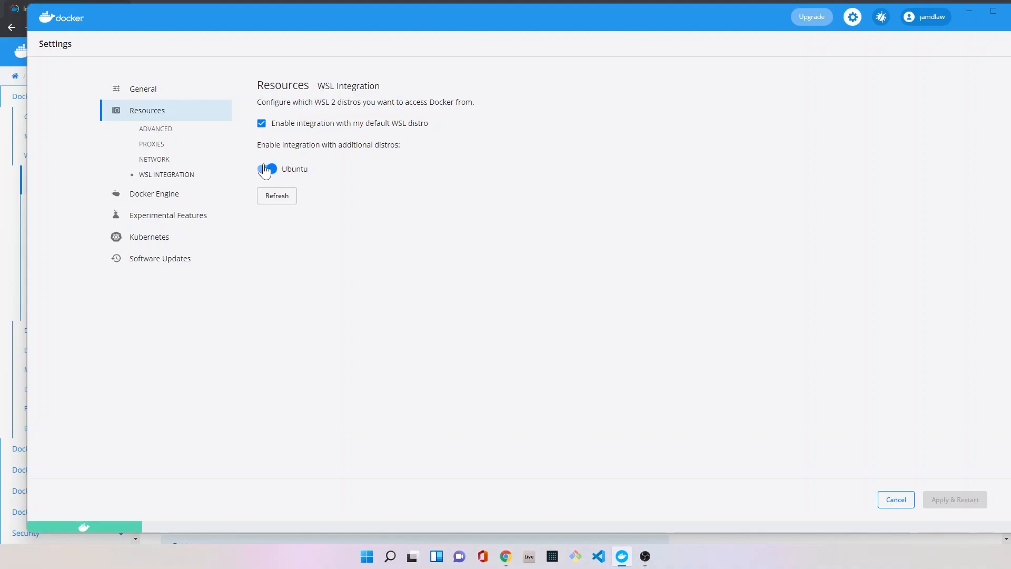
{"action": "left_click", "coordinate": [267, 168]}
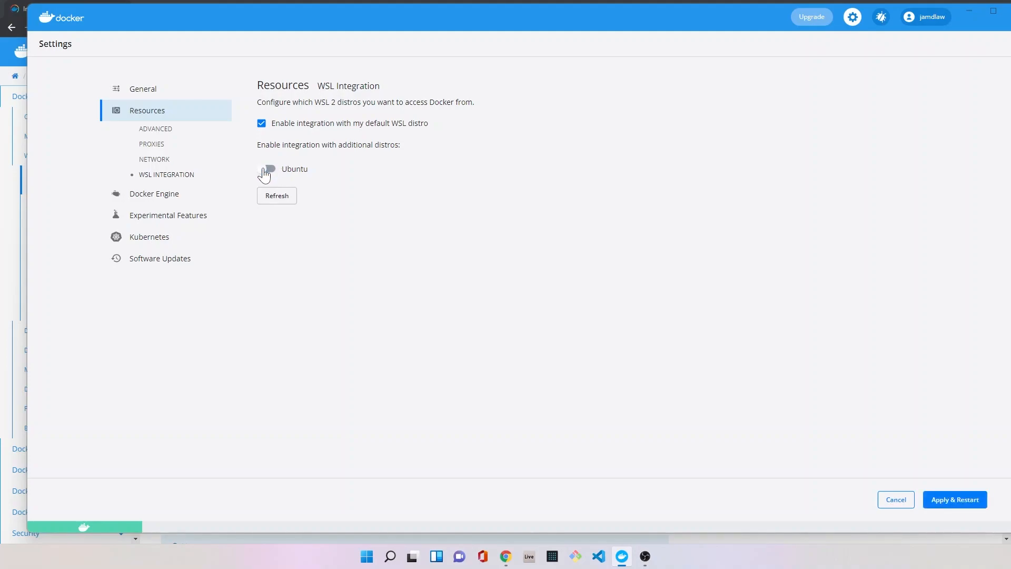
{"action": "left_click", "coordinate": [267, 169]}
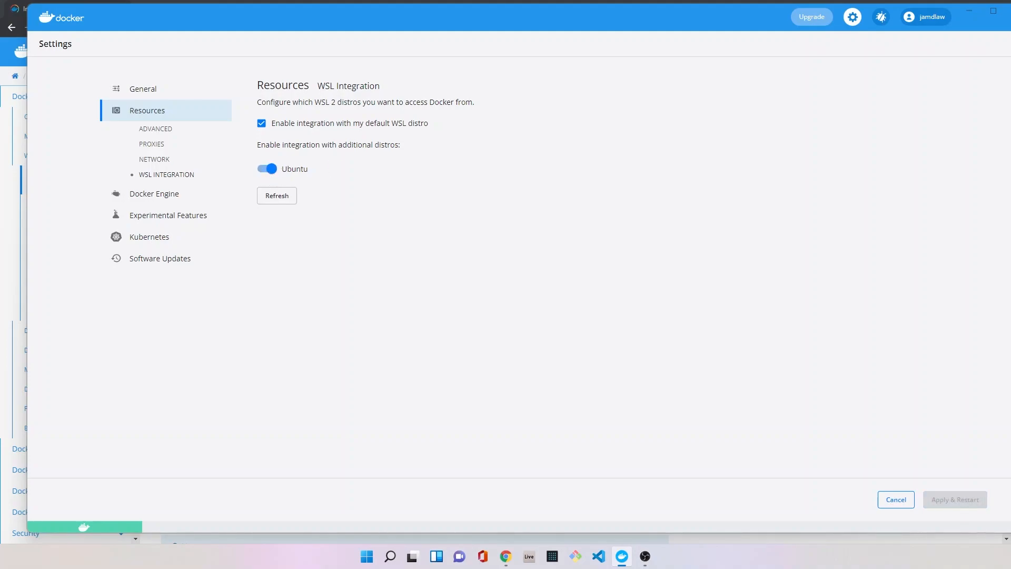
{"action": "mouse_move", "coordinate": [177, 159]}
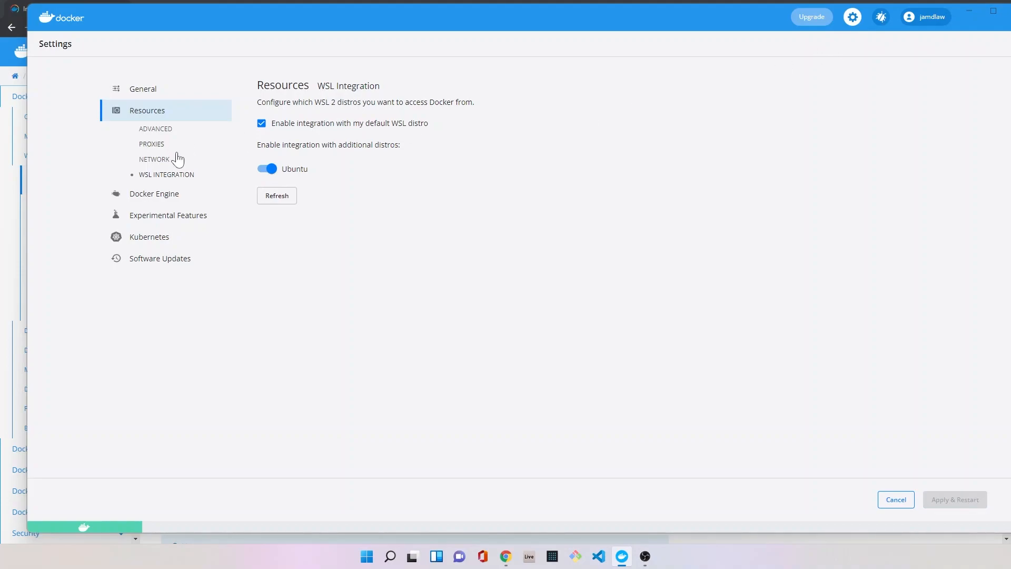
{"action": "mouse_move", "coordinate": [191, 34]}
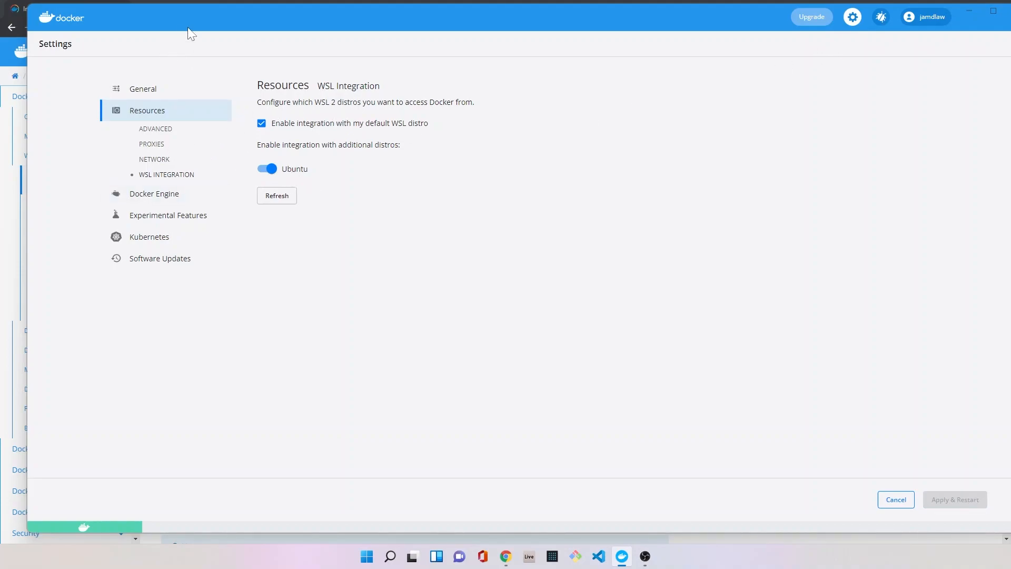
{"action": "mouse_move", "coordinate": [708, 27]}
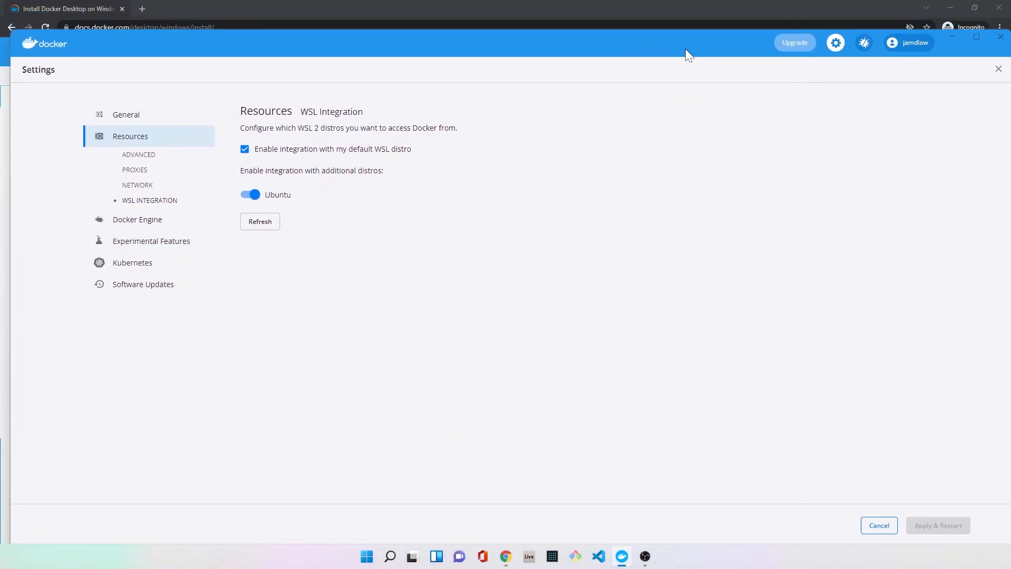
{"action": "mouse_move", "coordinate": [151, 240]}
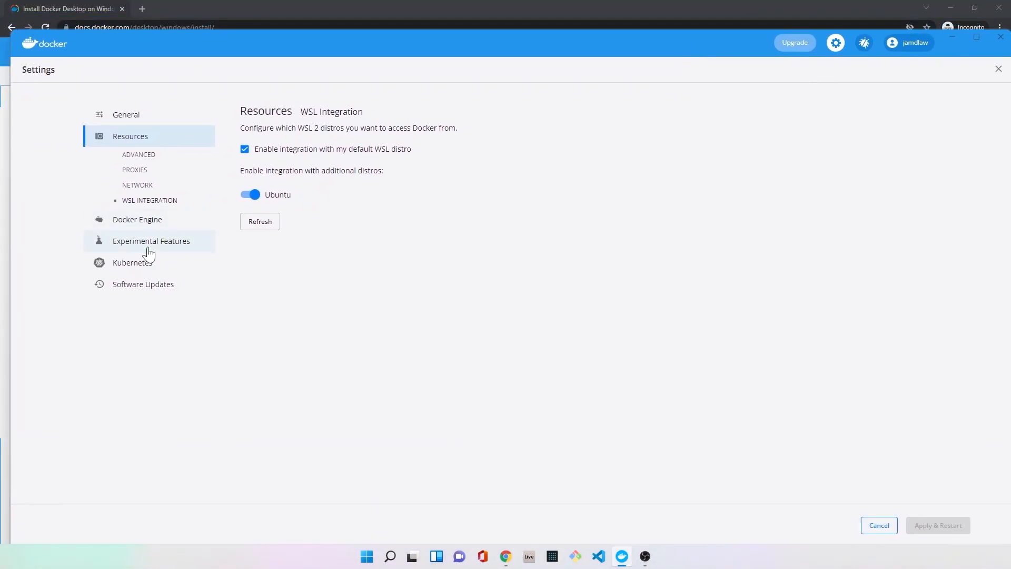
{"action": "mouse_move", "coordinate": [949, 45]}
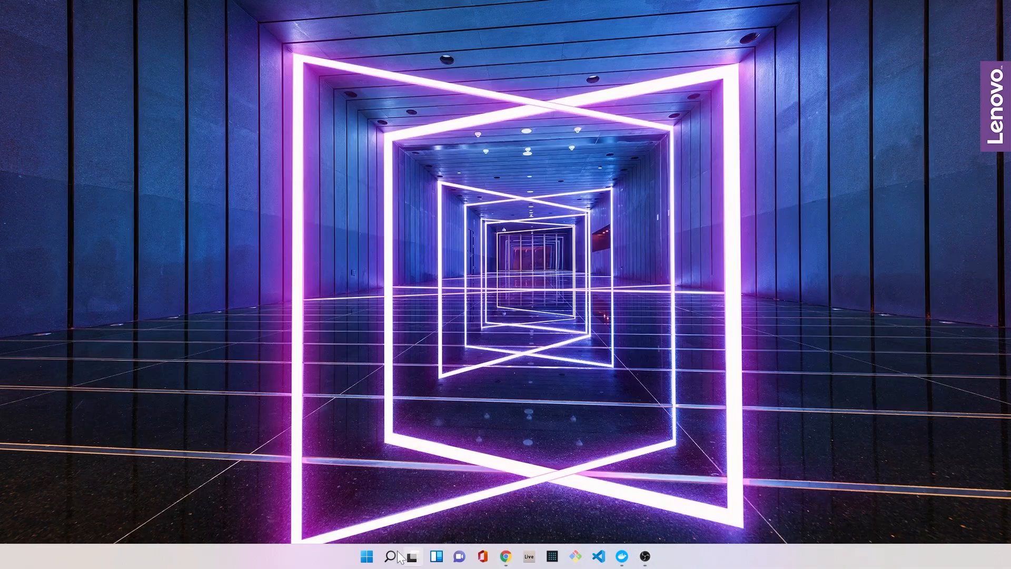
Search Windows for 'wsl' and launch Command Prompt from the results
{"action": "left_click", "coordinate": [390, 556]}
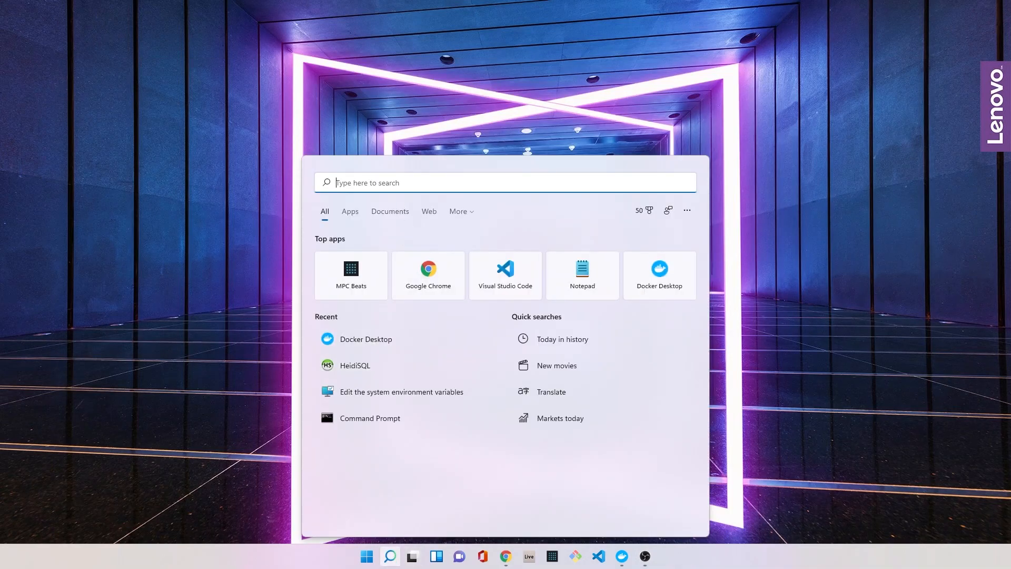
{"action": "type", "text": "ws"}
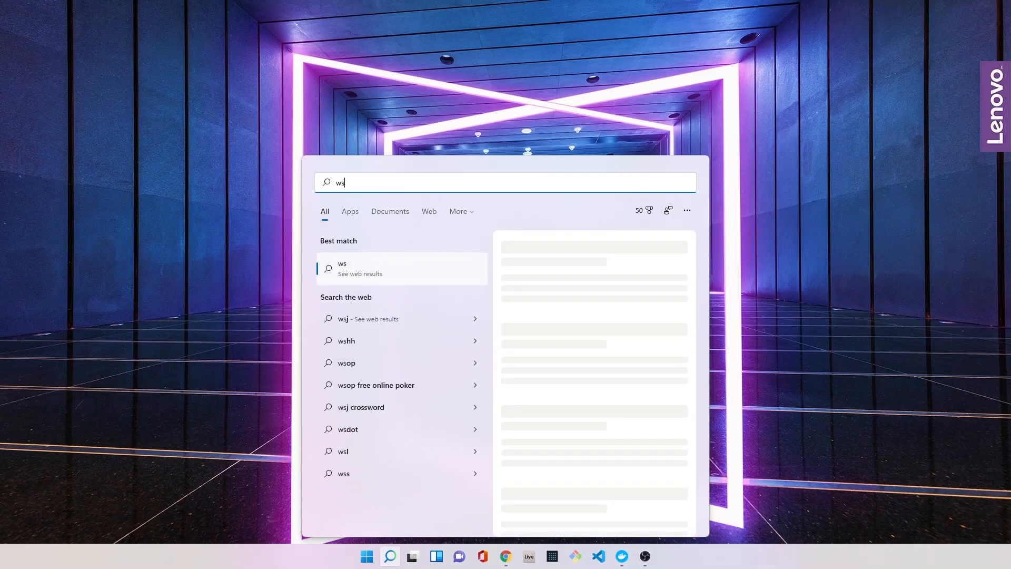
{"action": "key", "text": "Backspace"}
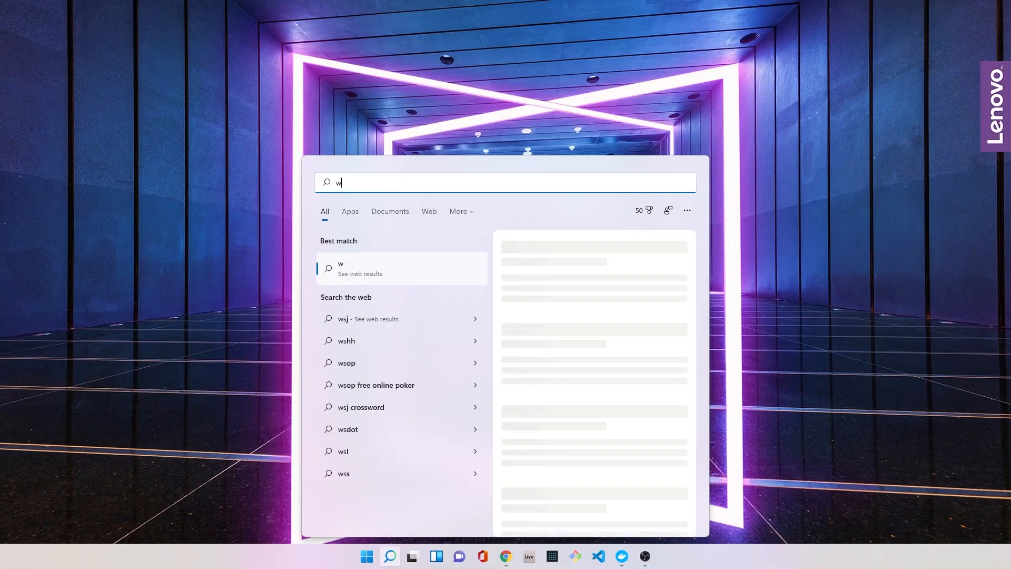
{"action": "type", "text": "sl"}
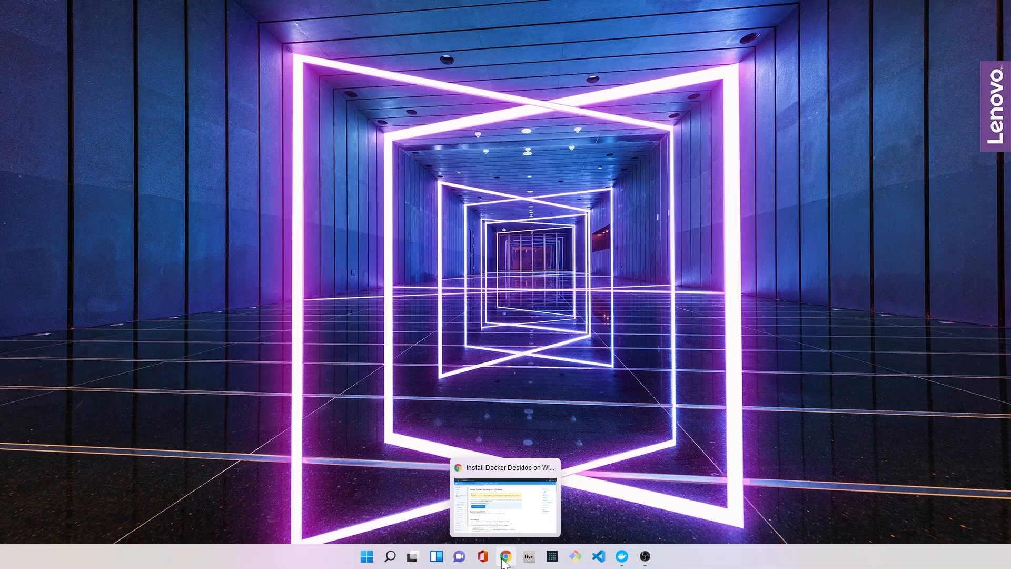
{"action": "left_click", "coordinate": [389, 556]}
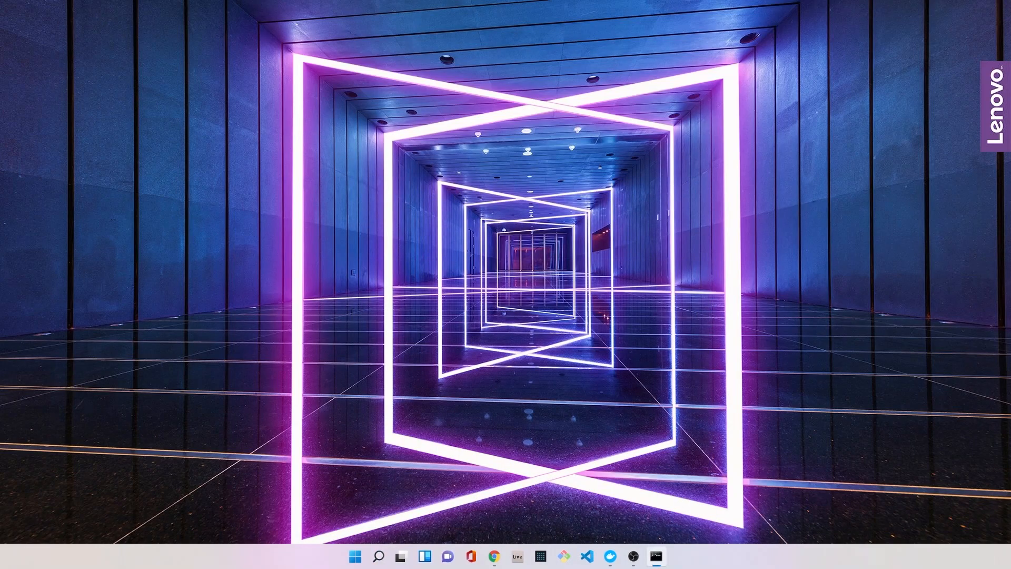
Maximize Command Prompt and raise its font size via Properties, then start typing wsl
{"action": "left_click", "coordinate": [656, 556]}
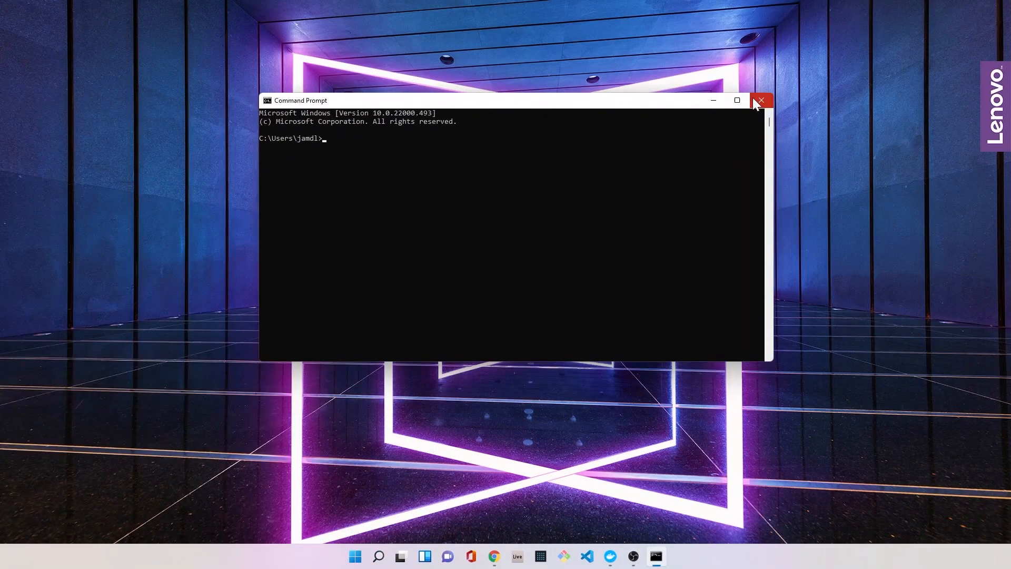
{"action": "left_click", "coordinate": [737, 101]}
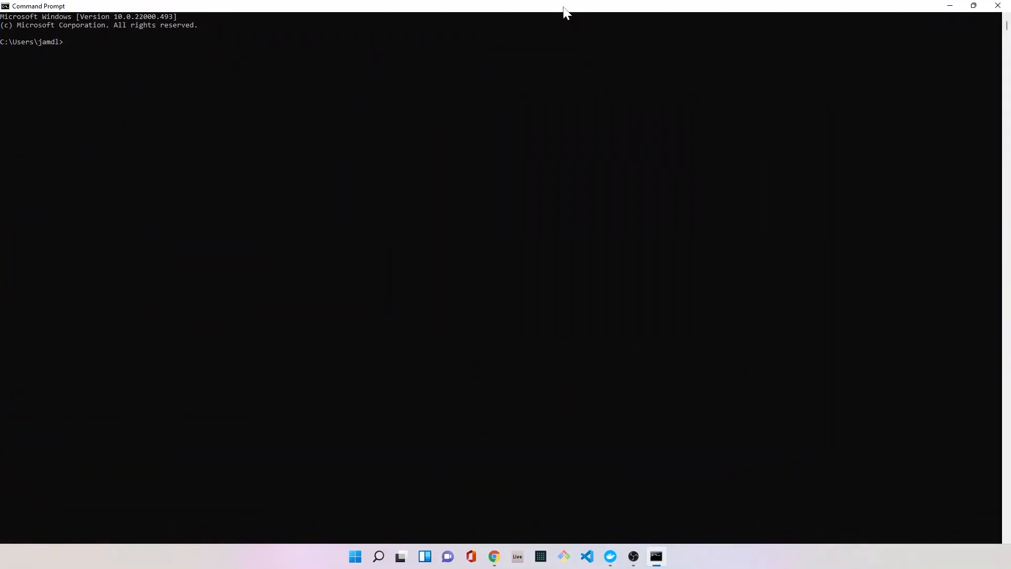
{"action": "right_click", "coordinate": [564, 6]}
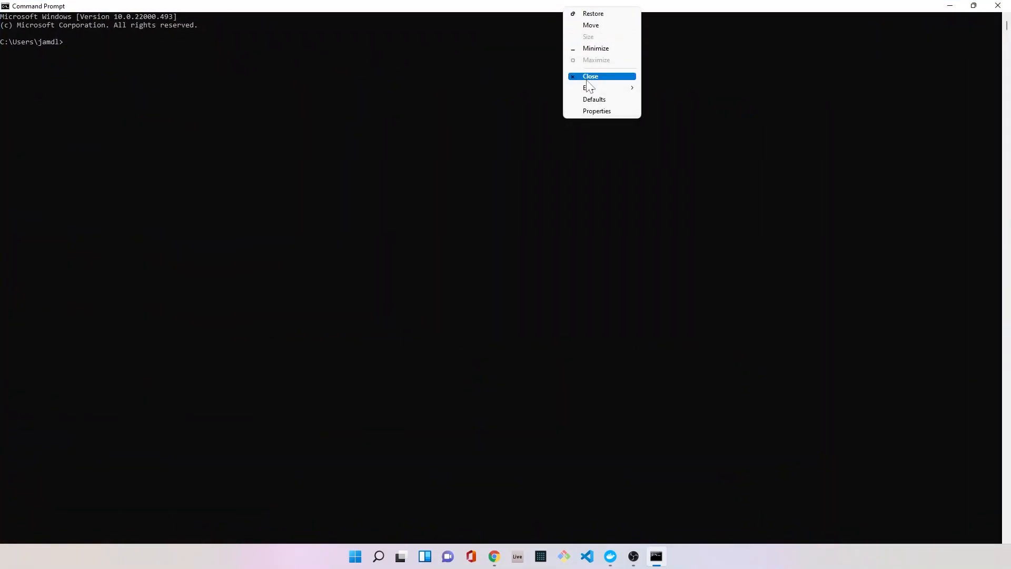
{"action": "left_click", "coordinate": [597, 111]}
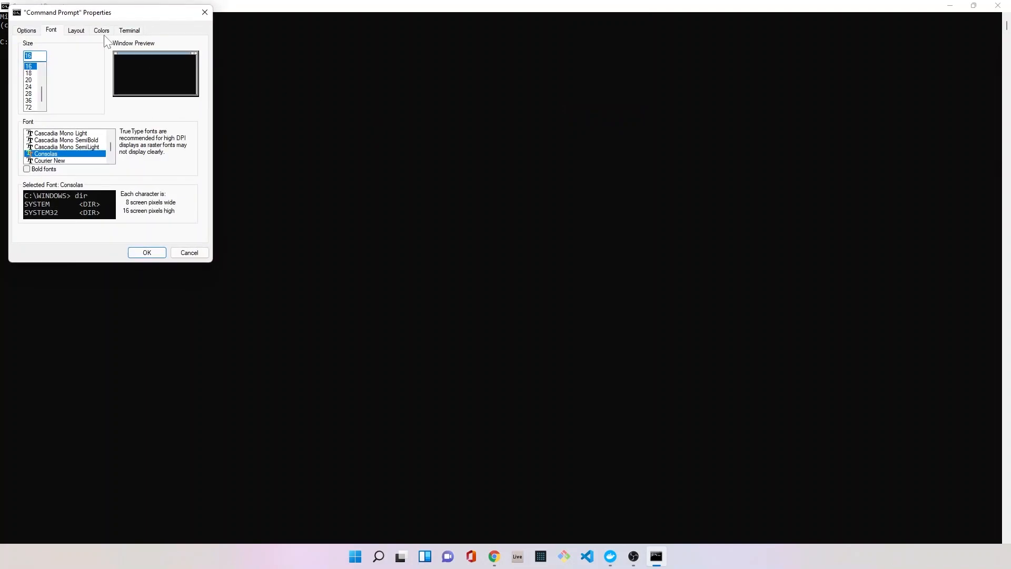
{"action": "left_click", "coordinate": [28, 86]}
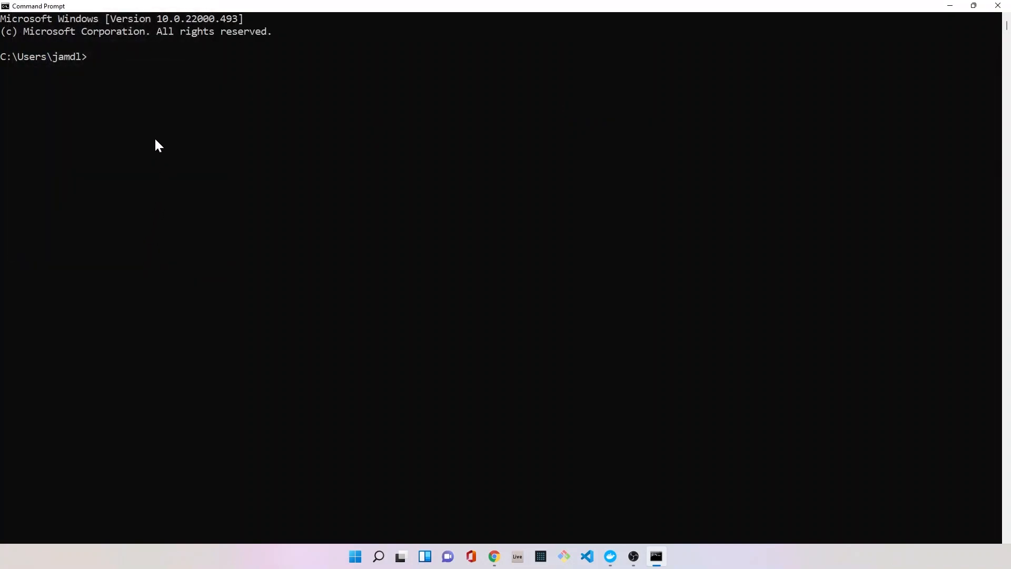
{"action": "left_click", "coordinate": [158, 144]}
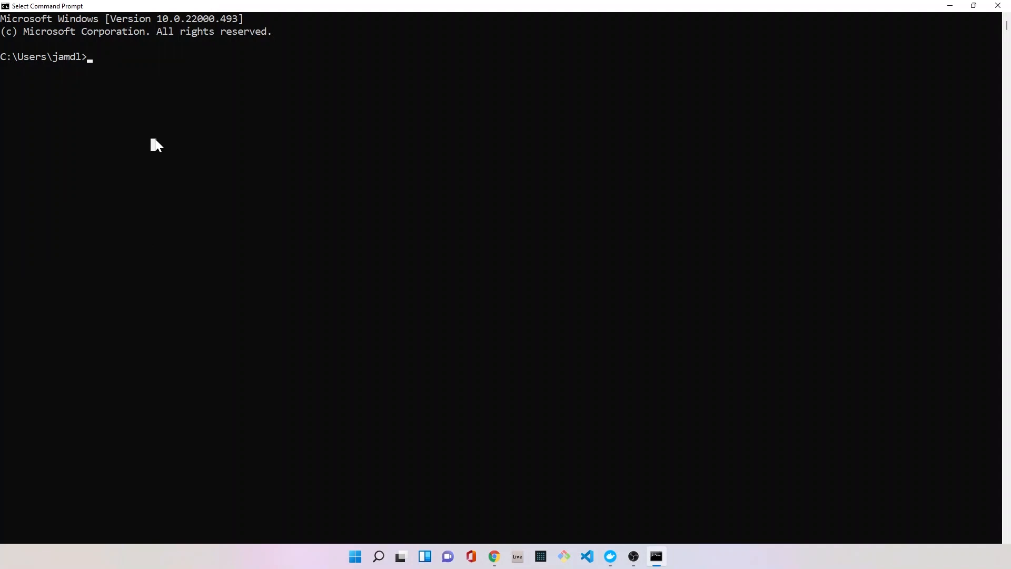
{"action": "type", "text": "wsl"}
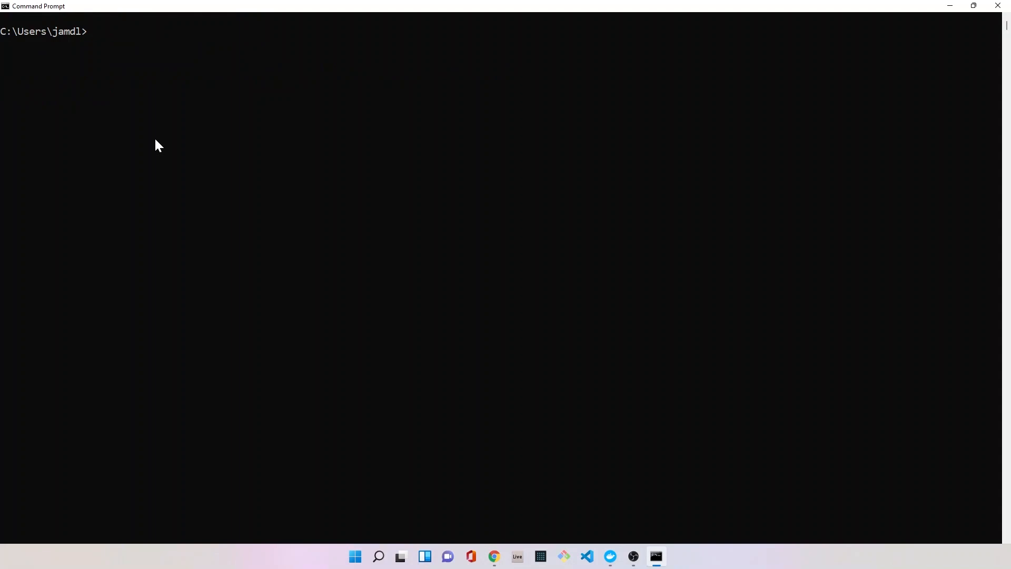
Run 'wsl --install -d Ubuntu', dismiss the pop-up and switch to the launched Ubuntu terminal
{"action": "type", "text": "wsl"}
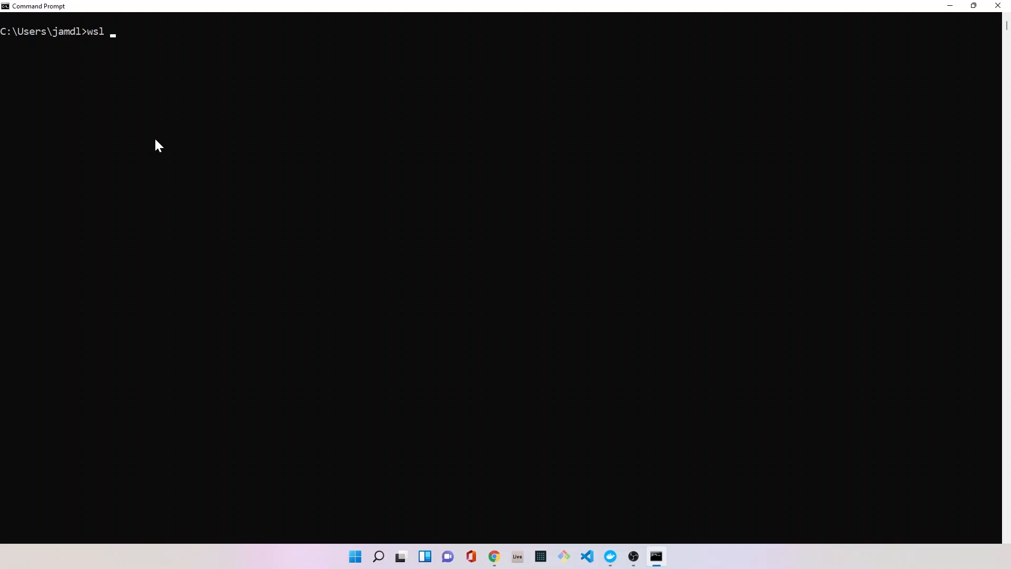
{"action": "type", "text": "--install"}
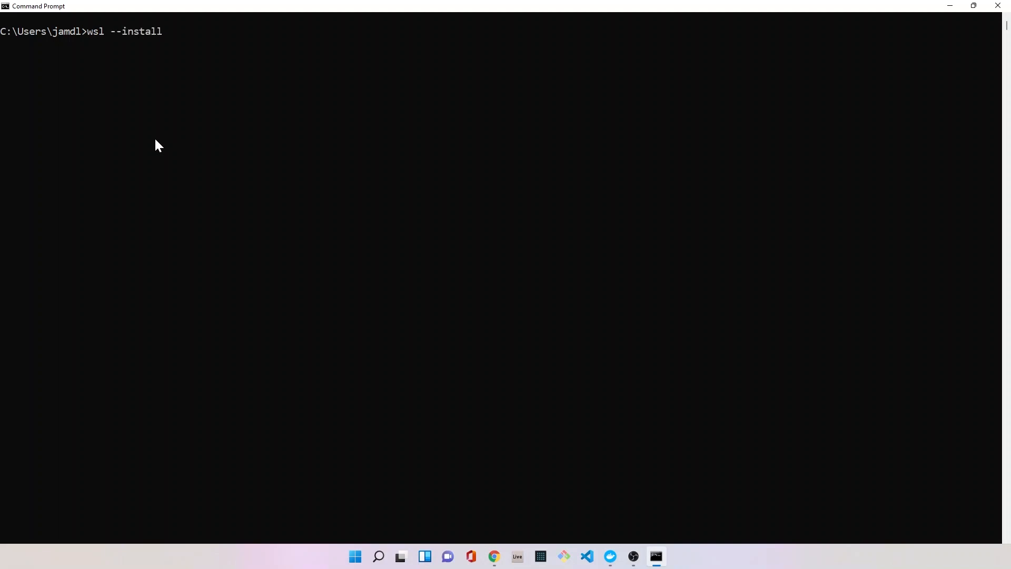
{"action": "type", "text": "-d"}
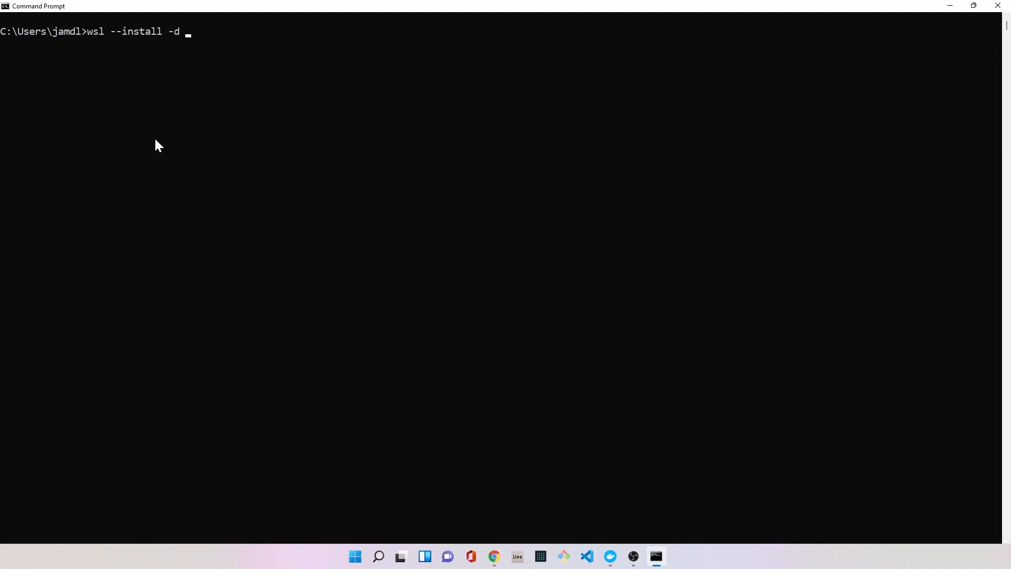
{"action": "type", "text": "Ubuntu"}
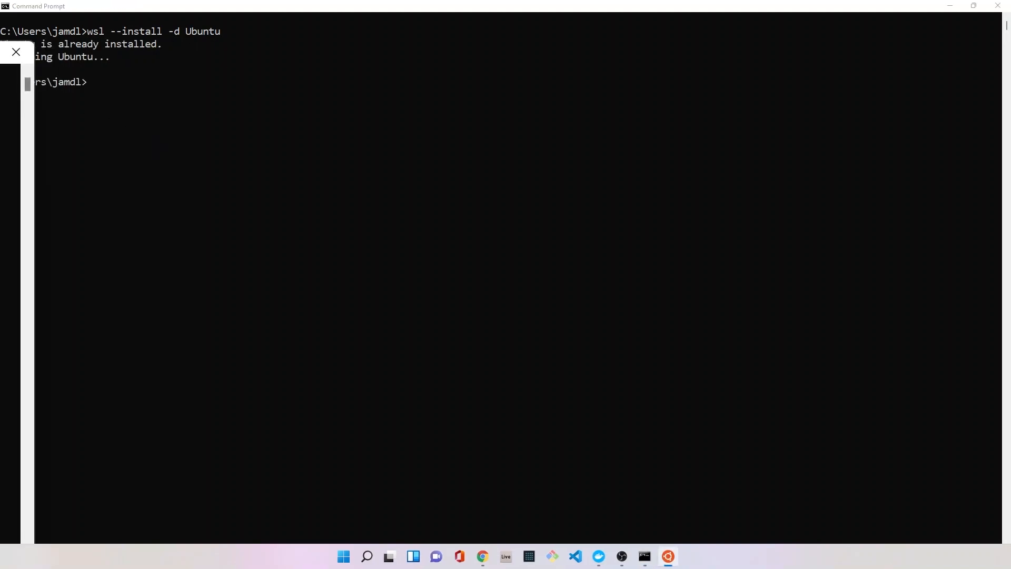
{"action": "left_click", "coordinate": [16, 52]}
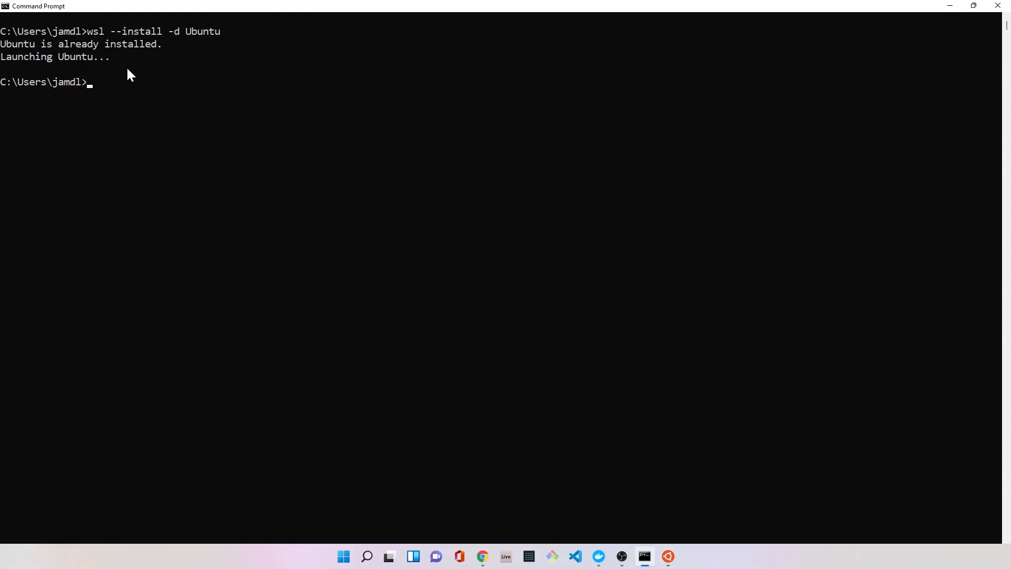
{"action": "left_click", "coordinate": [668, 556]}
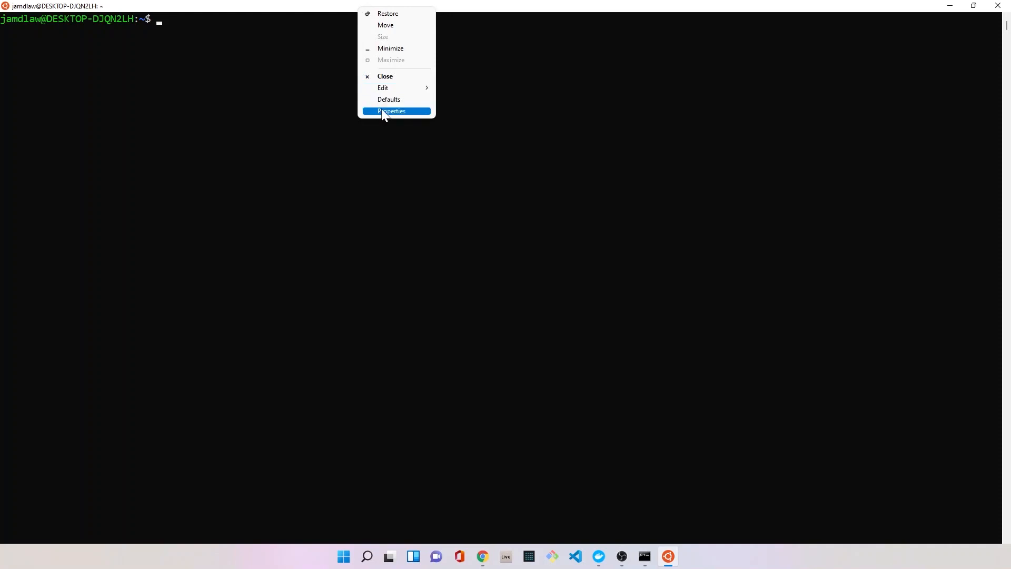
Adjust the Ubuntu terminal's properties, clear the terminal, then switch to the browser
{"action": "left_click", "coordinate": [391, 111]}
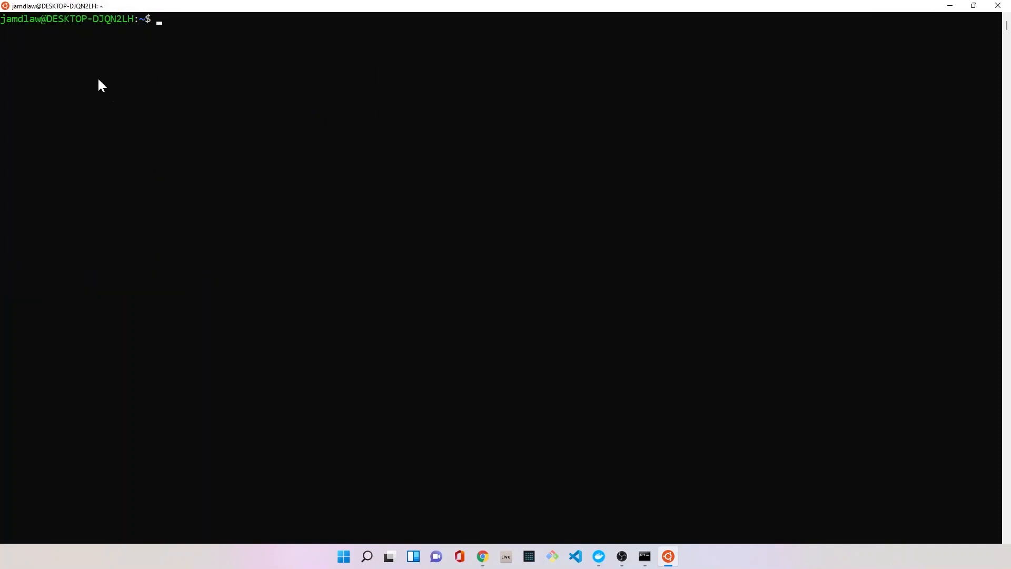
{"action": "mouse_move", "coordinate": [178, 74]}
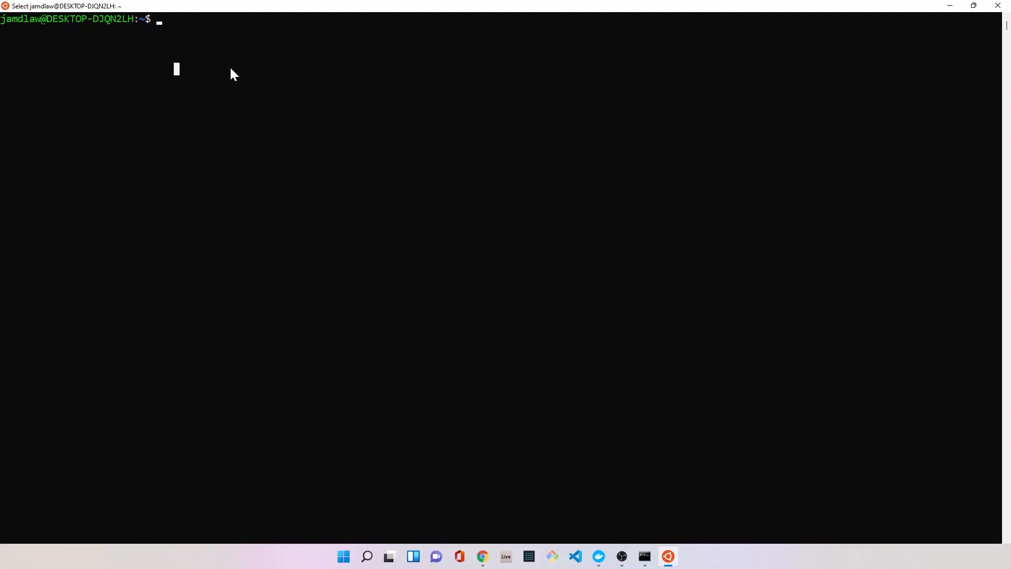
{"action": "mouse_move", "coordinate": [162, 21]}
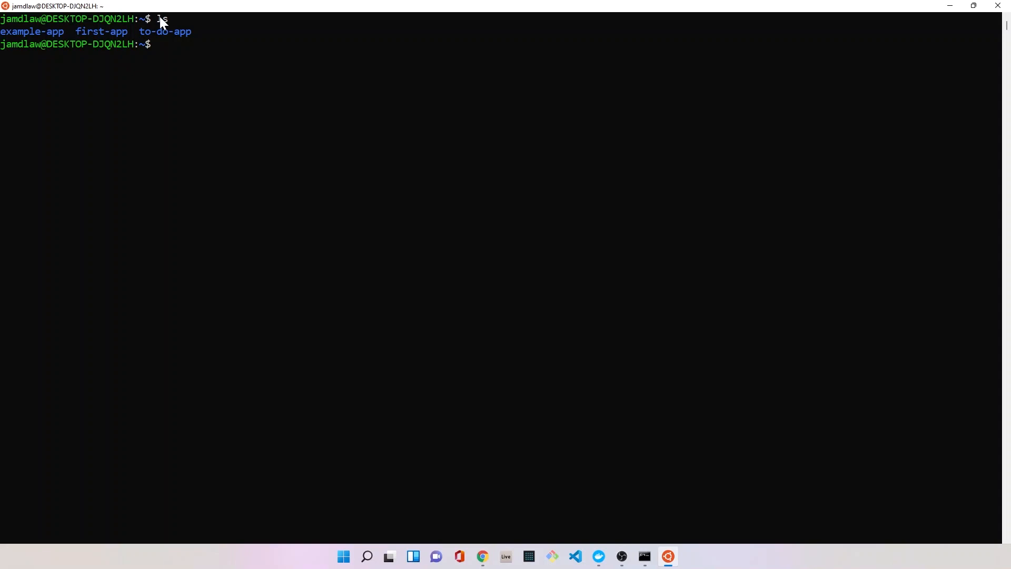
{"action": "type", "text": "clear"}
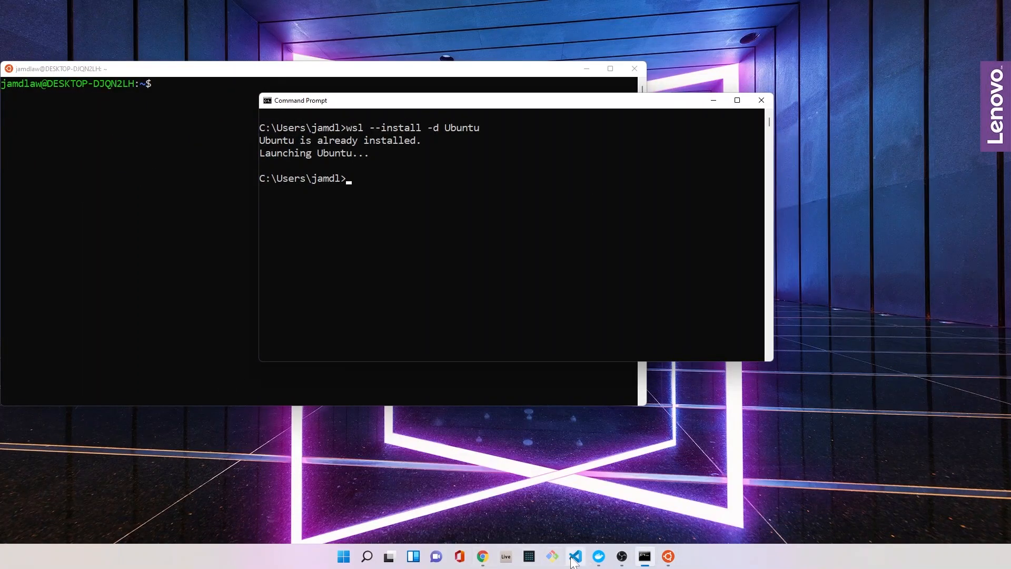
{"action": "left_click", "coordinate": [482, 555]}
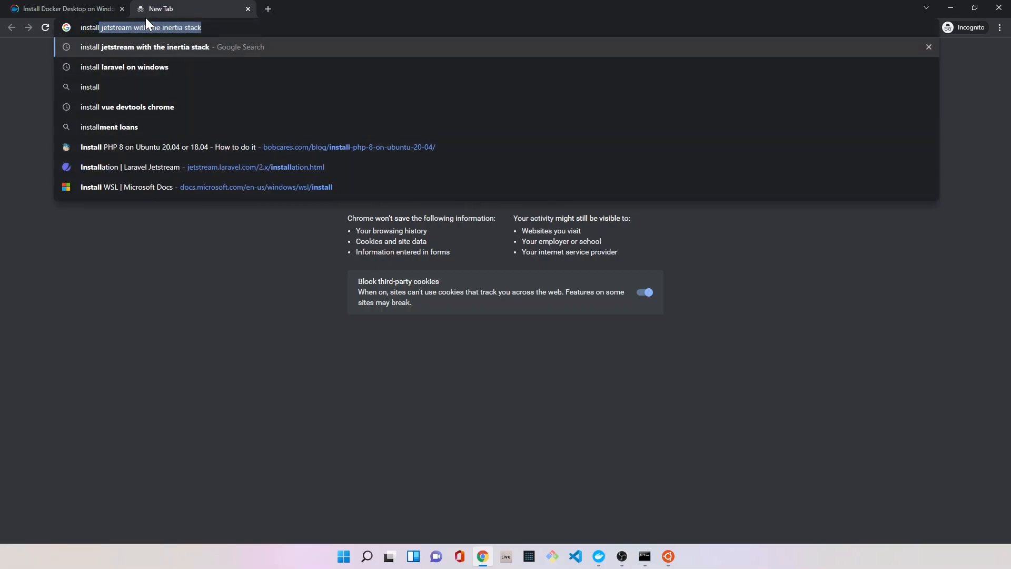
Search 'install laravel on windows' and open Laravel's Installation documentation page
{"action": "left_click", "coordinate": [124, 66]}
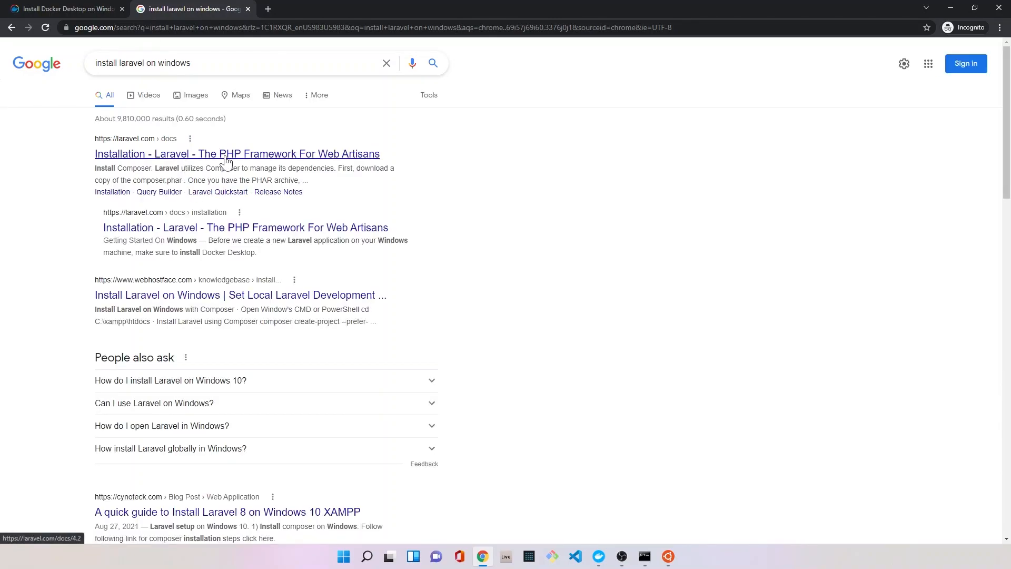
{"action": "left_click", "coordinate": [236, 154]}
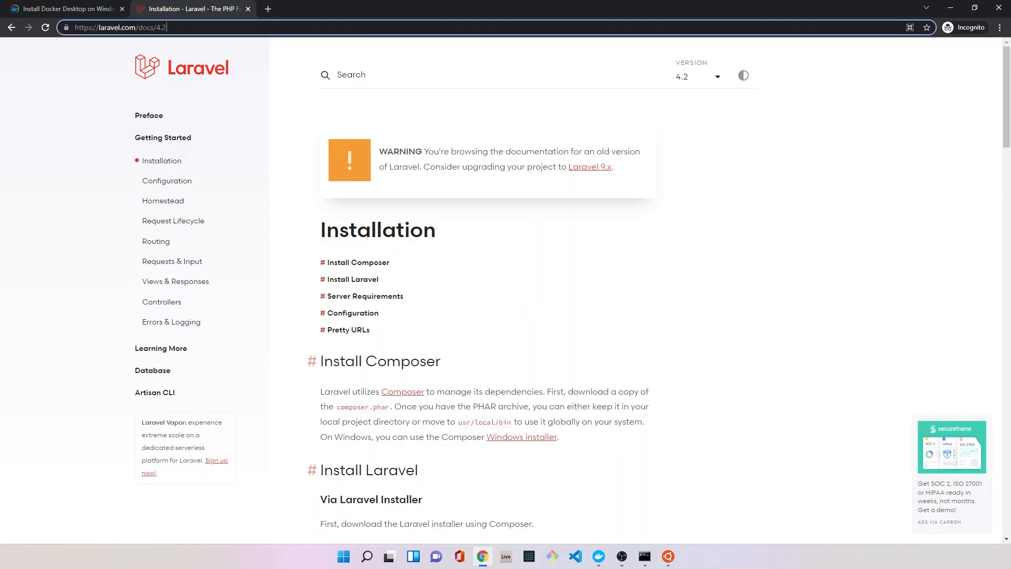
{"action": "mouse_move", "coordinate": [251, 68]}
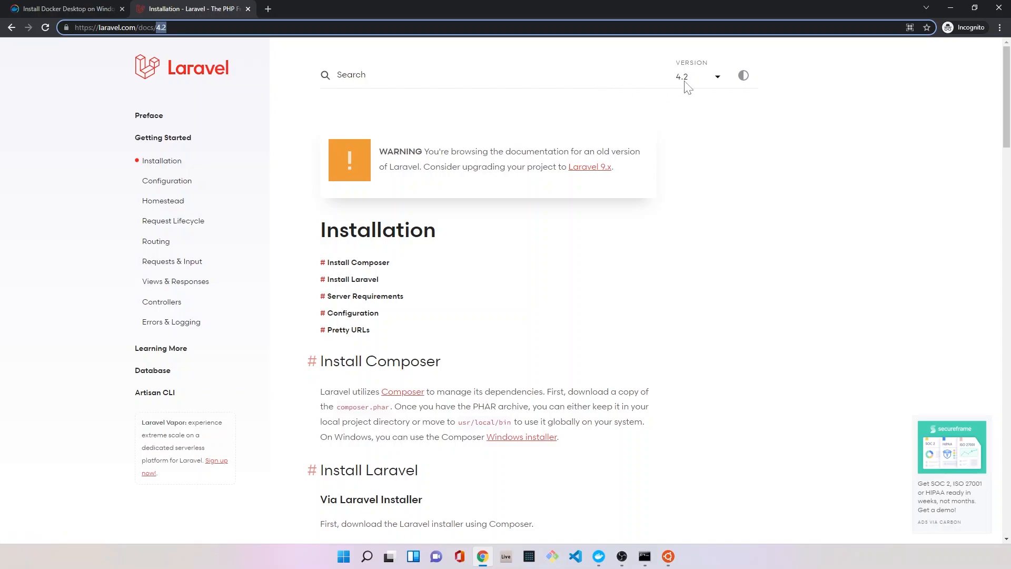
Zoom in and switch the Installation docs from version 4.2 to Laravel 9.x
{"action": "left_click", "coordinate": [697, 76]}
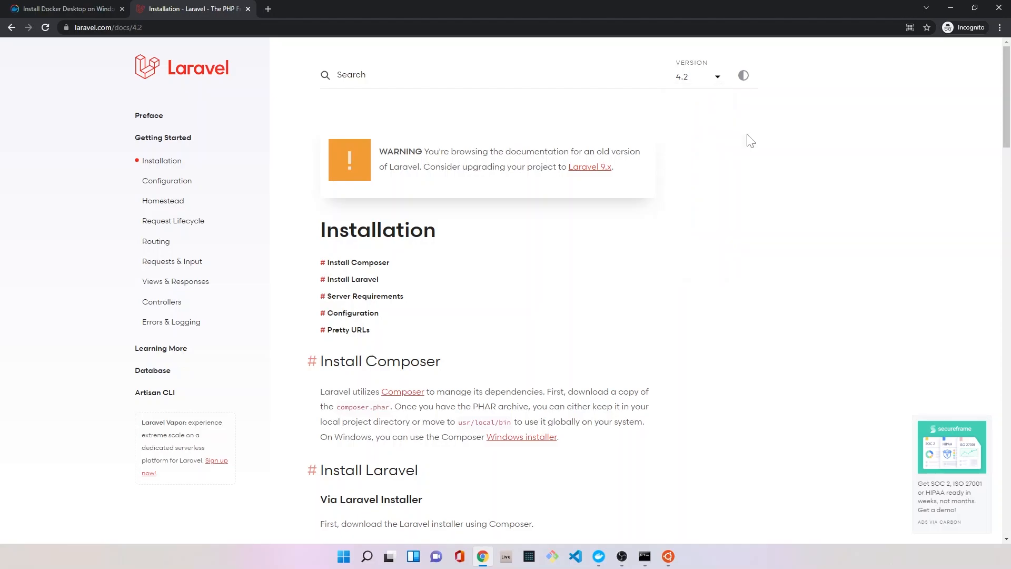
{"action": "key", "text": "ctrl+plus"}
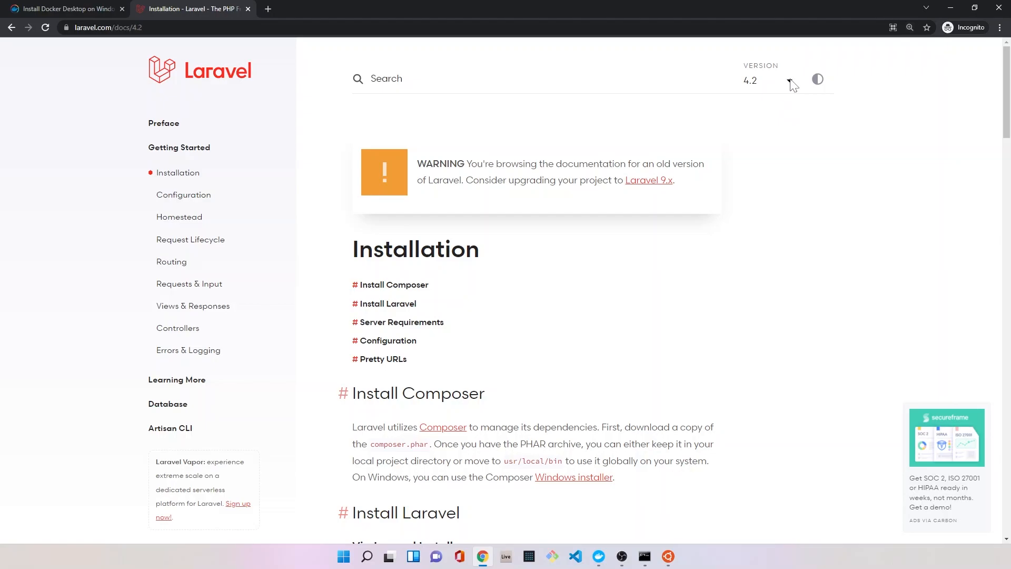
{"action": "left_click", "coordinate": [767, 80]}
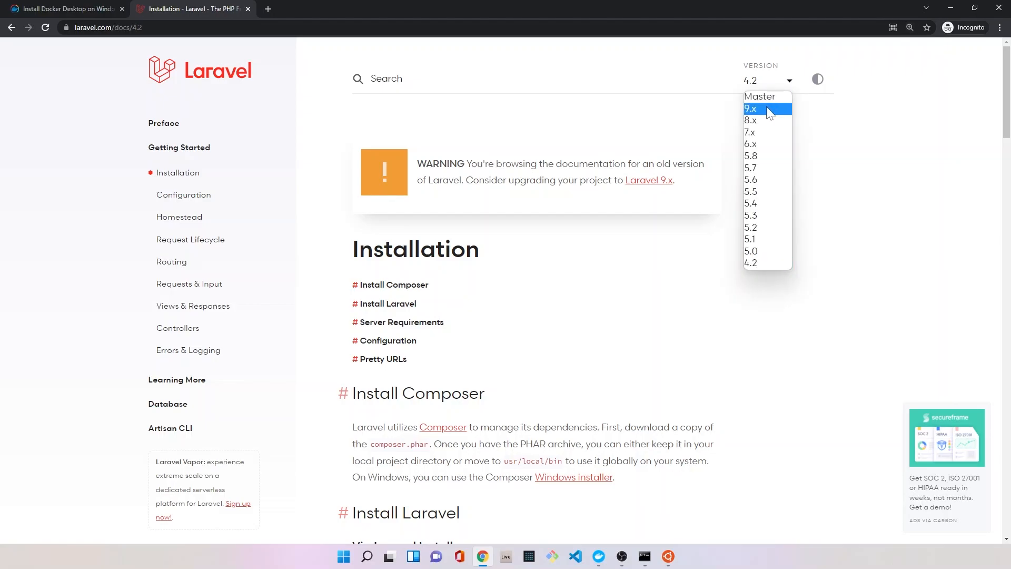
{"action": "left_click", "coordinate": [768, 79]}
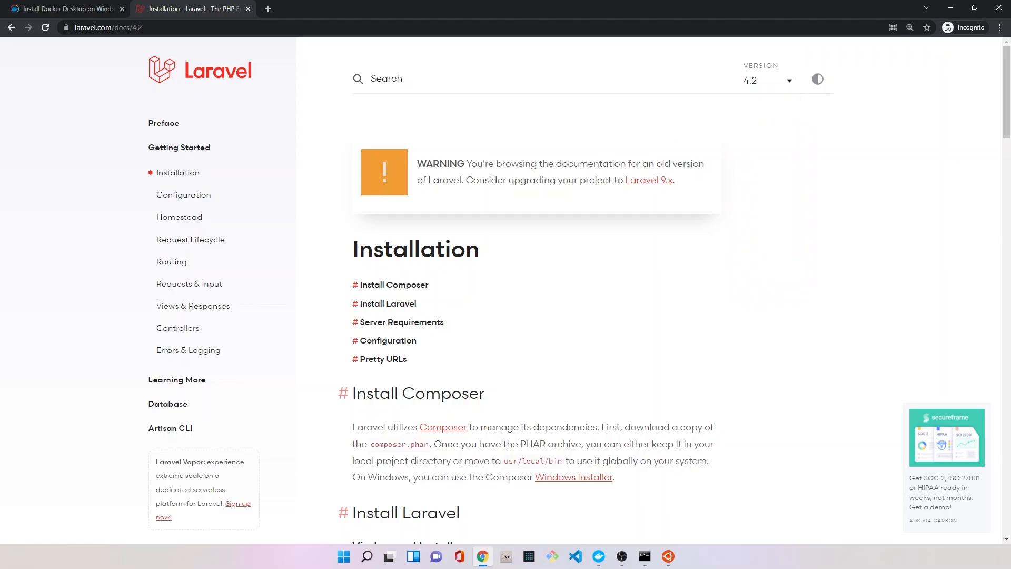
{"action": "mouse_move", "coordinate": [470, 204]}
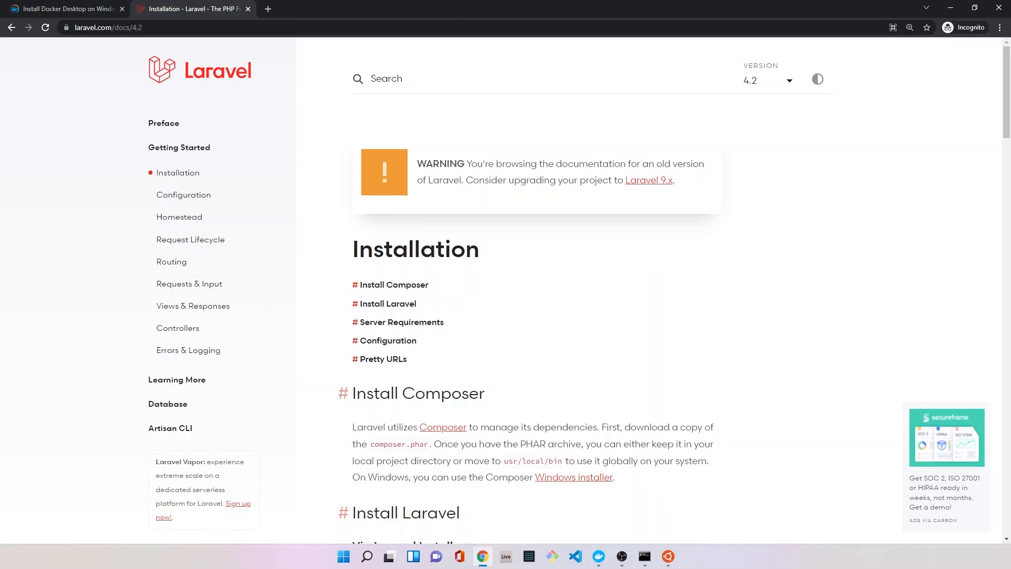
{"action": "mouse_move", "coordinate": [649, 180]}
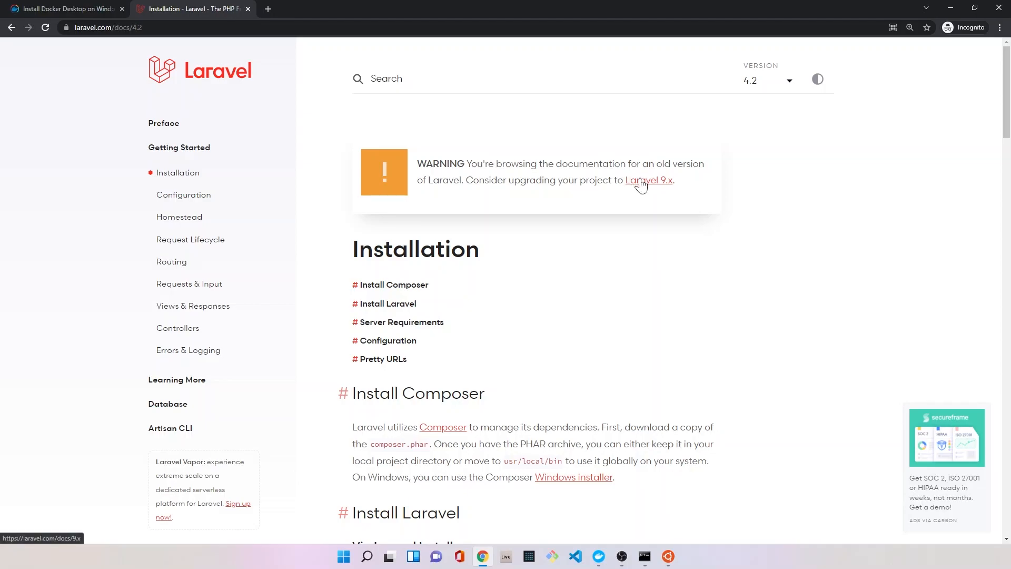
{"action": "left_click", "coordinate": [649, 180]}
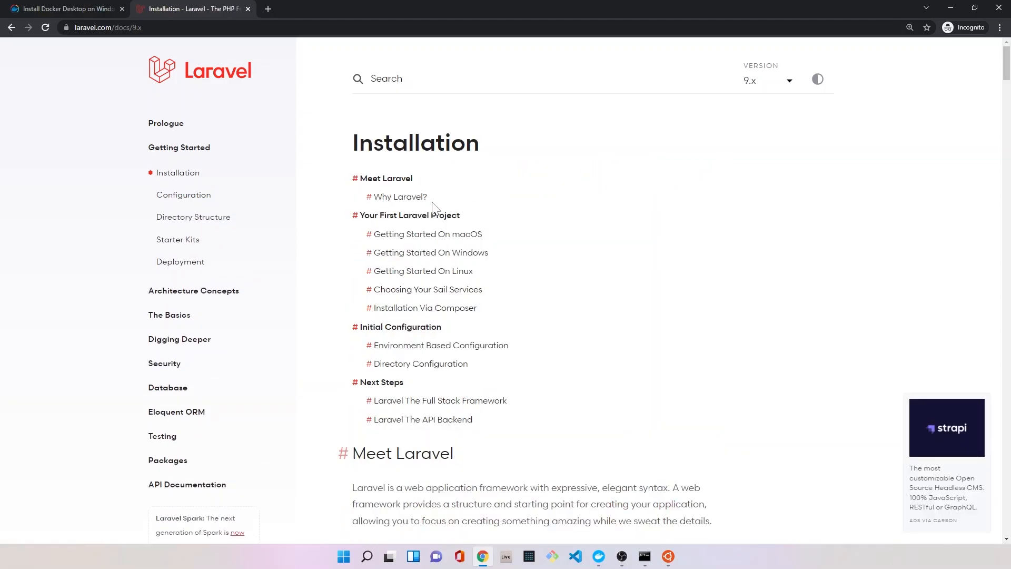
{"action": "mouse_move", "coordinate": [362, 169]}
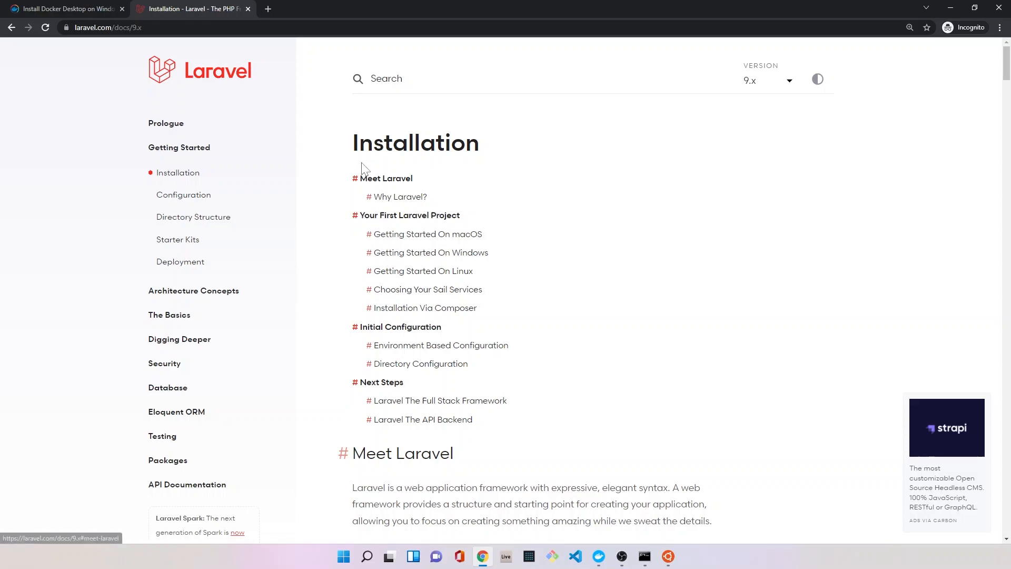
{"action": "mouse_move", "coordinate": [748, 85]}
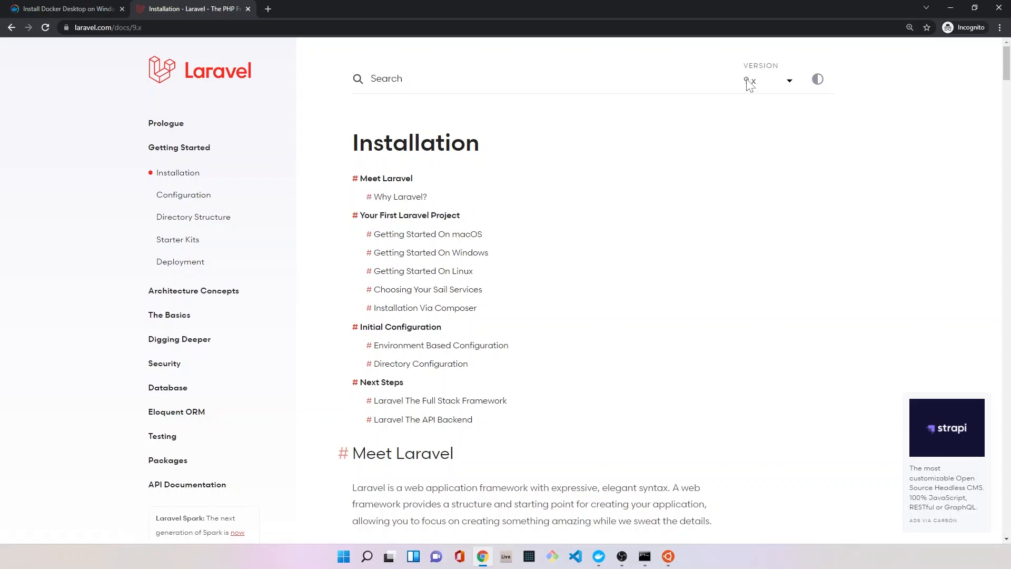
{"action": "mouse_move", "coordinate": [280, 188]}
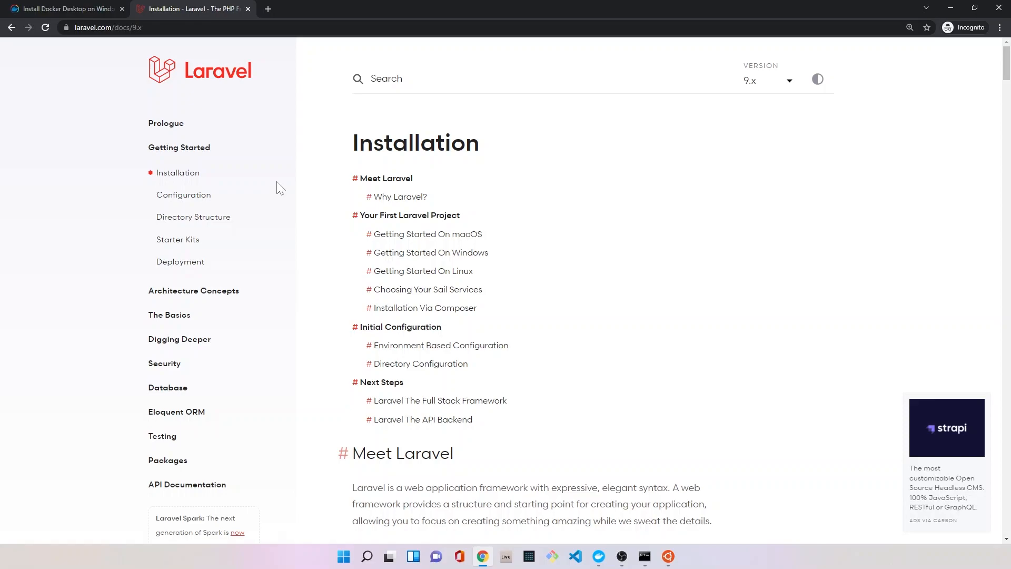
{"action": "mouse_move", "coordinate": [395, 190]}
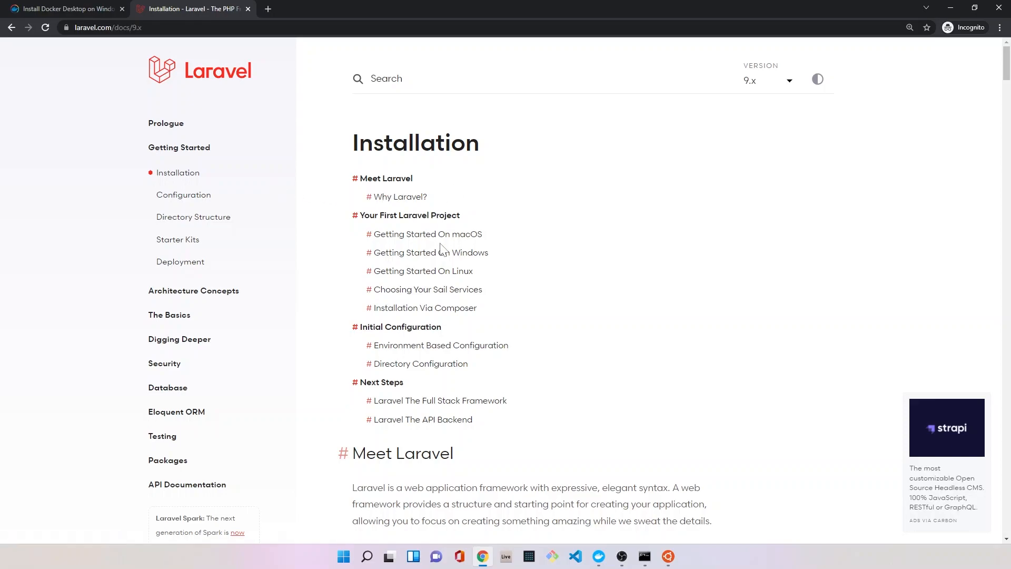
{"action": "mouse_move", "coordinate": [484, 272]}
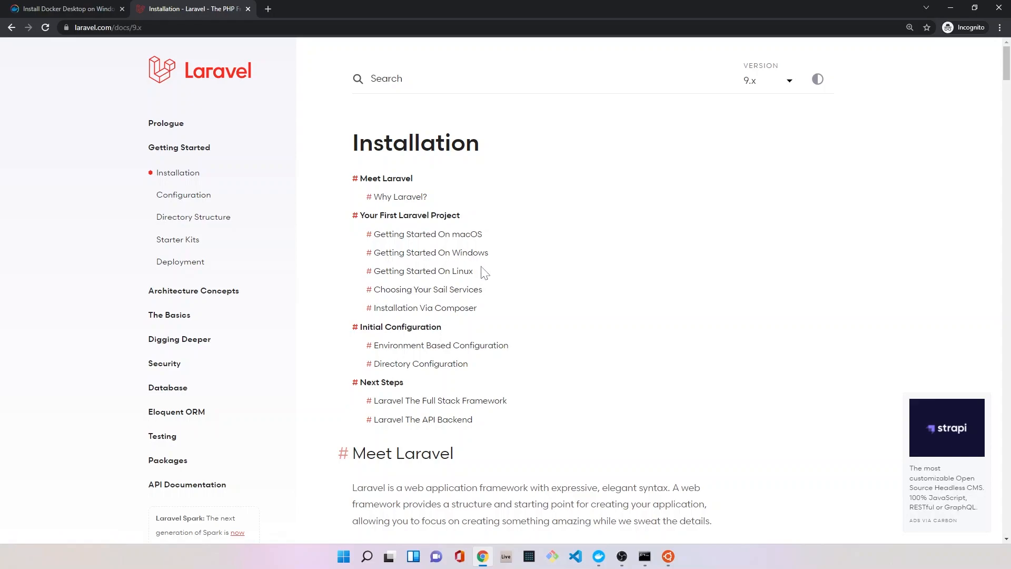
Jump to 'Getting Started On Windows' and highlight the Docker Desktop requirement sentence, then bring Command Prompt forward
{"action": "left_click", "coordinate": [432, 252]}
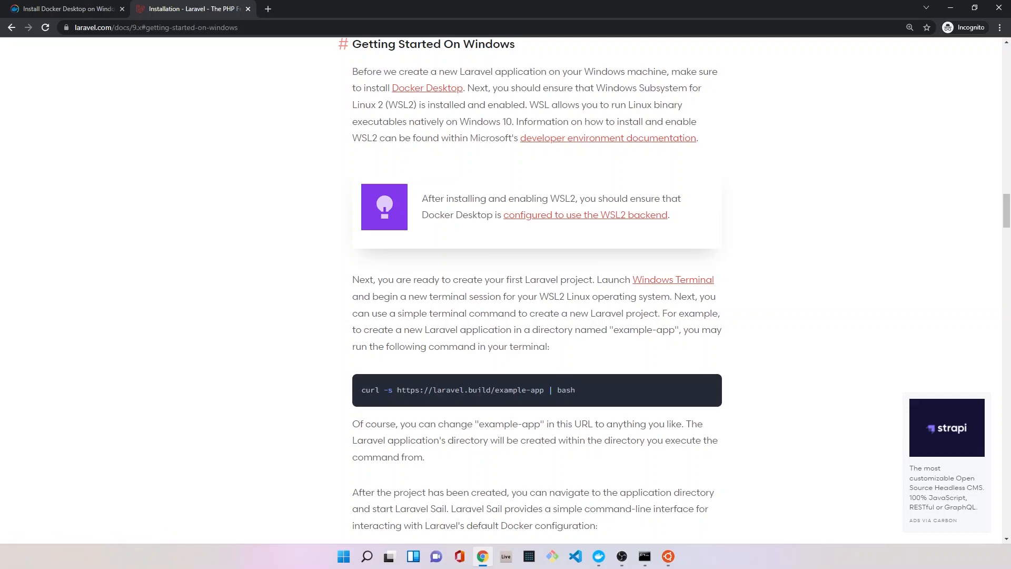
{"action": "left_click_drag", "start_coordinate": [352, 71], "coordinate": [450, 72]}
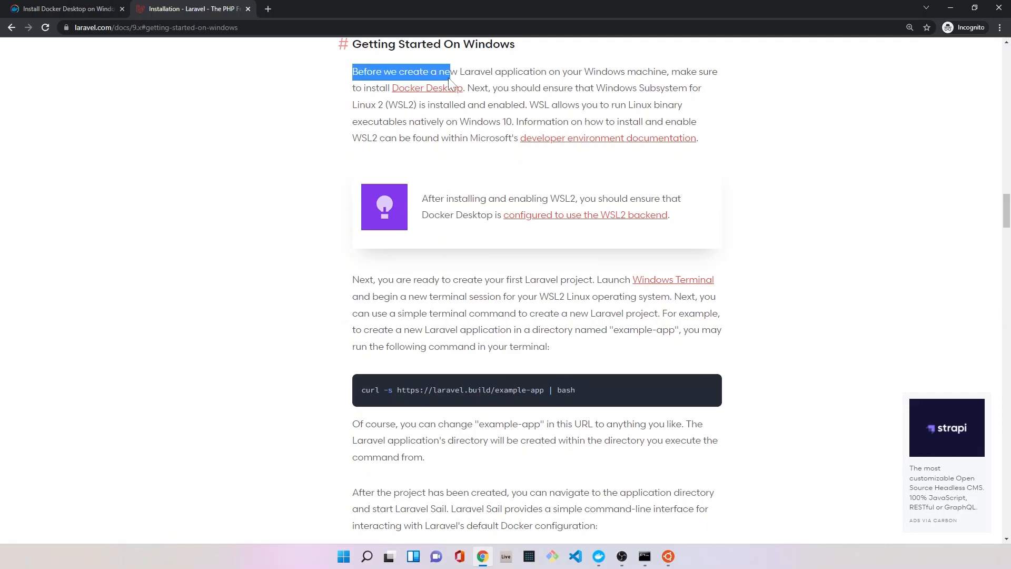
{"action": "left_click_drag", "start_coordinate": [450, 72], "coordinate": [488, 87]}
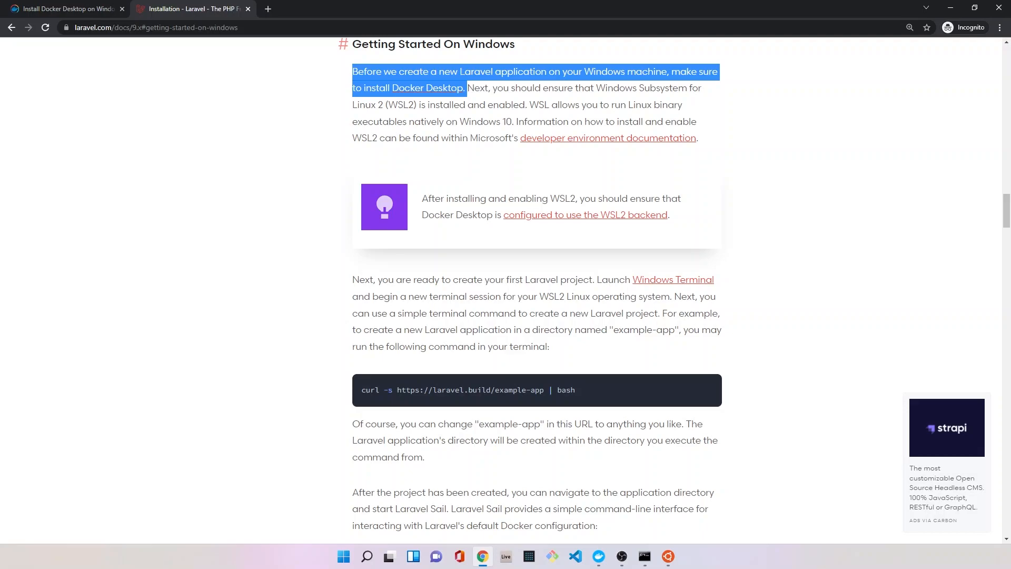
{"action": "mouse_move", "coordinate": [452, 91]}
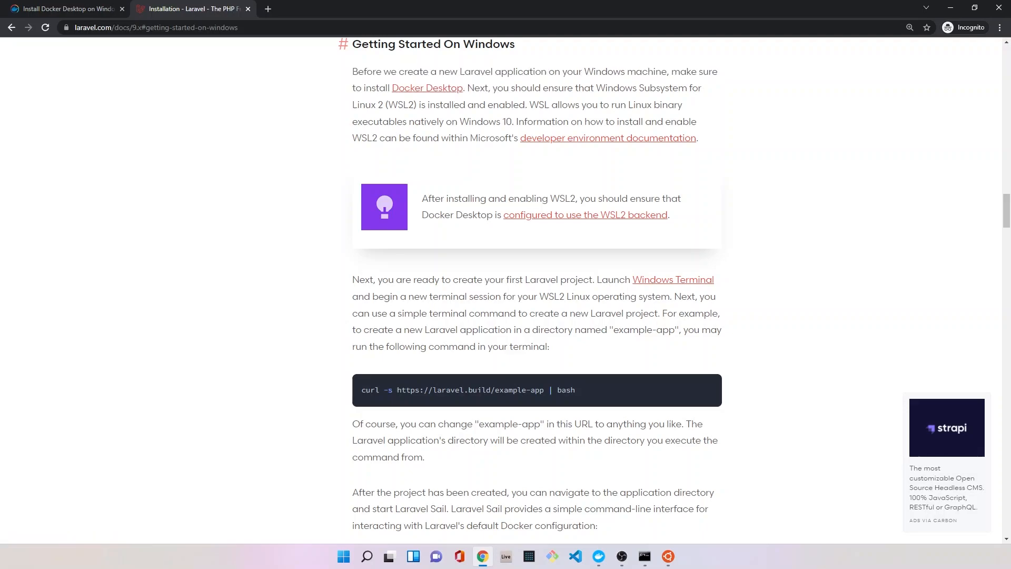
{"action": "left_click_drag", "start_coordinate": [529, 105], "coordinate": [561, 105]}
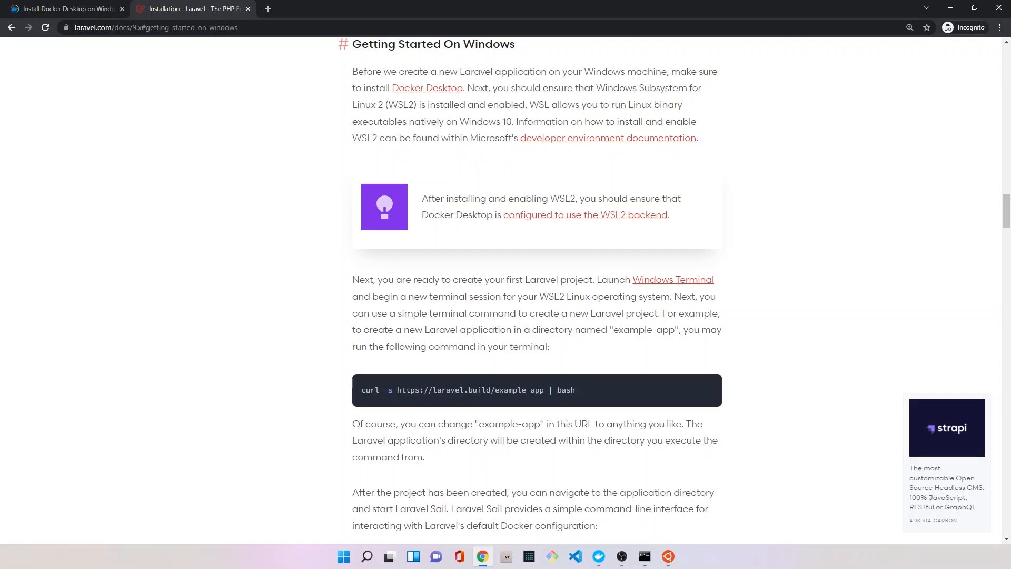
{"action": "mouse_move", "coordinate": [460, 214]}
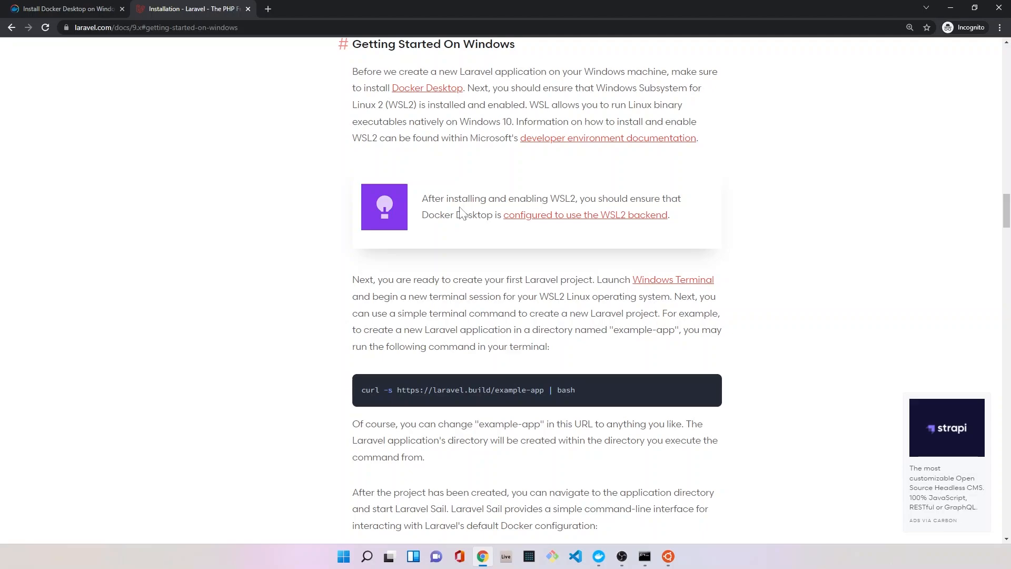
{"action": "mouse_move", "coordinate": [420, 274]}
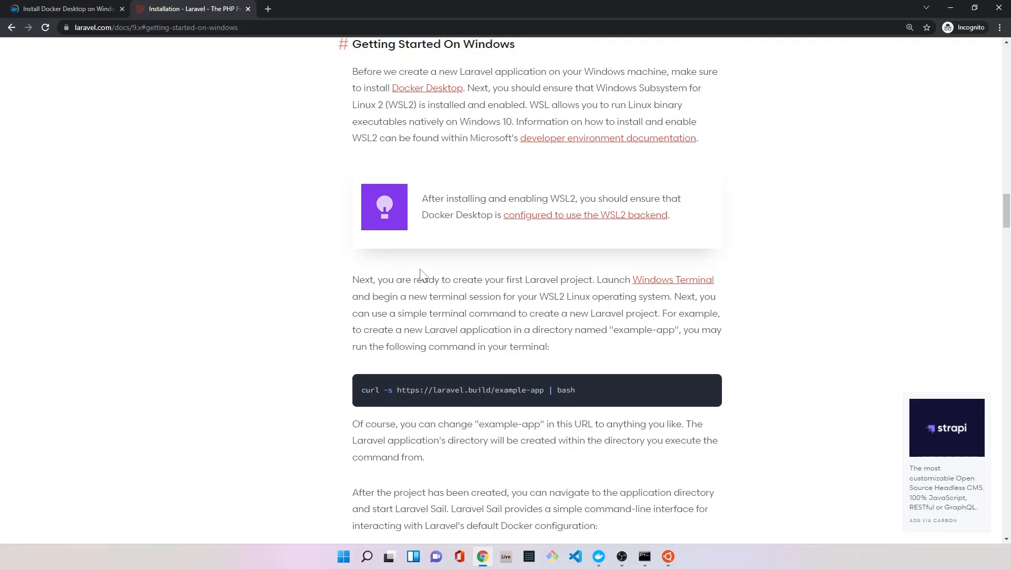
{"action": "left_click", "coordinate": [643, 557]}
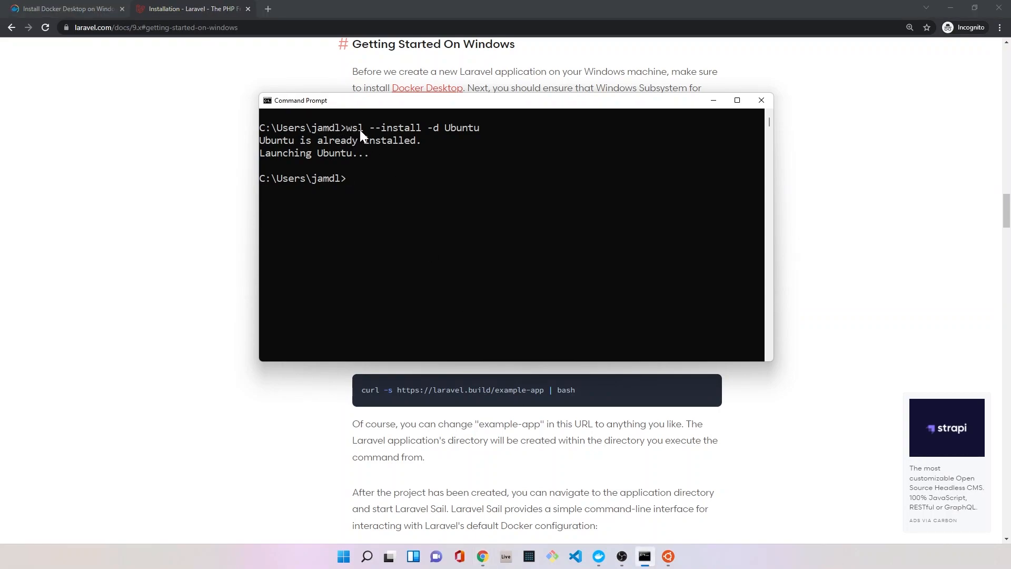
{"action": "mouse_move", "coordinate": [428, 136]}
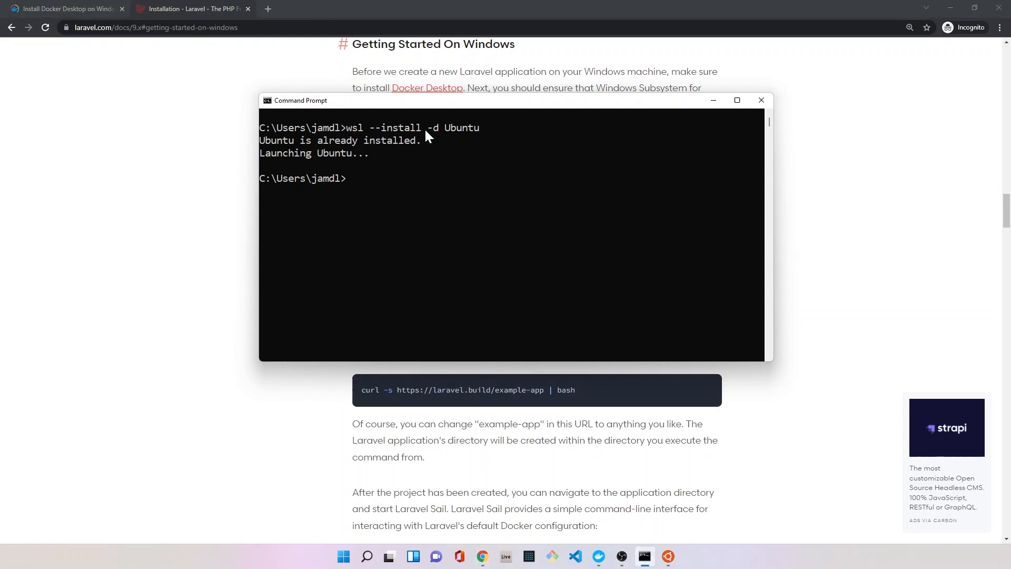
{"action": "mouse_move", "coordinate": [329, 169]}
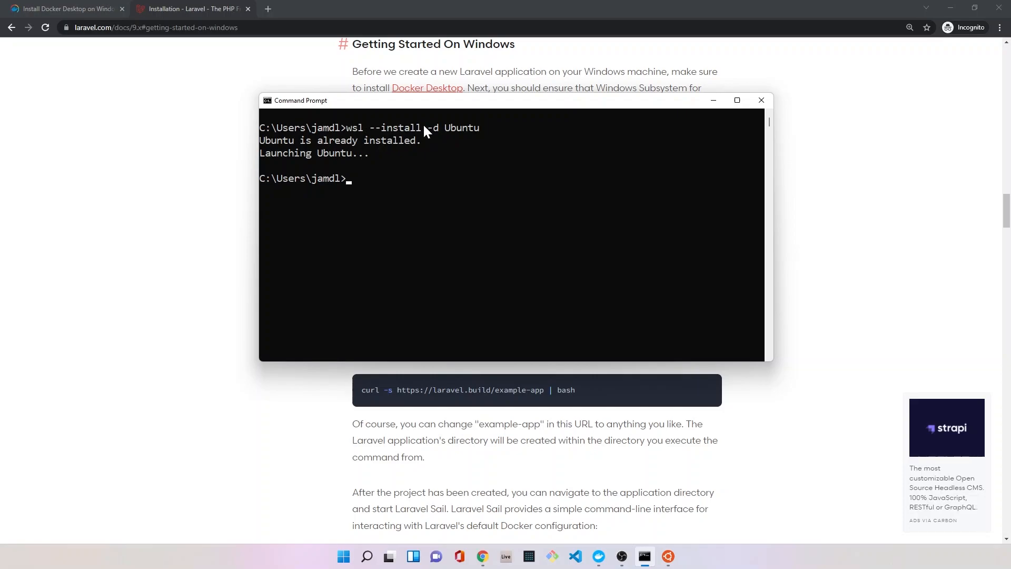
{"action": "mouse_move", "coordinate": [222, 221]}
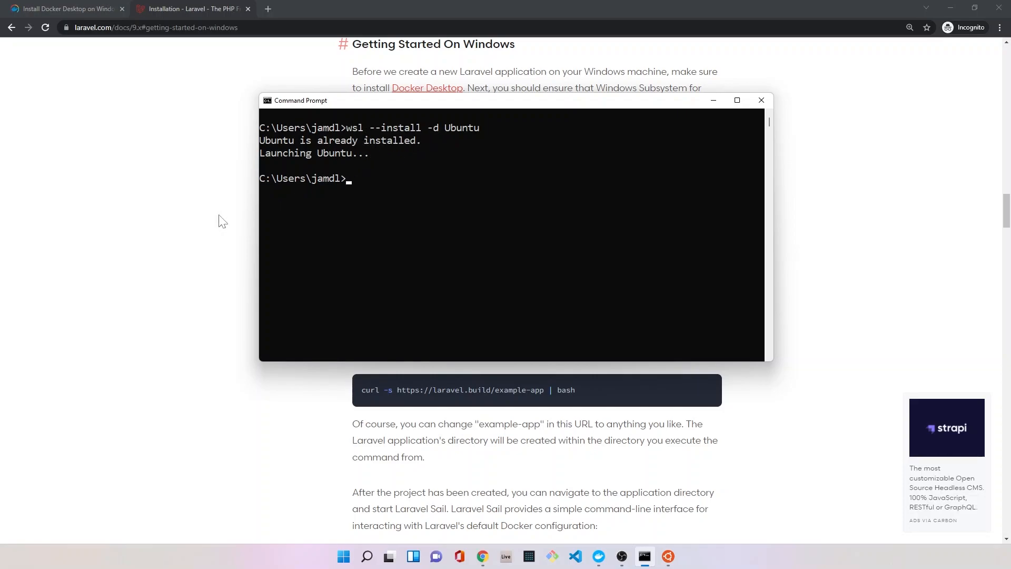
Bring the Laravel Windows setup guide back in front of Command Prompt
{"action": "left_click", "coordinate": [761, 101]}
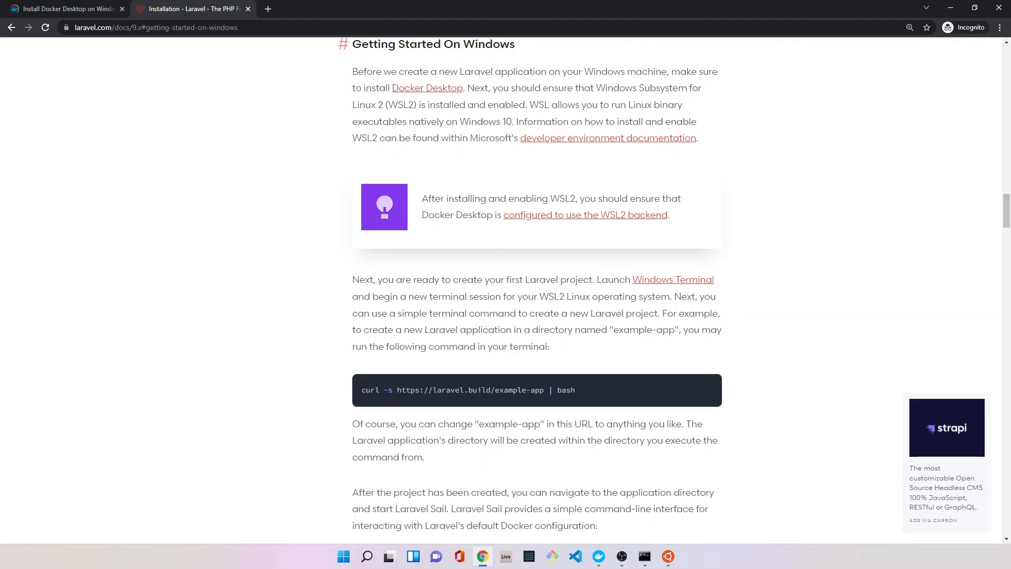
{"action": "mouse_move", "coordinate": [610, 295]}
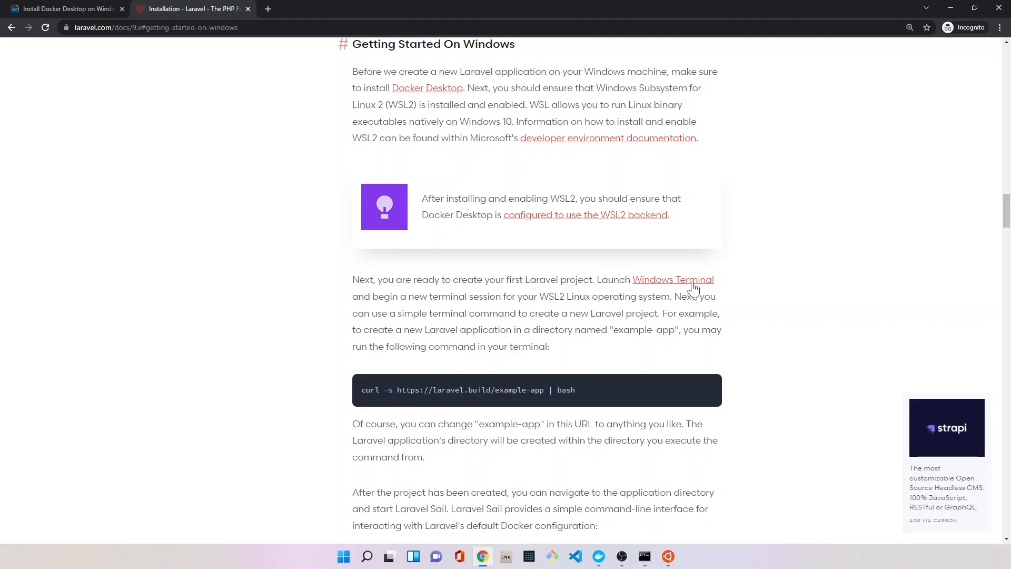
Highlight WSL2 and the curl example-app install command in the Windows instructions
{"action": "double_click", "coordinate": [553, 296]}
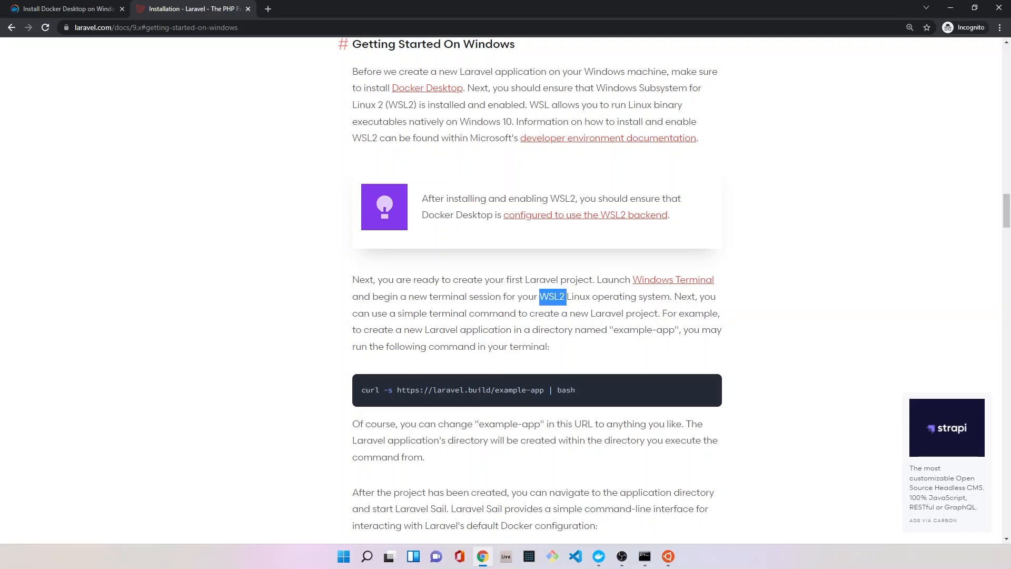
{"action": "mouse_move", "coordinate": [592, 550]}
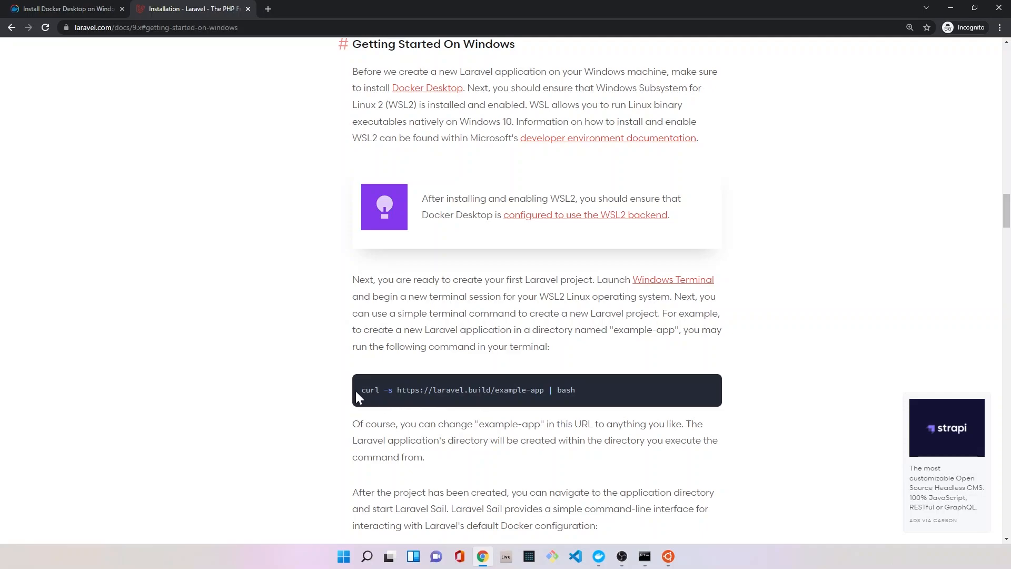
{"action": "left_click_drag", "start_coordinate": [361, 390], "coordinate": [536, 390]}
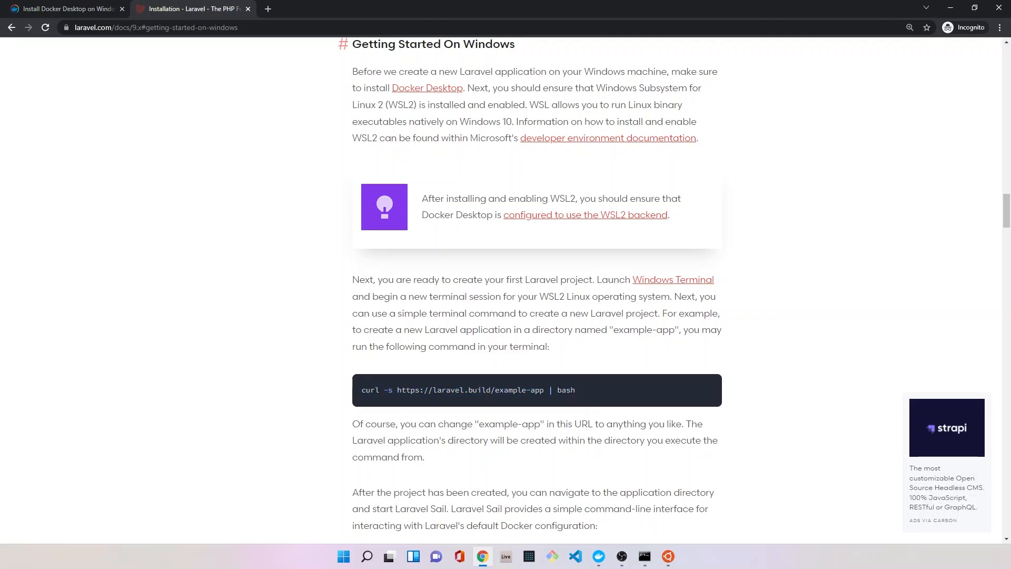
{"action": "left_click_drag", "start_coordinate": [398, 390], "coordinate": [504, 390]}
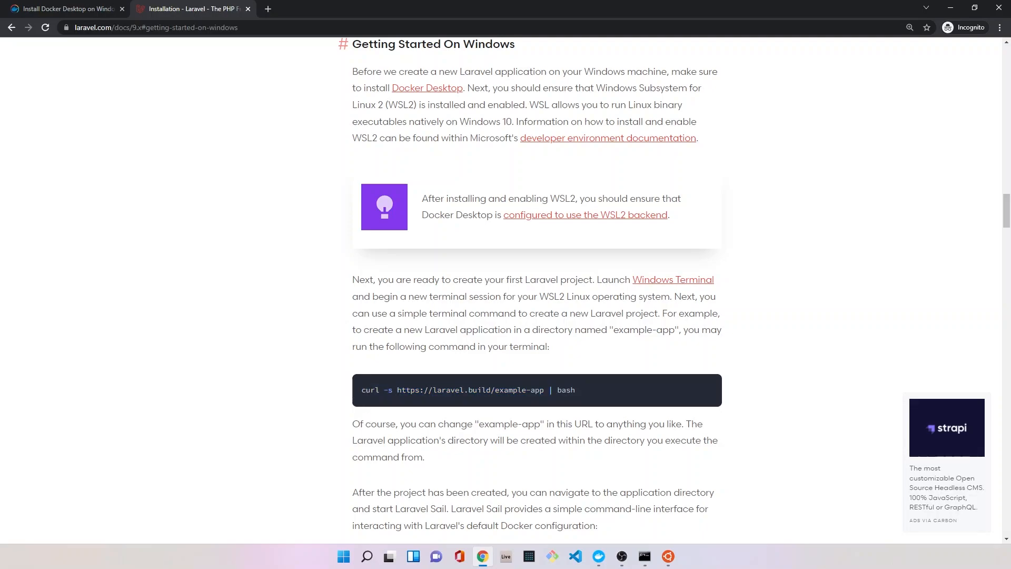
{"action": "left_click_drag", "start_coordinate": [362, 389], "coordinate": [574, 390]}
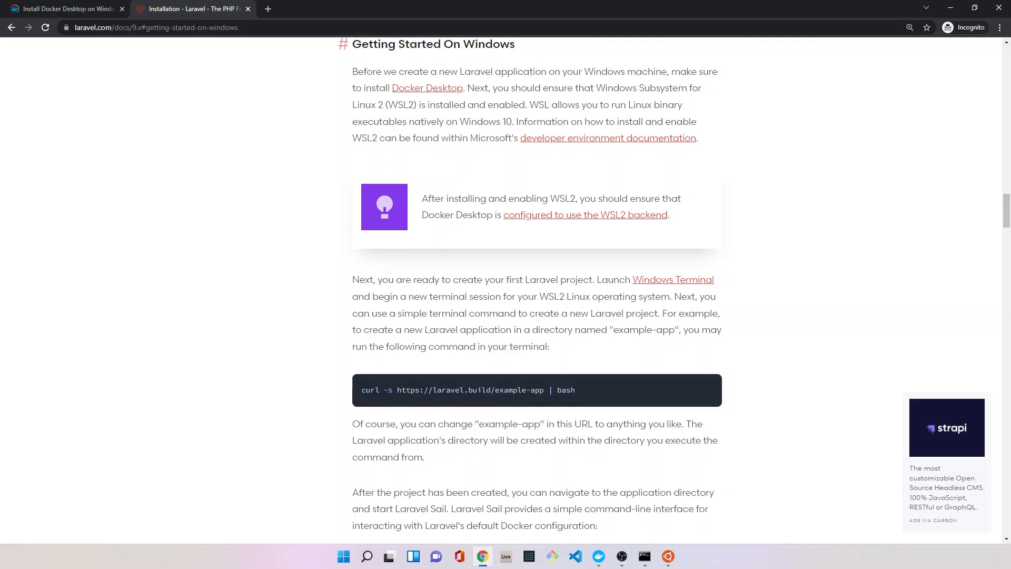
{"action": "double_click", "coordinate": [550, 390]}
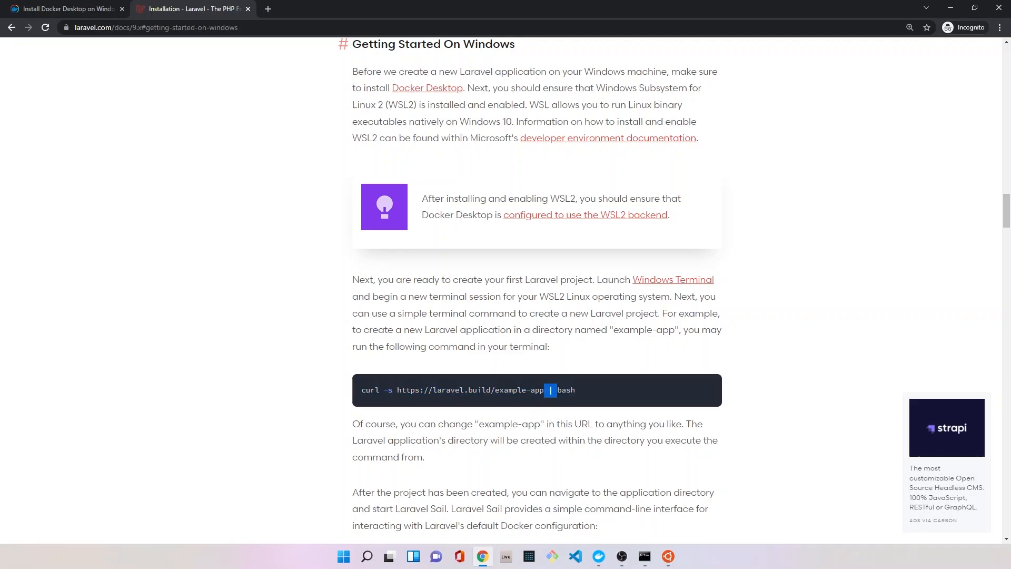
{"action": "double_click", "coordinate": [565, 390]}
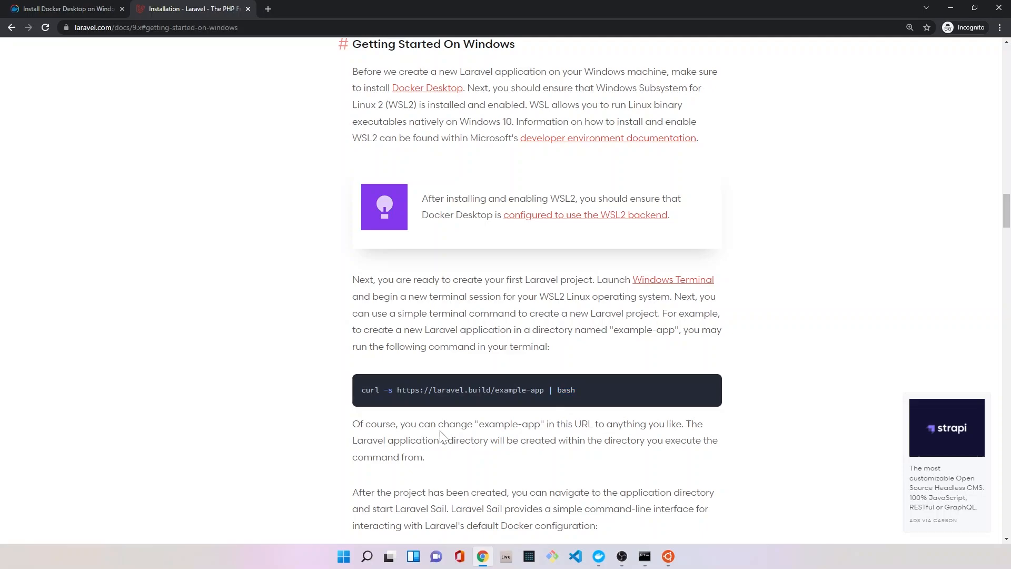
{"action": "mouse_move", "coordinate": [498, 406]}
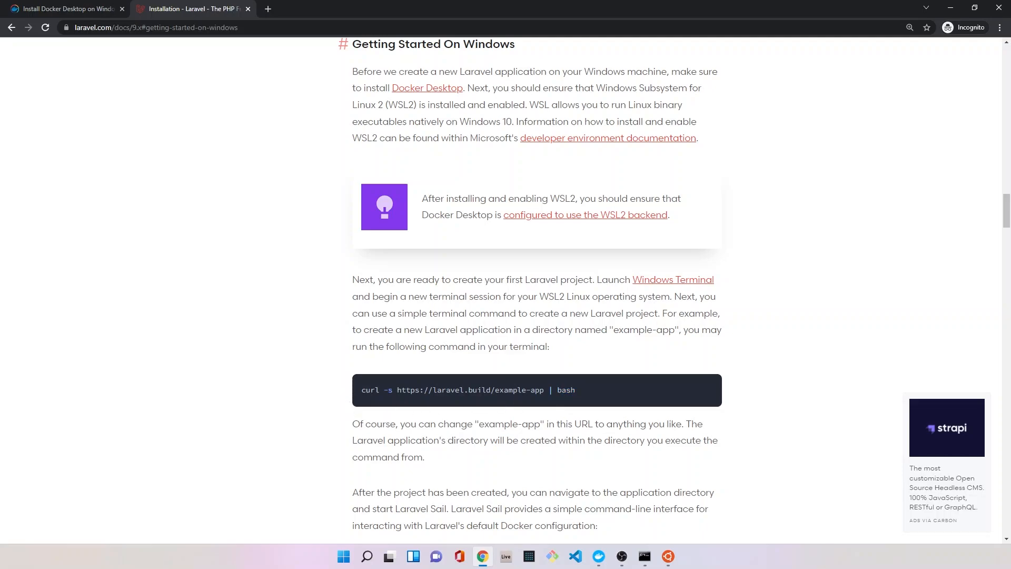
{"action": "mouse_move", "coordinate": [601, 401]}
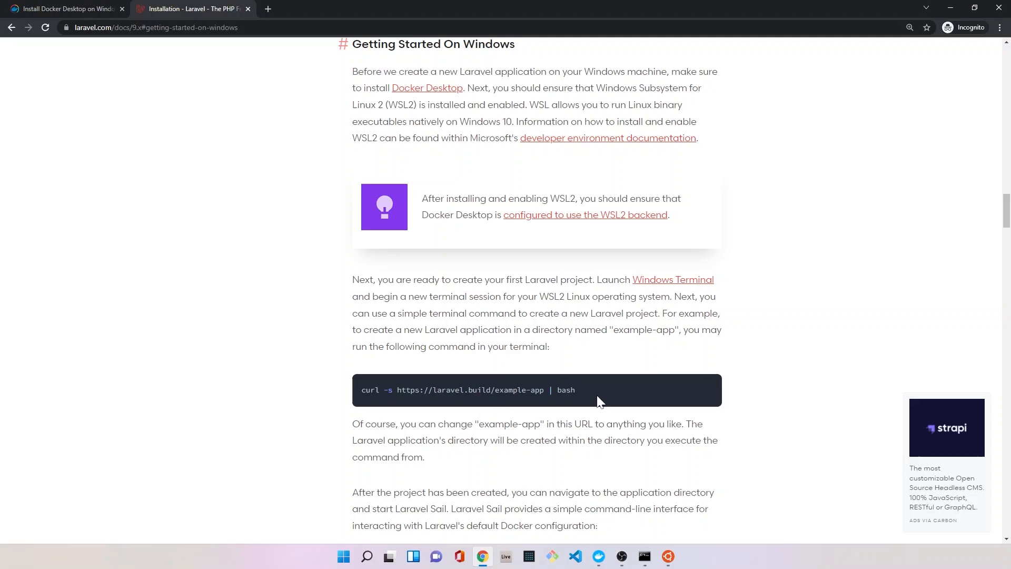
{"action": "mouse_move", "coordinate": [400, 452]}
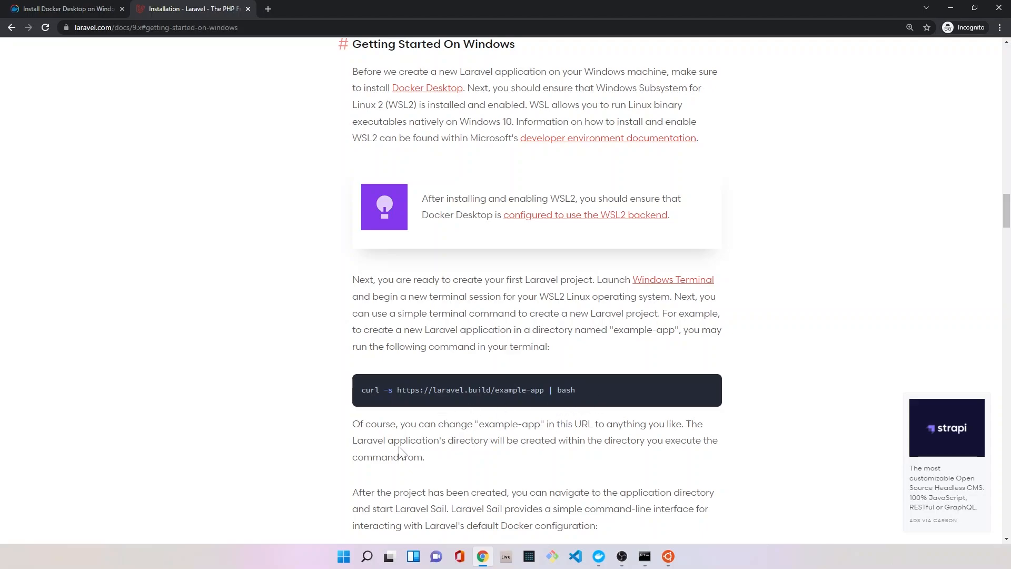
Scroll to Choosing Your Sail Services and highlight its introductory curl command
{"action": "scroll", "scroll_direction": "down", "scroll_amount": 3}
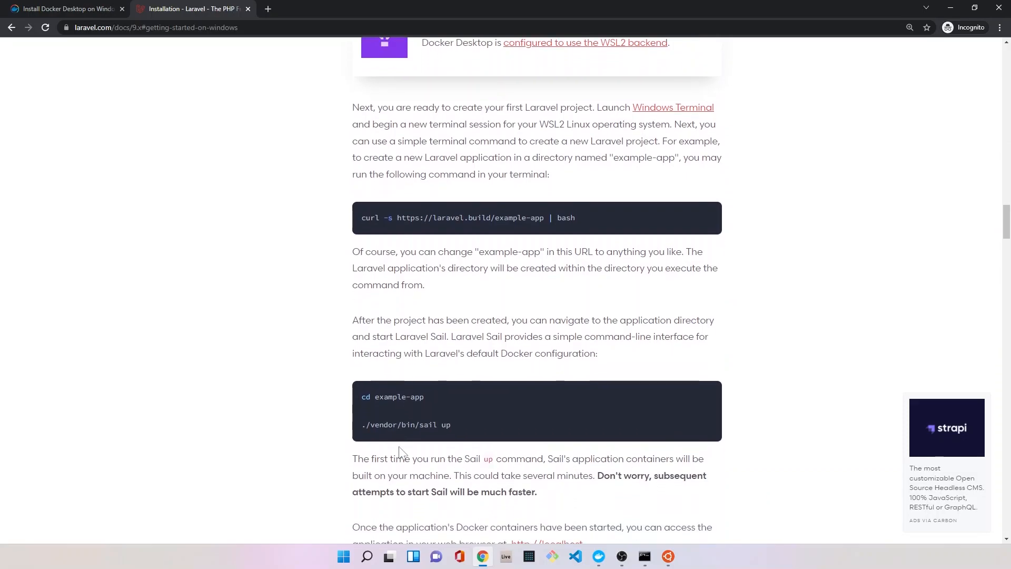
{"action": "scroll", "scroll_direction": "down", "scroll_amount": 3}
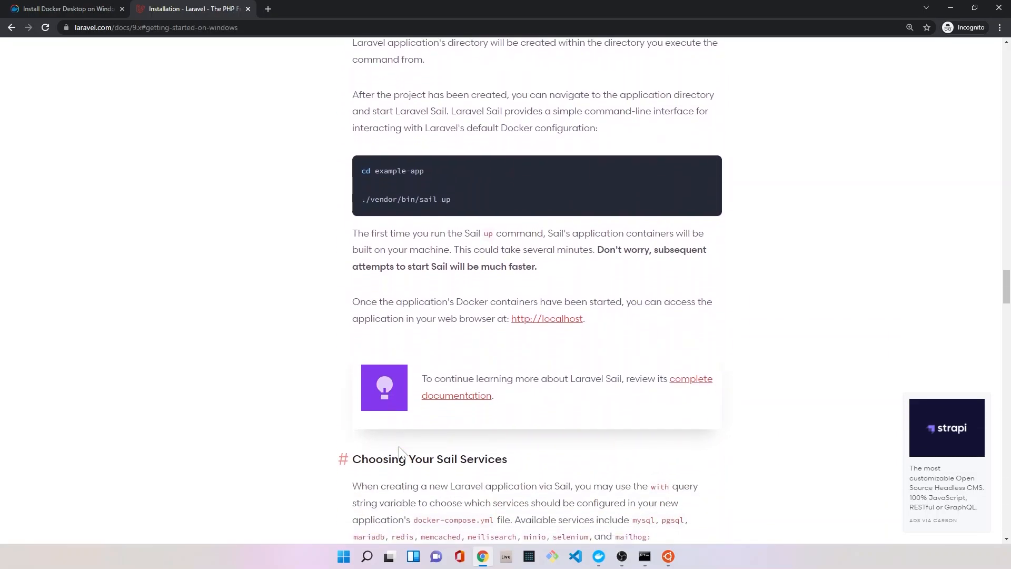
{"action": "scroll", "scroll_direction": "down", "scroll_amount": 3}
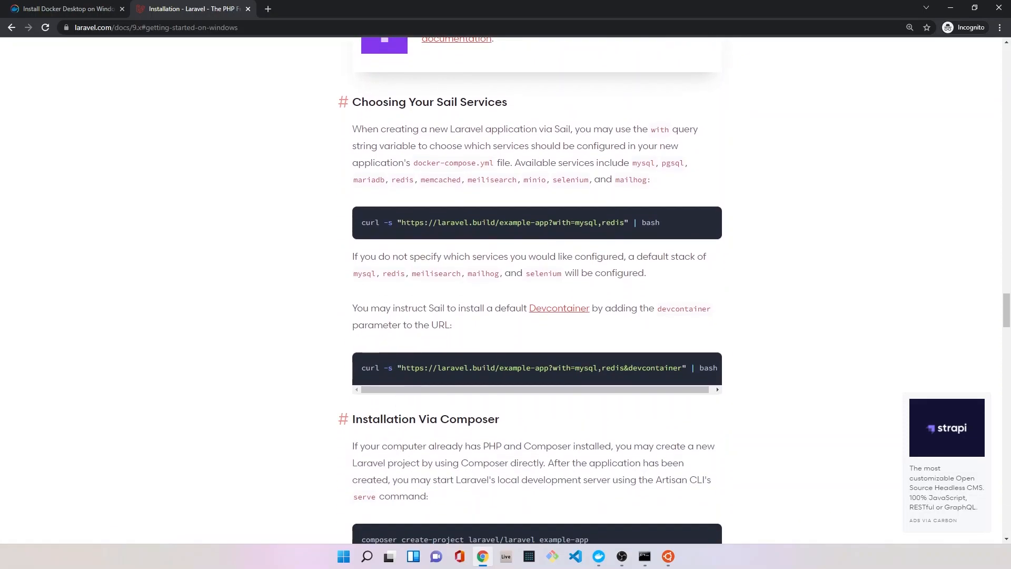
{"action": "mouse_move", "coordinate": [354, 229]}
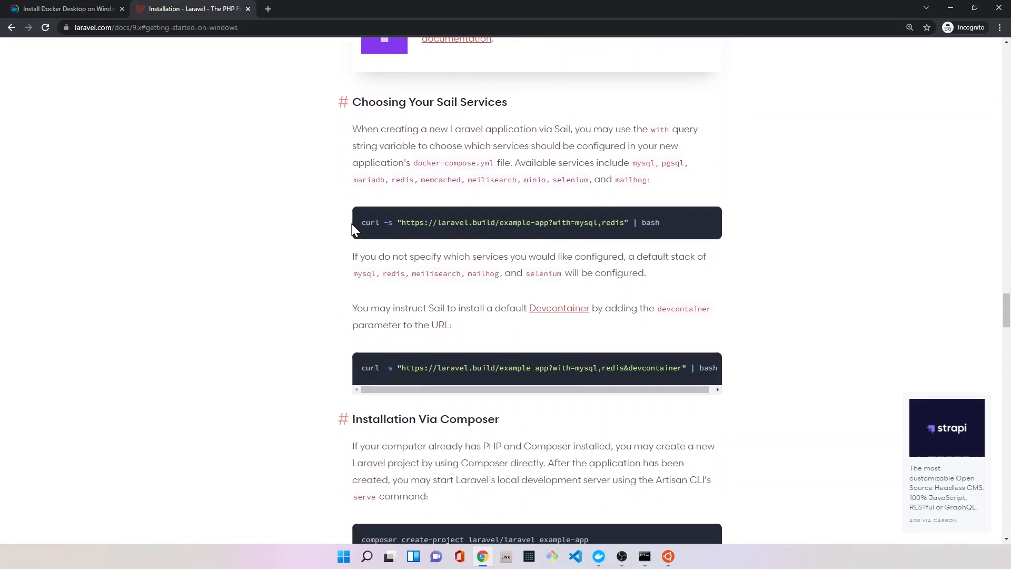
{"action": "mouse_move", "coordinate": [452, 119]}
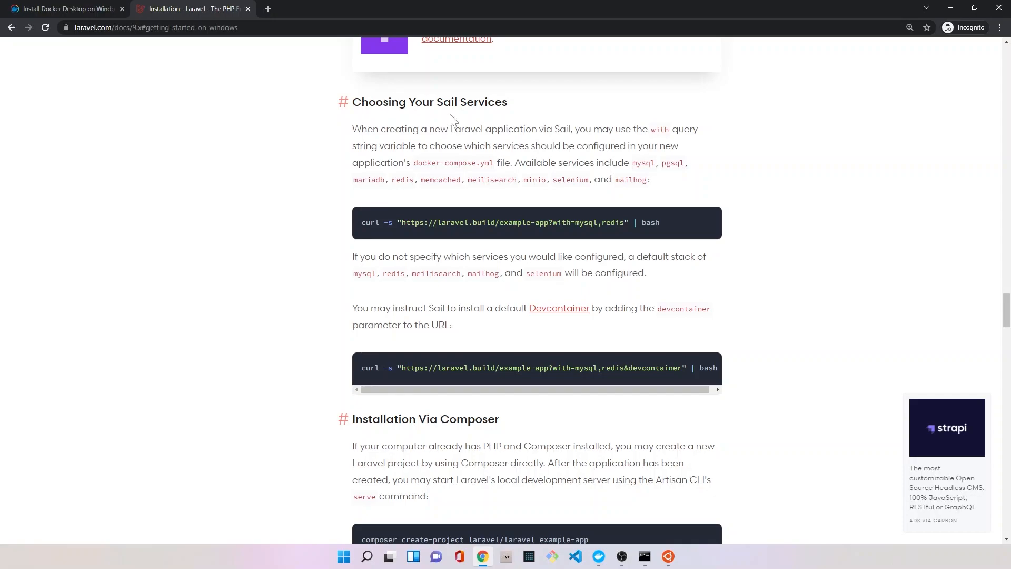
{"action": "mouse_move", "coordinate": [566, 242]}
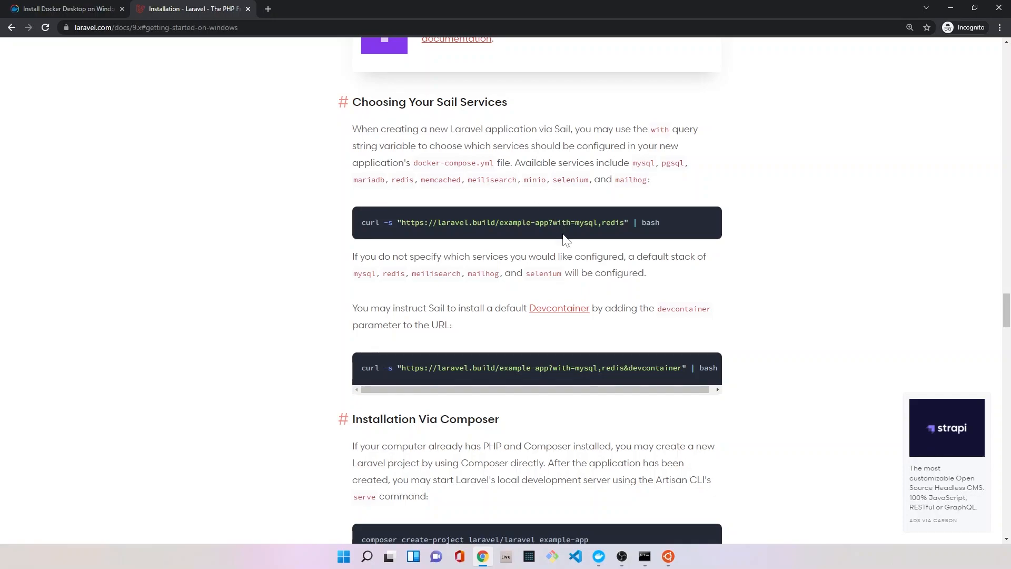
{"action": "mouse_move", "coordinate": [362, 231]}
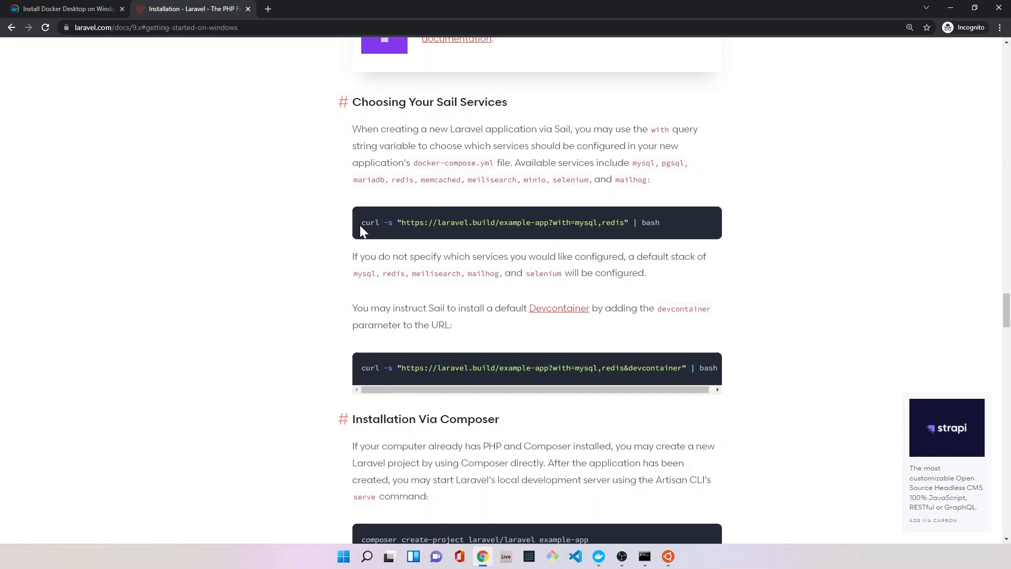
{"action": "left_click_drag", "start_coordinate": [362, 222], "coordinate": [540, 223]}
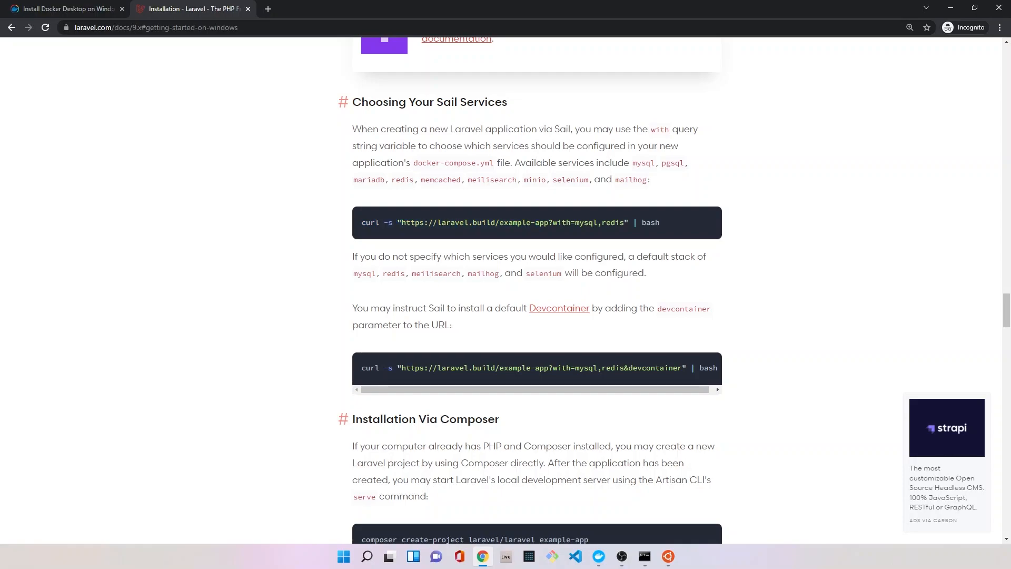
{"action": "left_click_drag", "start_coordinate": [550, 222], "coordinate": [607, 223]}
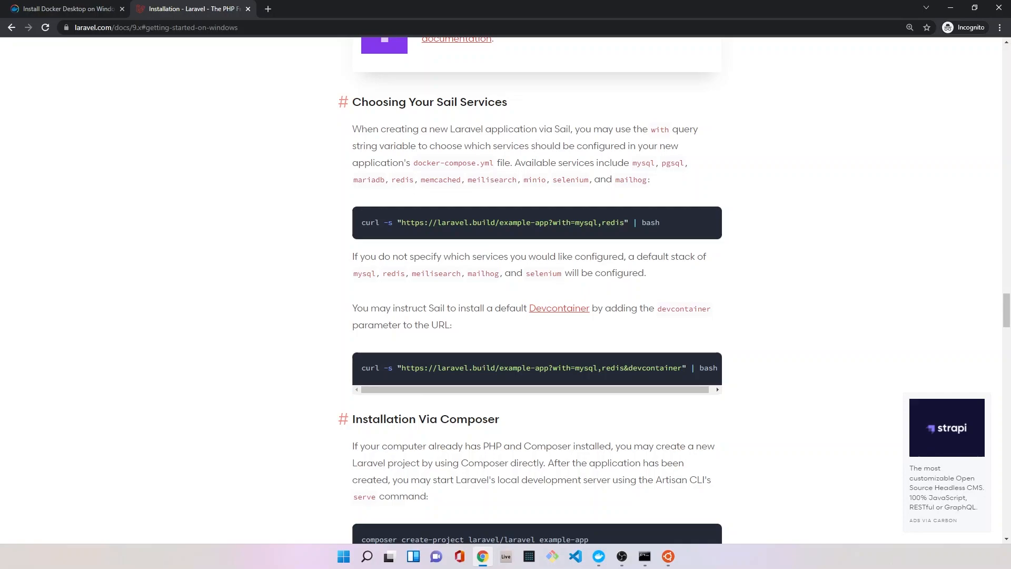
Highlight the listed Sail services: mysql, redis, selenium and others
{"action": "double_click", "coordinate": [643, 162]}
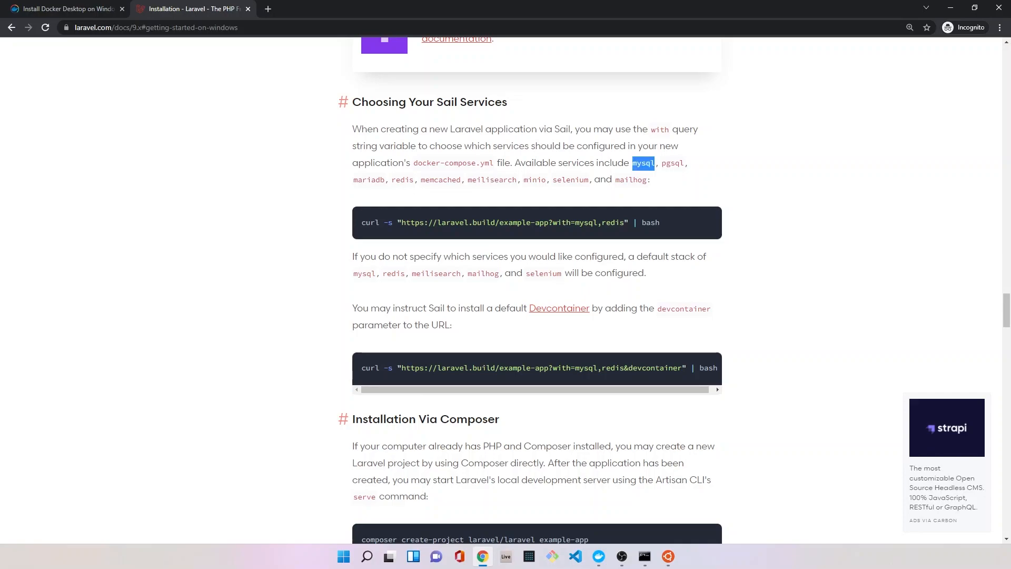
{"action": "mouse_move", "coordinate": [664, 171]}
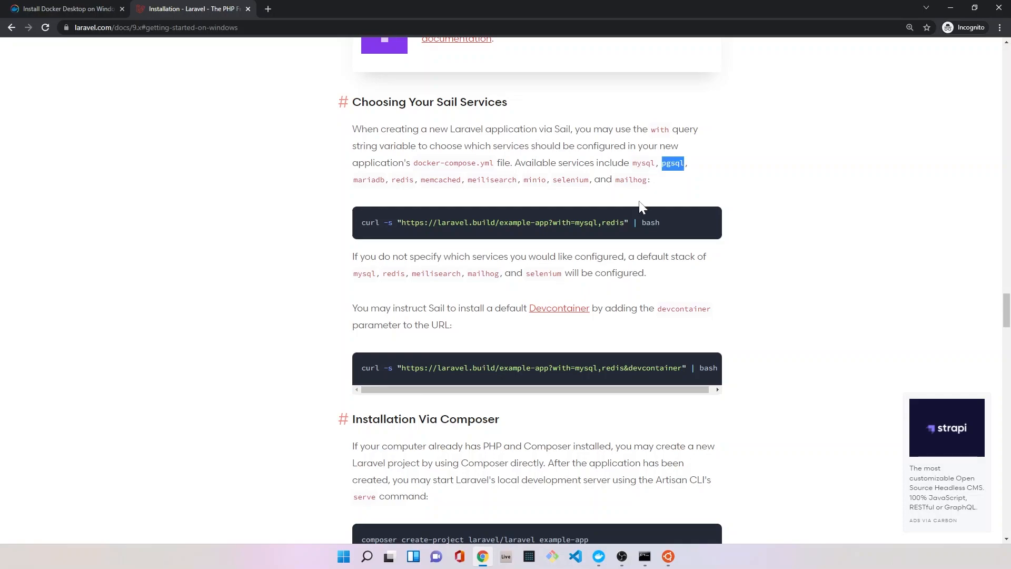
{"action": "mouse_move", "coordinate": [505, 195]}
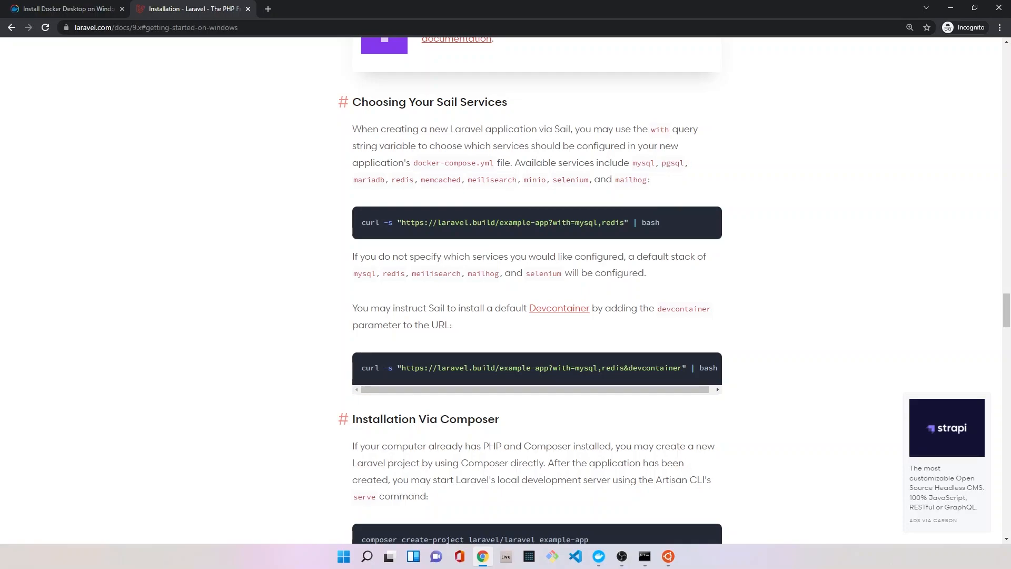
{"action": "double_click", "coordinate": [440, 179]}
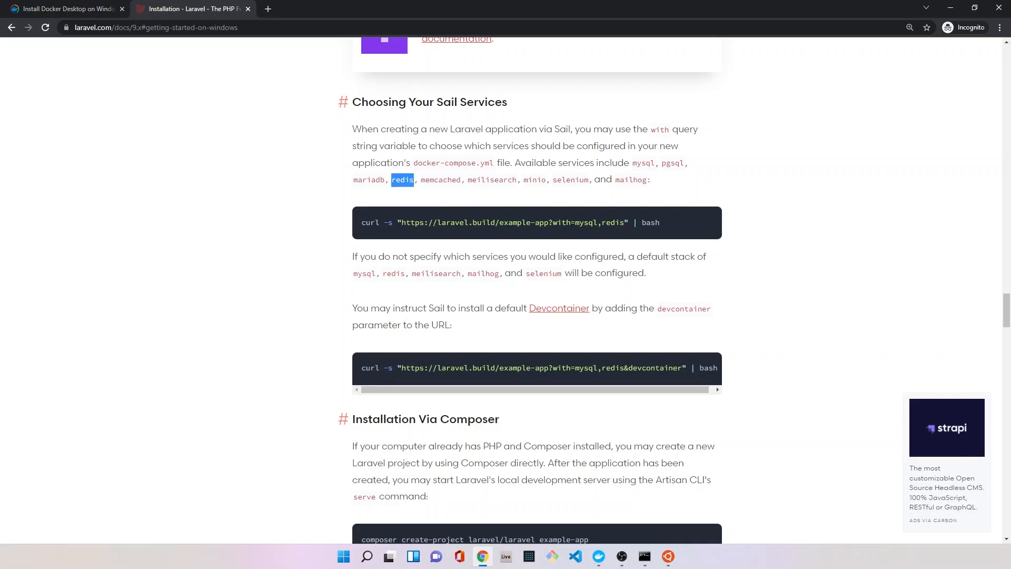
{"action": "double_click", "coordinate": [492, 180]}
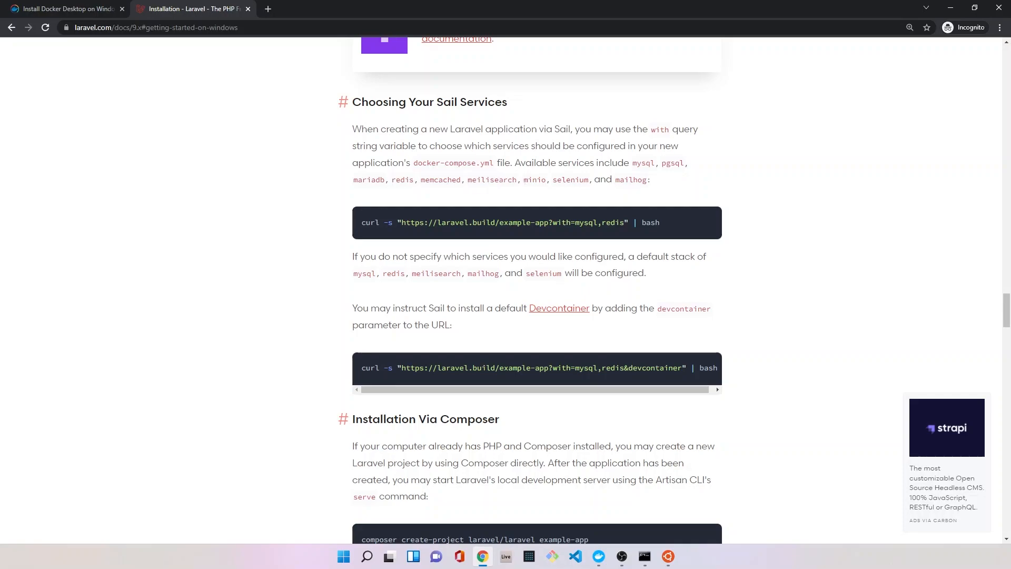
{"action": "double_click", "coordinate": [631, 179]}
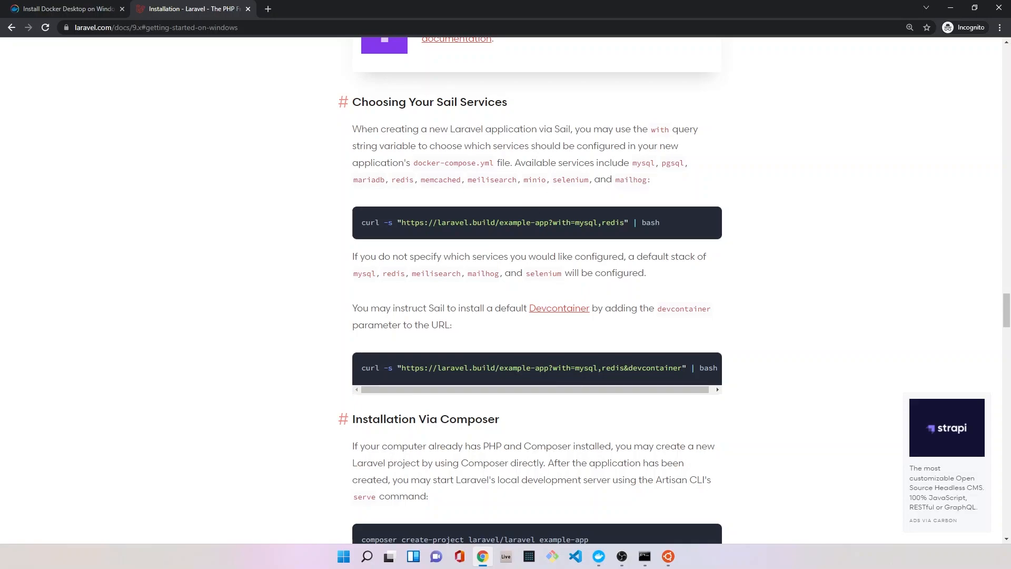
{"action": "double_click", "coordinate": [570, 179]}
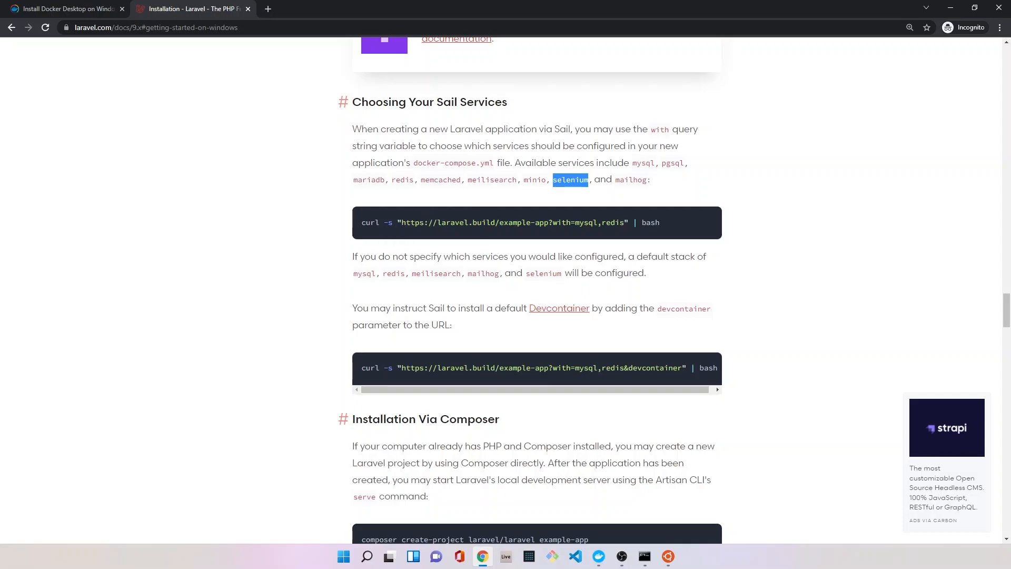
{"action": "mouse_move", "coordinate": [468, 242]}
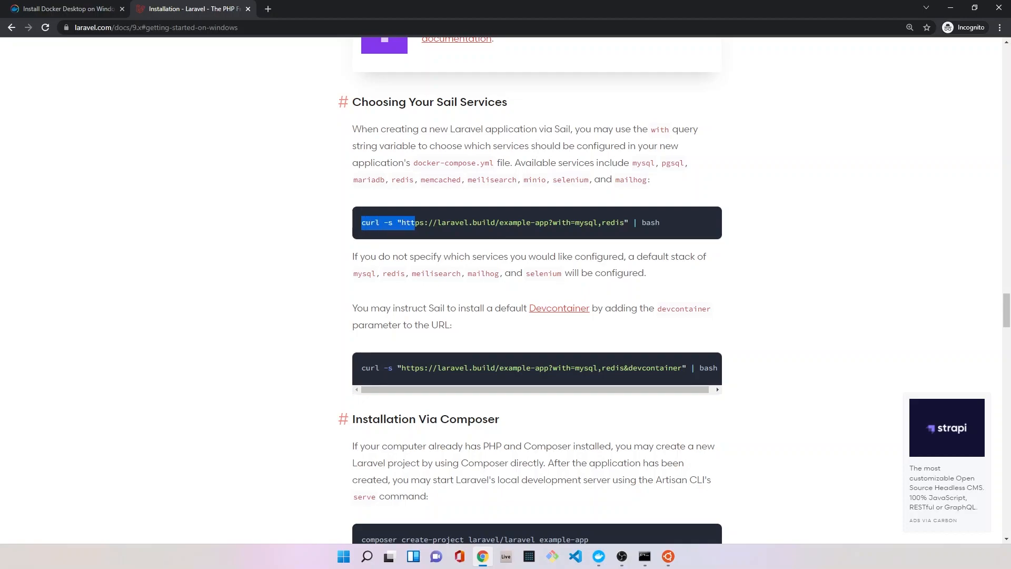
Select the curl command with mysql,redis and bring up the Ubuntu terminal
{"action": "left_click_drag", "start_coordinate": [413, 222], "coordinate": [623, 222]}
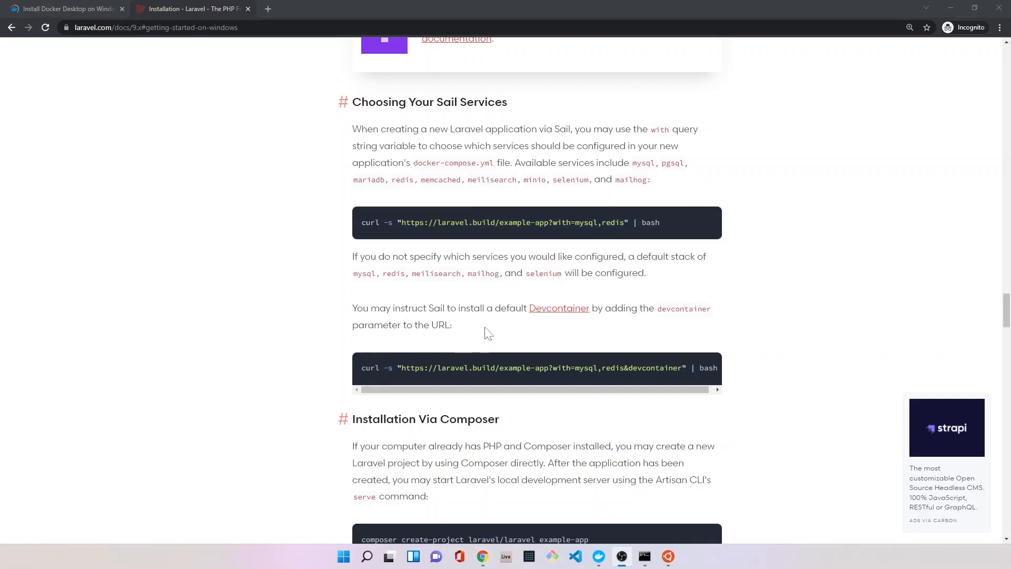
{"action": "mouse_move", "coordinate": [324, 383]}
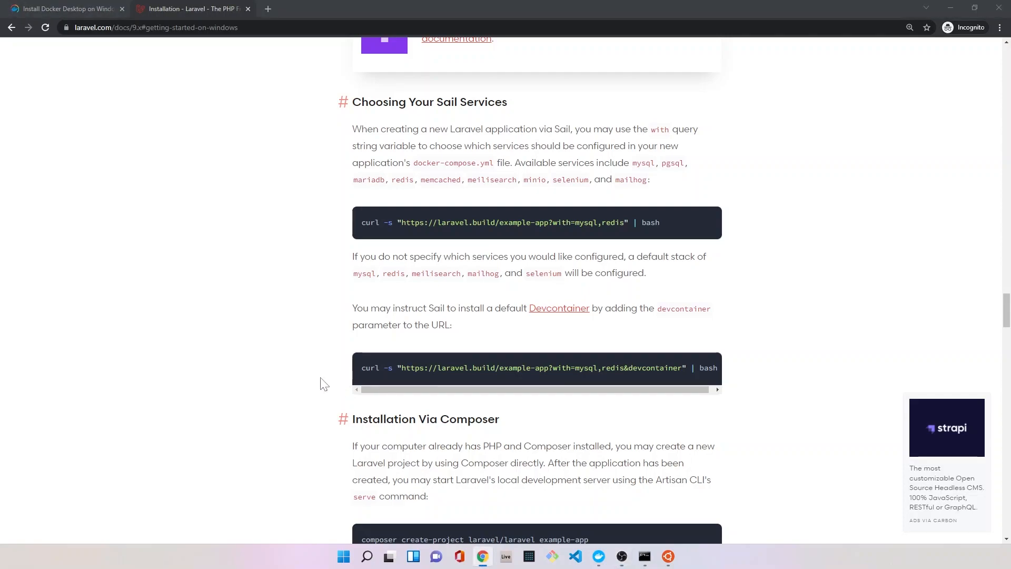
{"action": "left_click", "coordinate": [668, 556]}
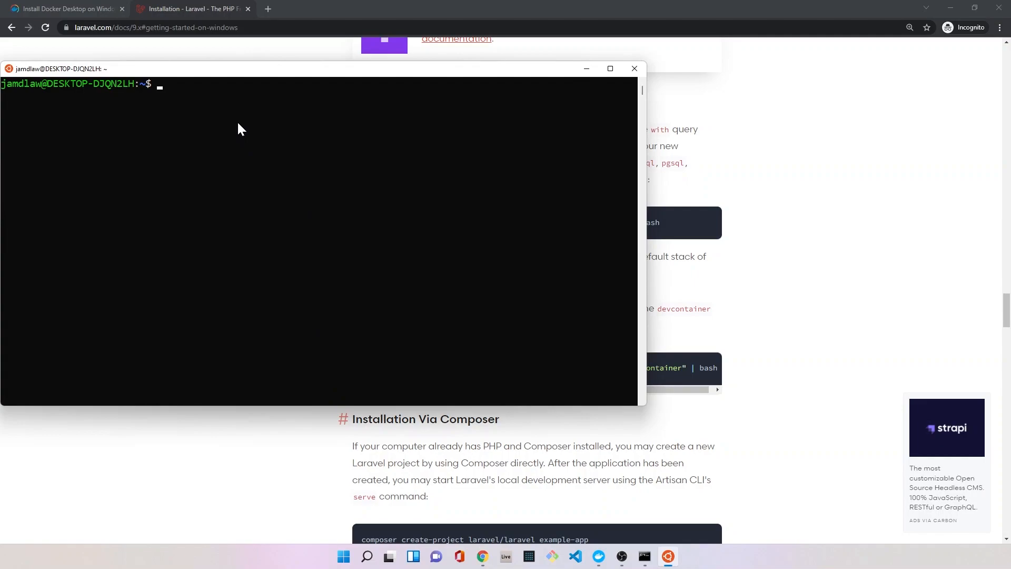
Run curl laravel.build/example-app?with=mysql,redis | bash; it reports example-app already exists
{"action": "type", "text": "curl -s \"https://laravel.build/example-app?with=mysql,redis\" | bash"}
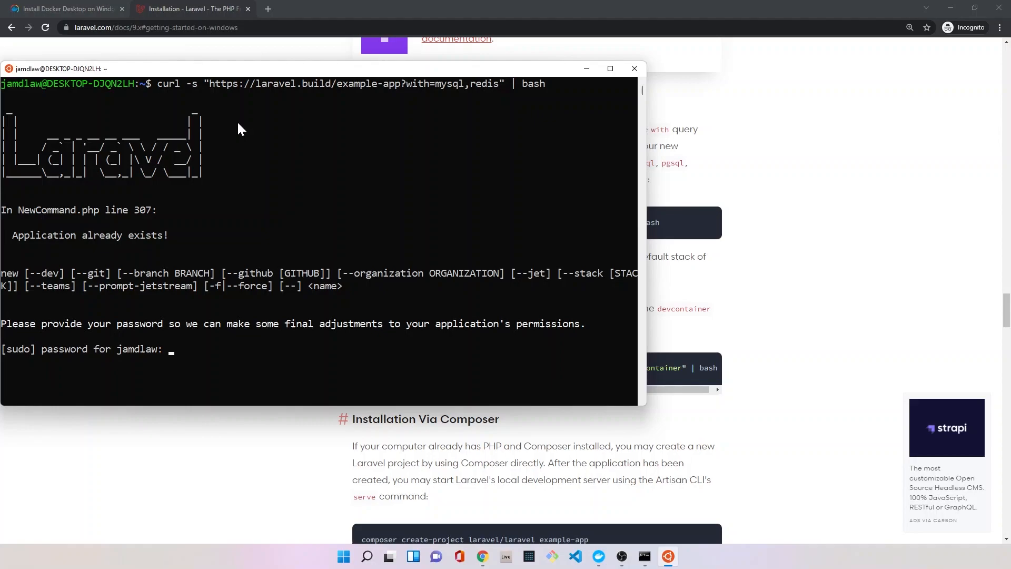
{"action": "mouse_move", "coordinate": [221, 240]}
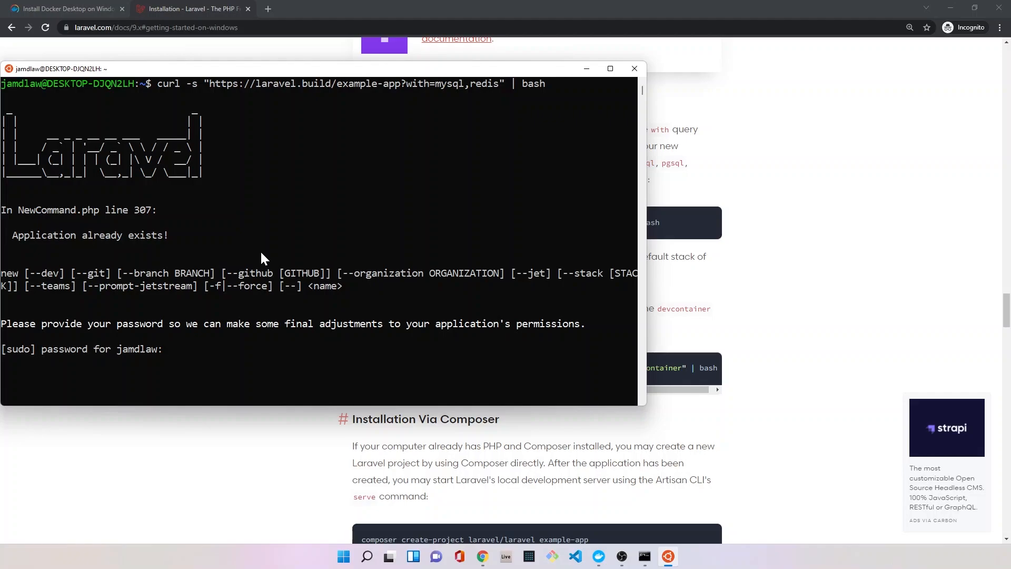
{"action": "mouse_move", "coordinate": [239, 260]}
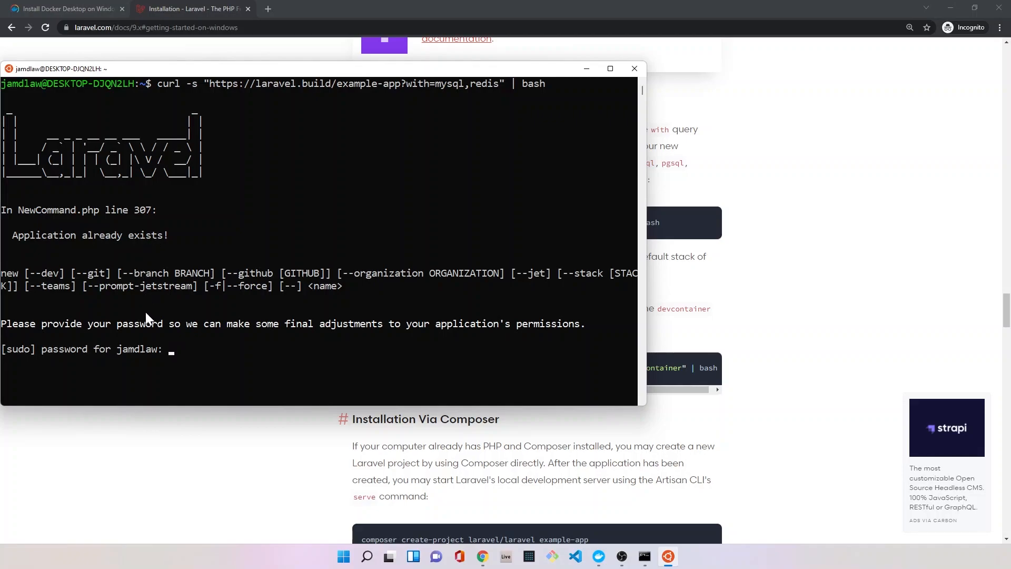
{"action": "mouse_move", "coordinate": [258, 360]}
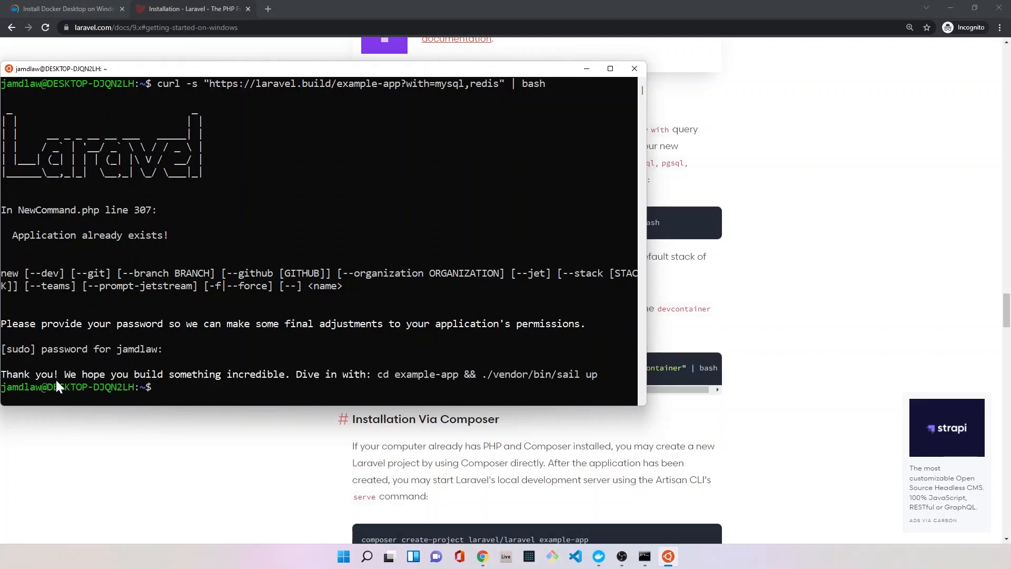
{"action": "mouse_move", "coordinate": [346, 377]}
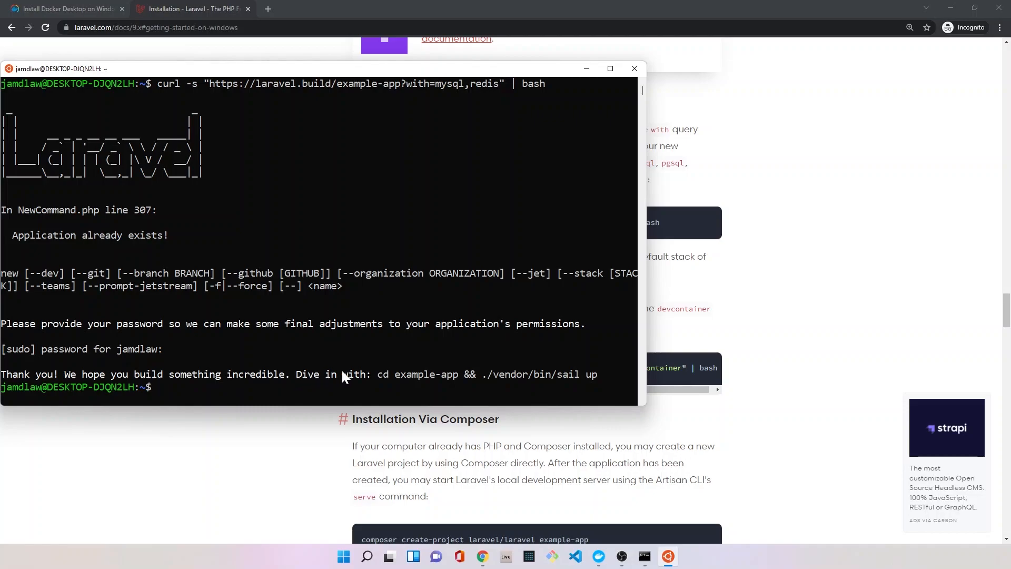
{"action": "mouse_move", "coordinate": [431, 380]}
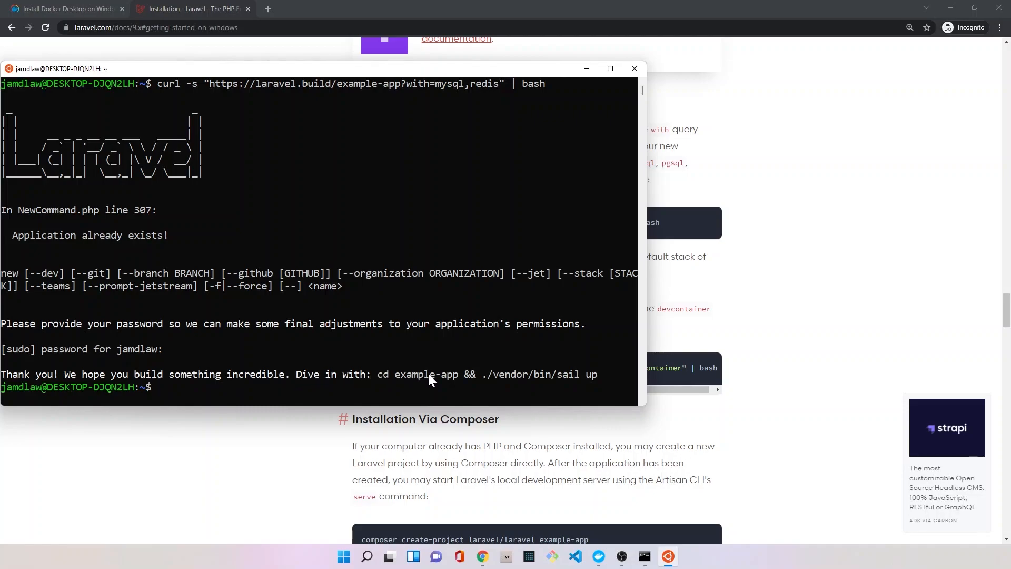
{"action": "double_click", "coordinate": [426, 374]}
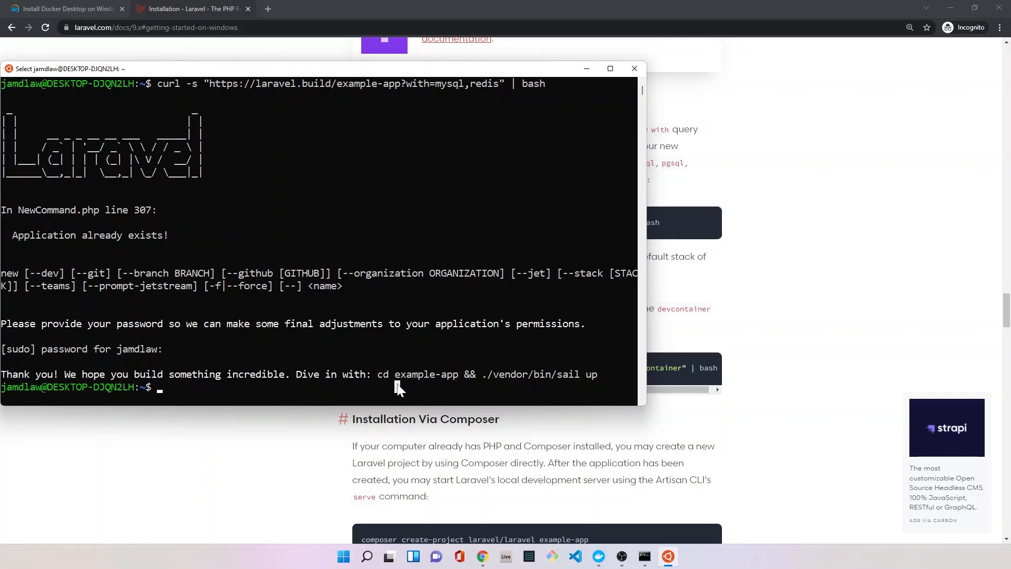
{"action": "type", "text": "curl -s \"https://laravel.build/example-app?with=mysql,redis\" | bash"}
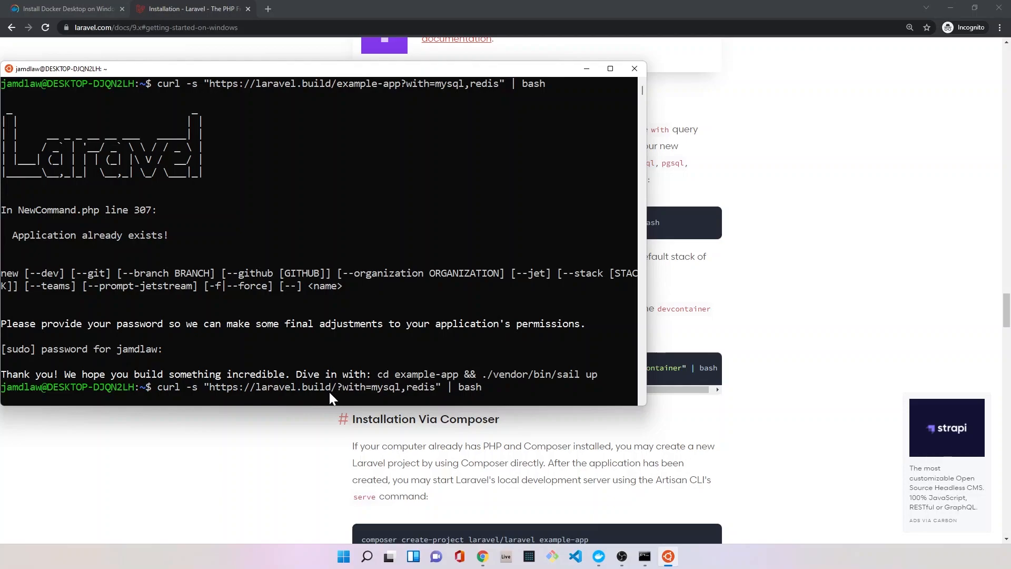
Rerun the laravel.build curl with test-app?with=mysql,redis to create the test-app project
{"action": "type", "text": "test"}
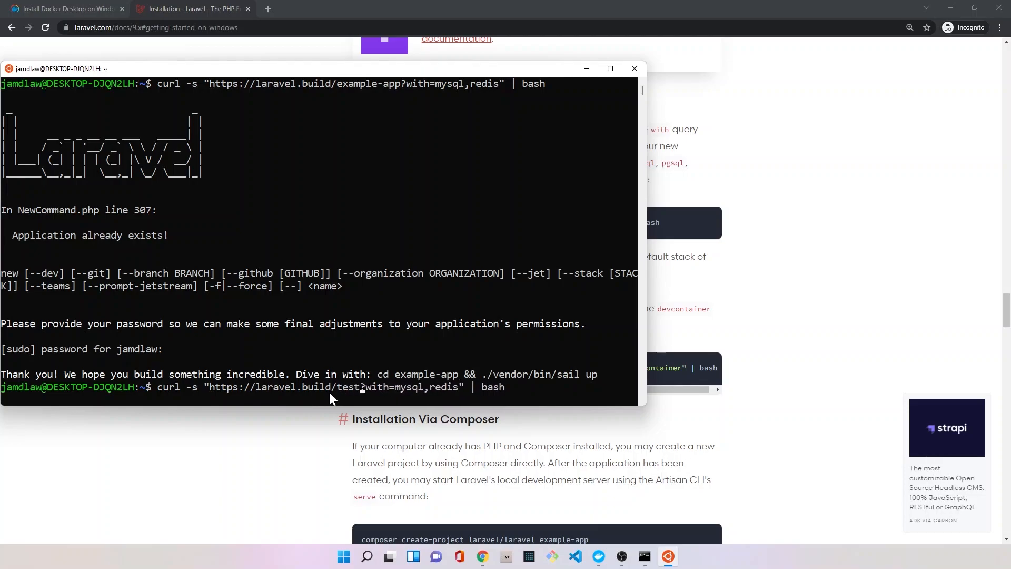
{"action": "type", "text": "-app"}
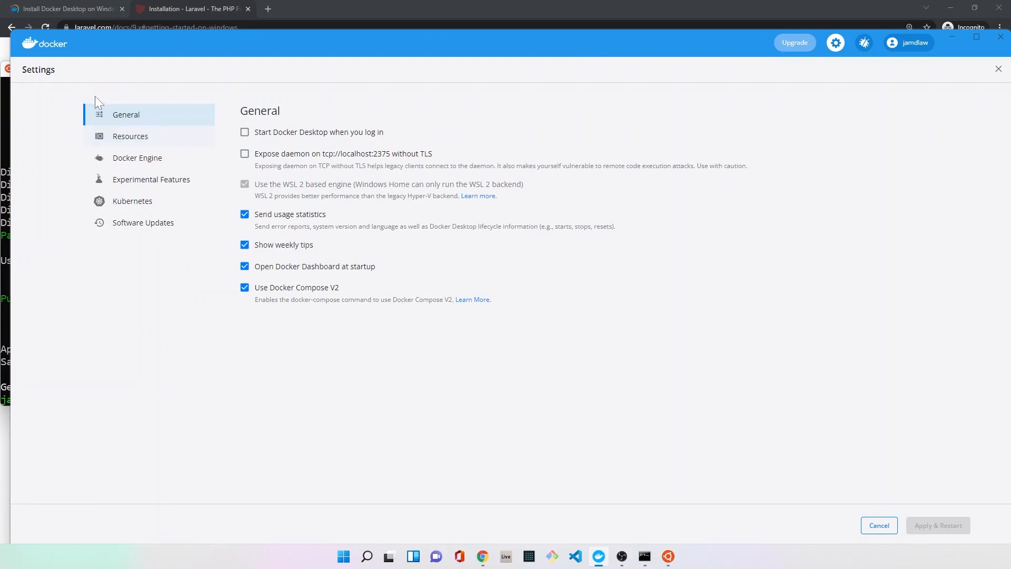
{"action": "mouse_move", "coordinate": [967, 85]}
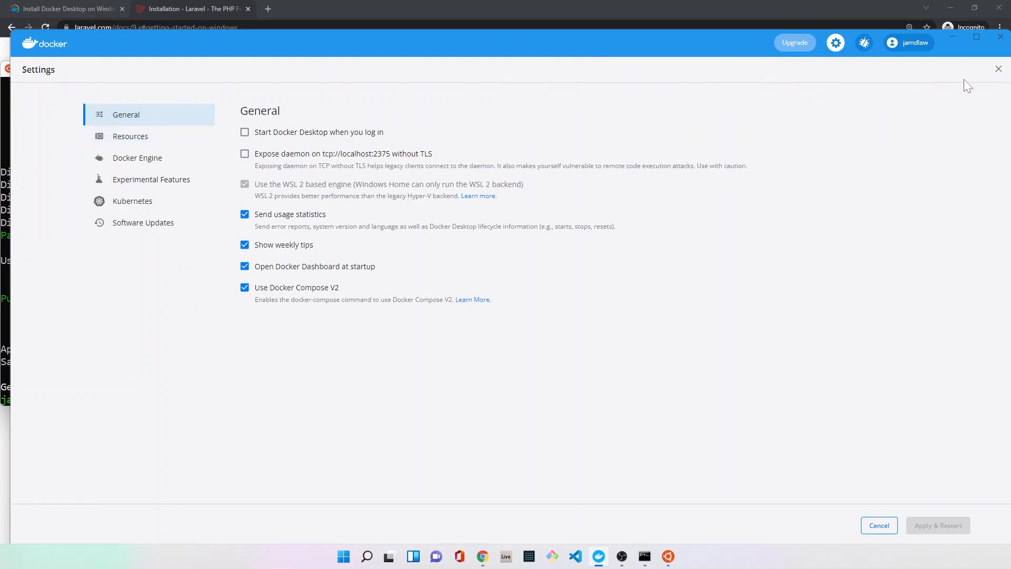
Close Docker Desktop settings to show the Containers / Apps list
{"action": "left_click", "coordinate": [999, 69]}
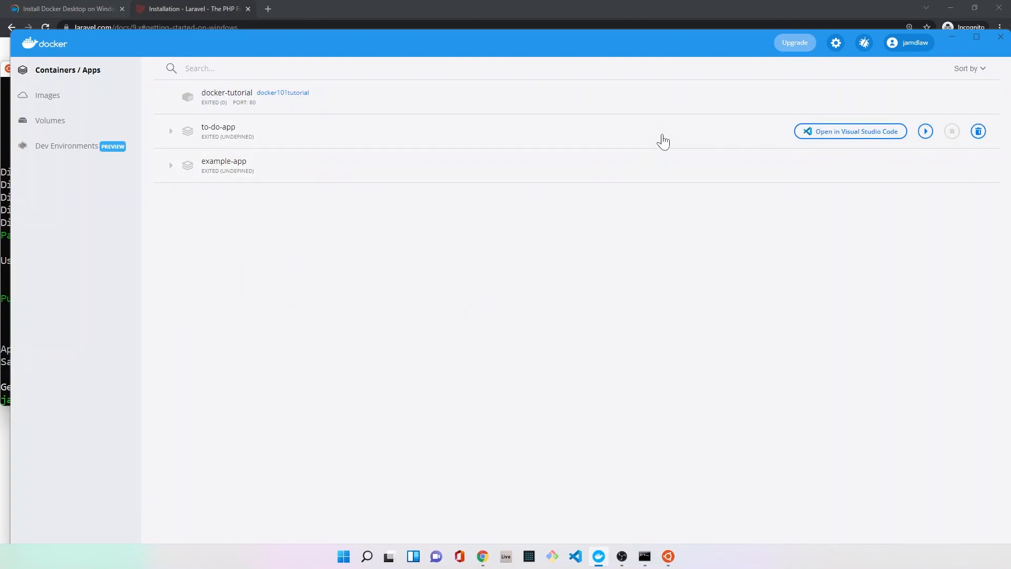
{"action": "mouse_move", "coordinate": [573, 21]}
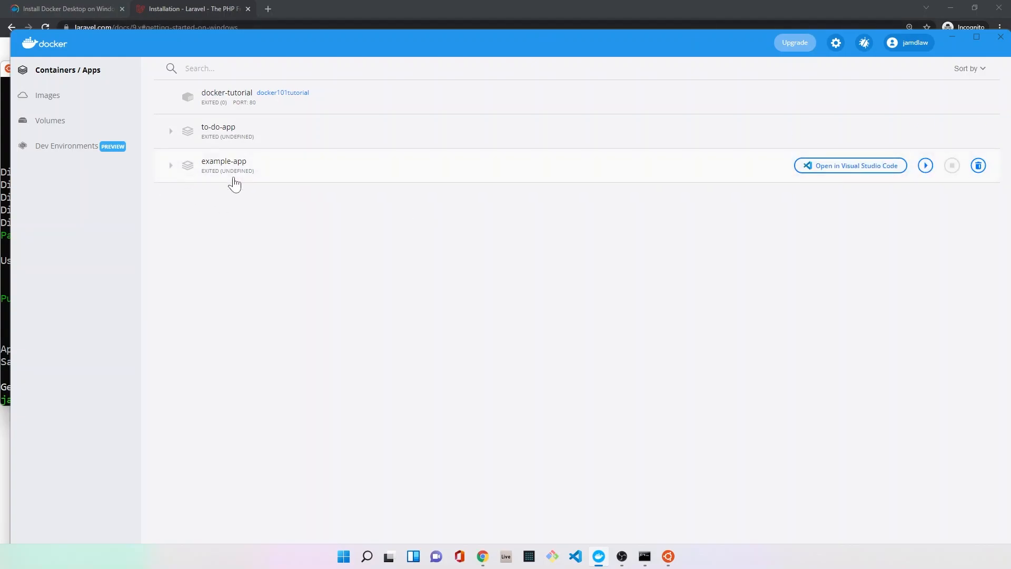
{"action": "mouse_move", "coordinate": [316, 14]}
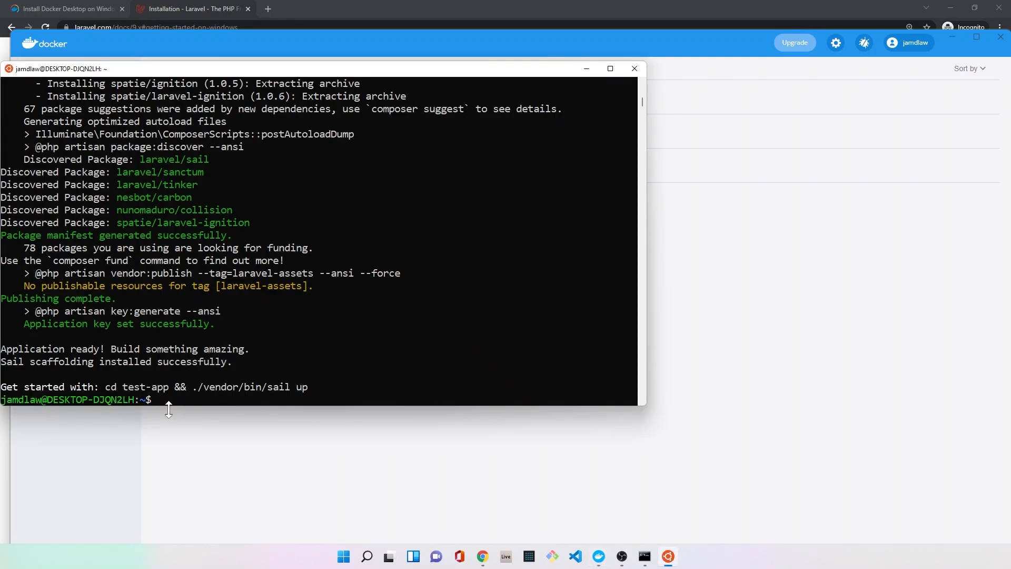
In the terminal, change directory into test-app/
{"action": "left_click", "coordinate": [183, 399]}
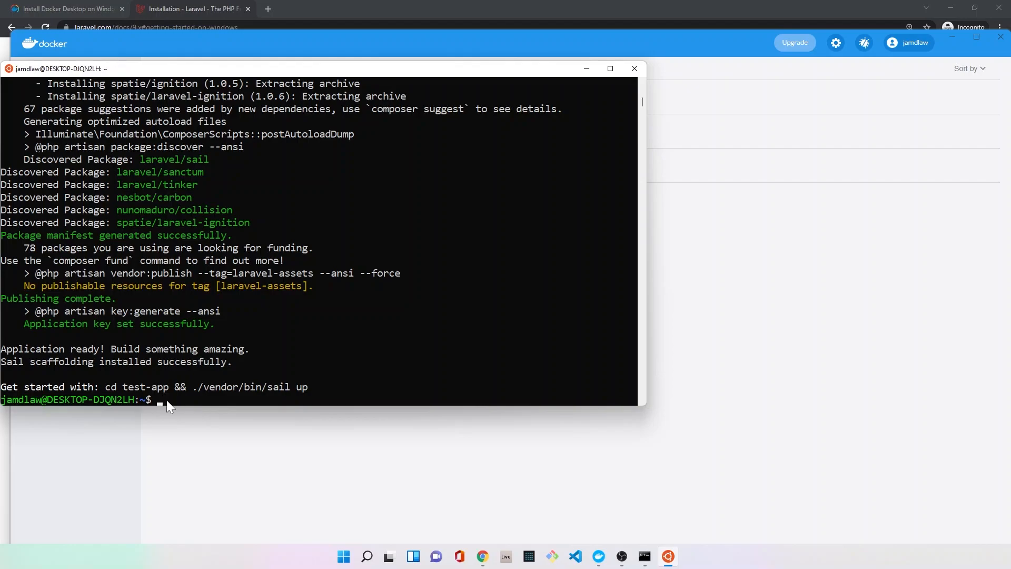
{"action": "type", "text": "cd test-app/"}
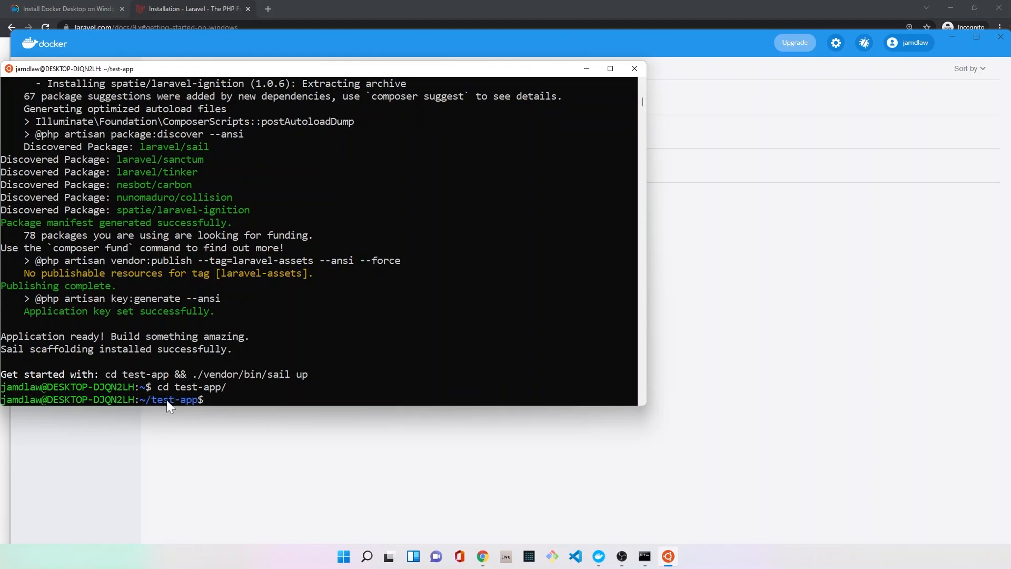
{"action": "type", "text": "."}
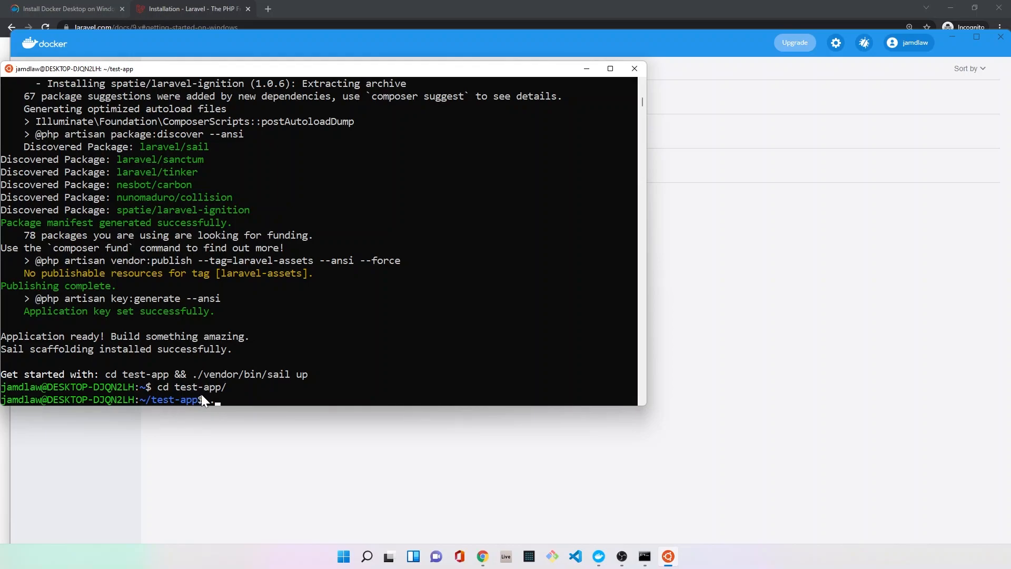
Run ./vendor/bin/sail up to start the Laravel, MySQL and Redis containers
{"action": "type", "text": "./vend"}
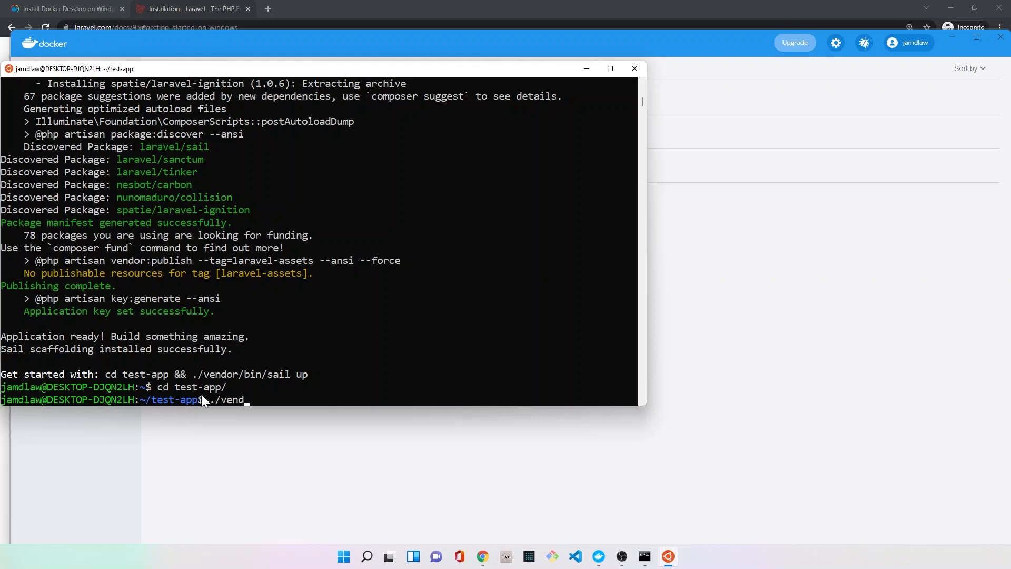
{"action": "type", "text": "or"}
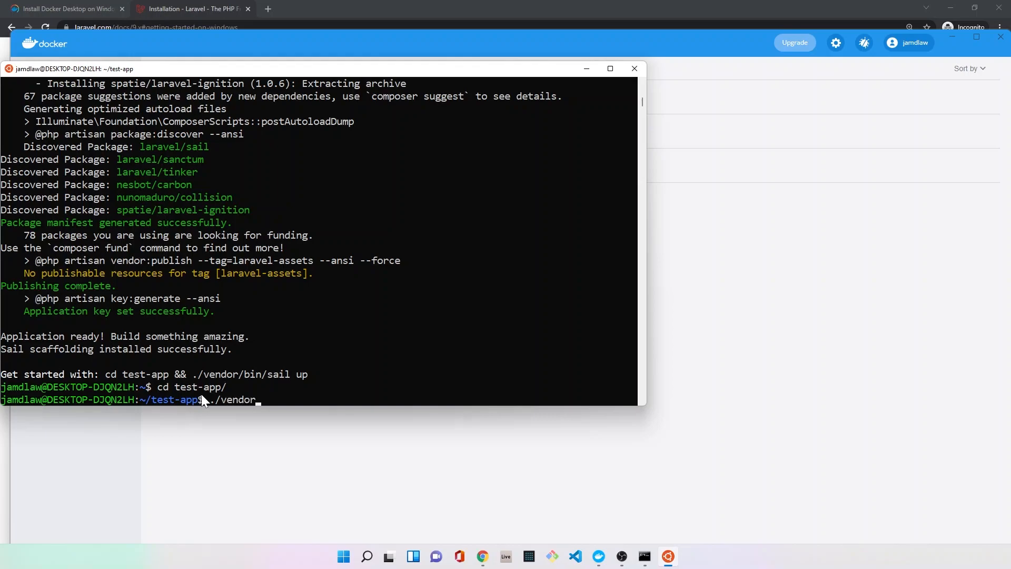
{"action": "type", "text": "/bin"}
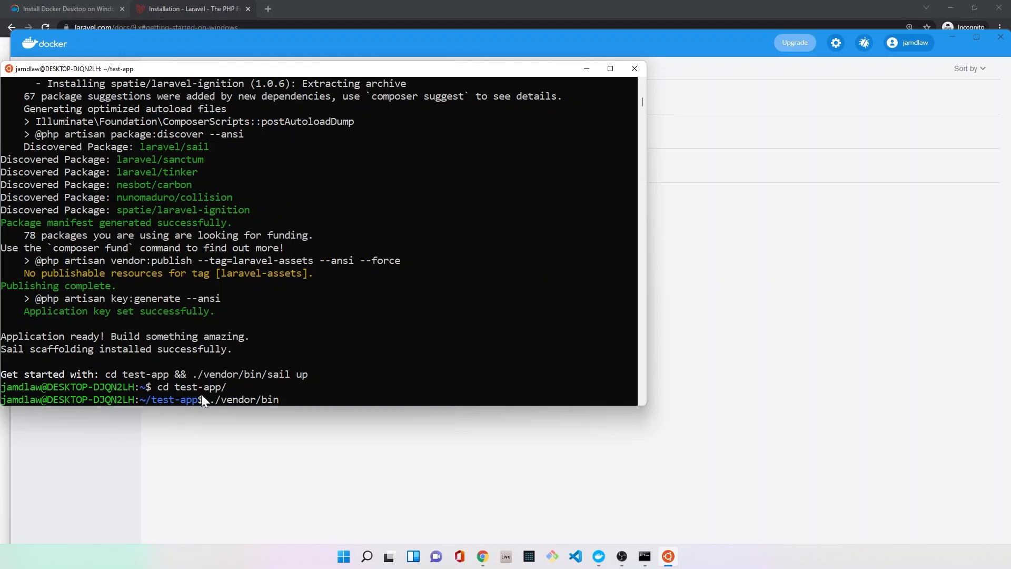
{"action": "type", "text": "sa"}
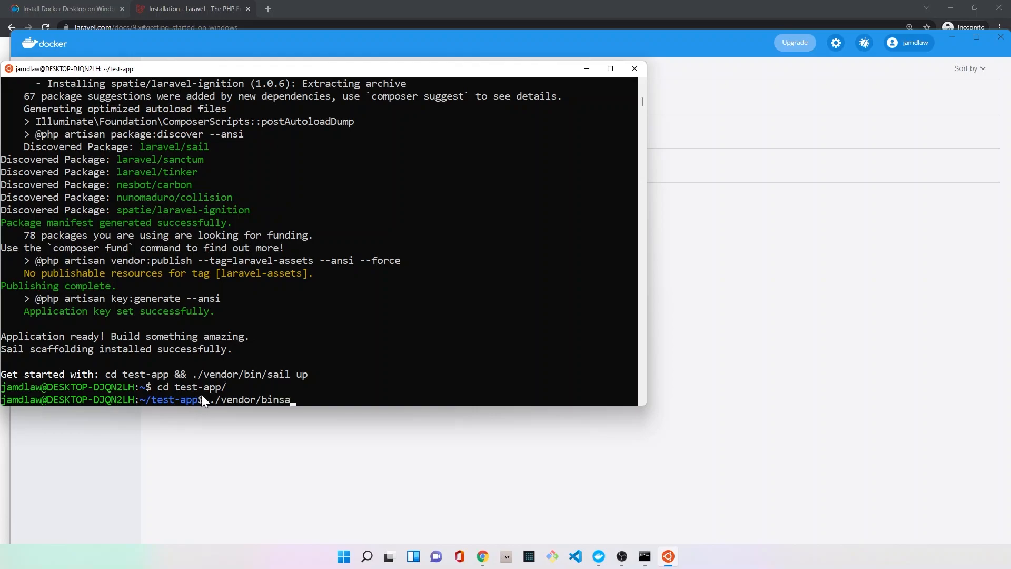
{"action": "key", "text": "BackSpace"}
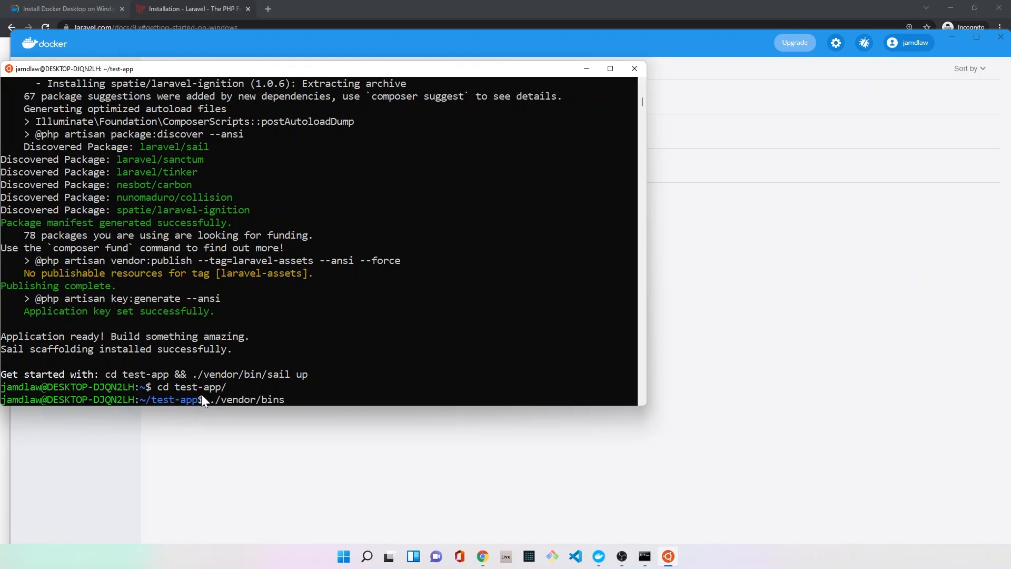
{"action": "type", "text": "/sail"}
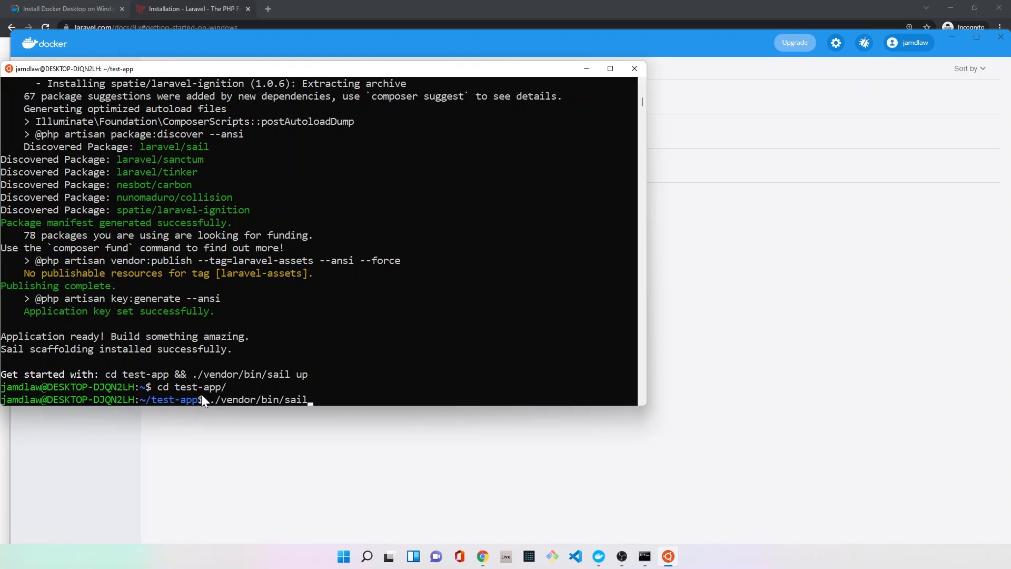
{"action": "type", "text": "up"}
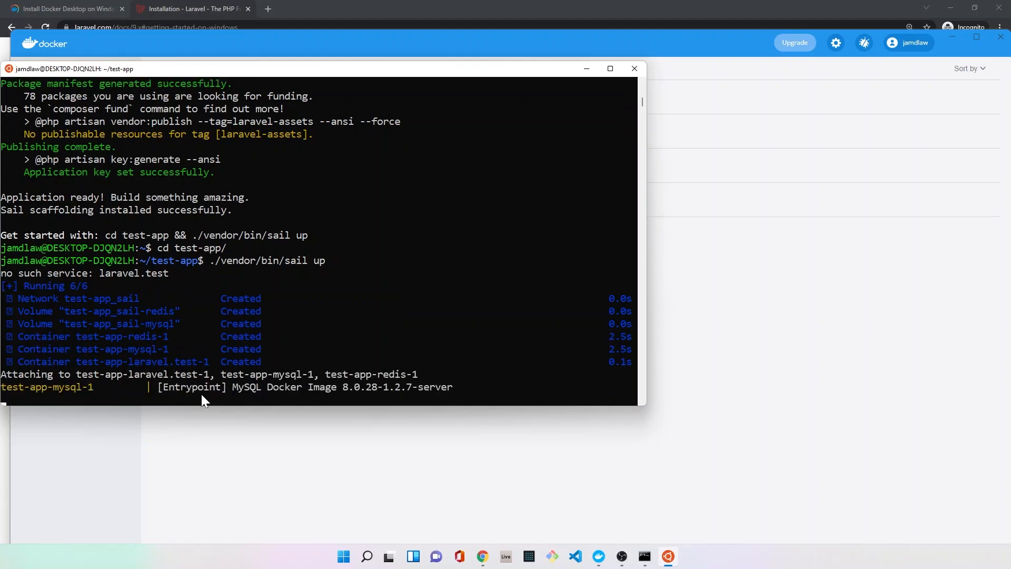
{"action": "scroll", "scroll_direction": "down", "scroll_amount": 3}
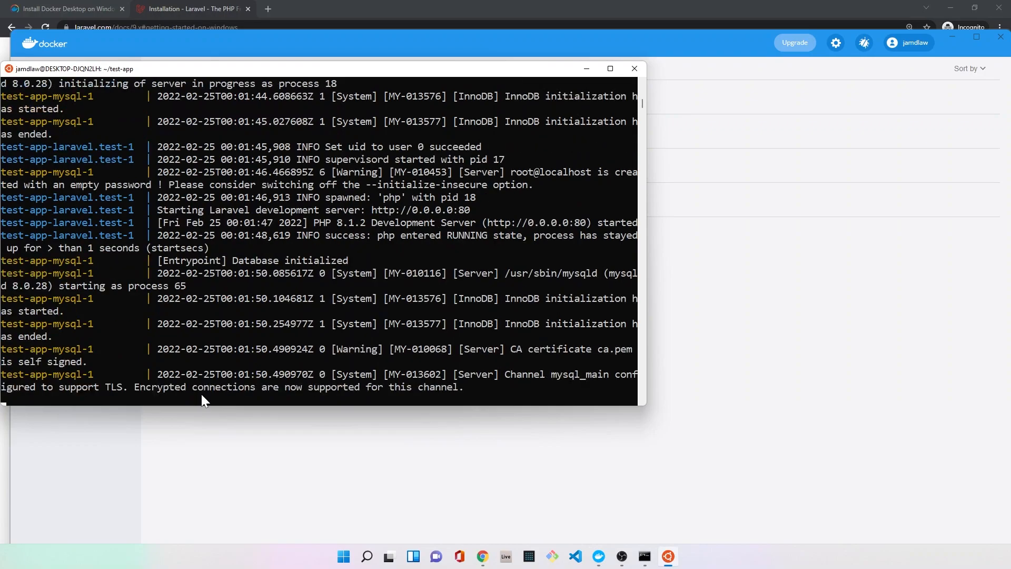
{"action": "scroll", "scroll_direction": "down", "scroll_amount": 3}
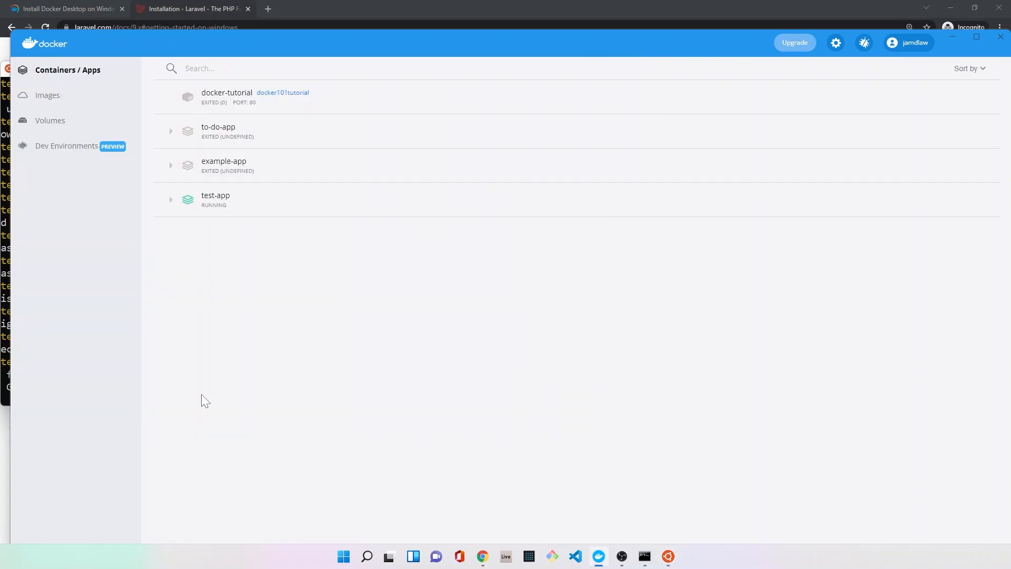
Expand test-app to show its redis, laravel.test and mysql containers running
{"action": "left_click", "coordinate": [170, 201]}
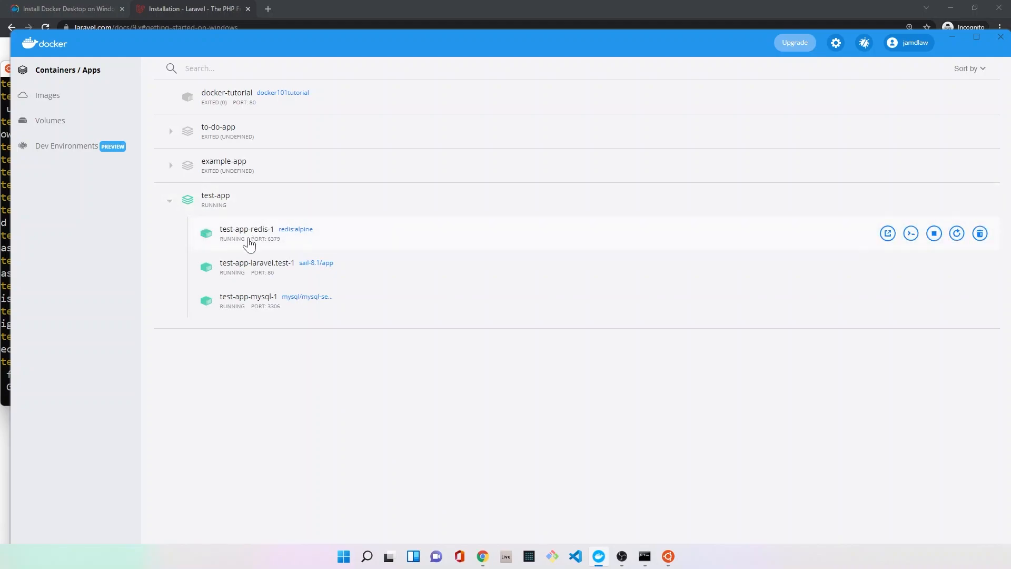
{"action": "mouse_move", "coordinate": [243, 236]}
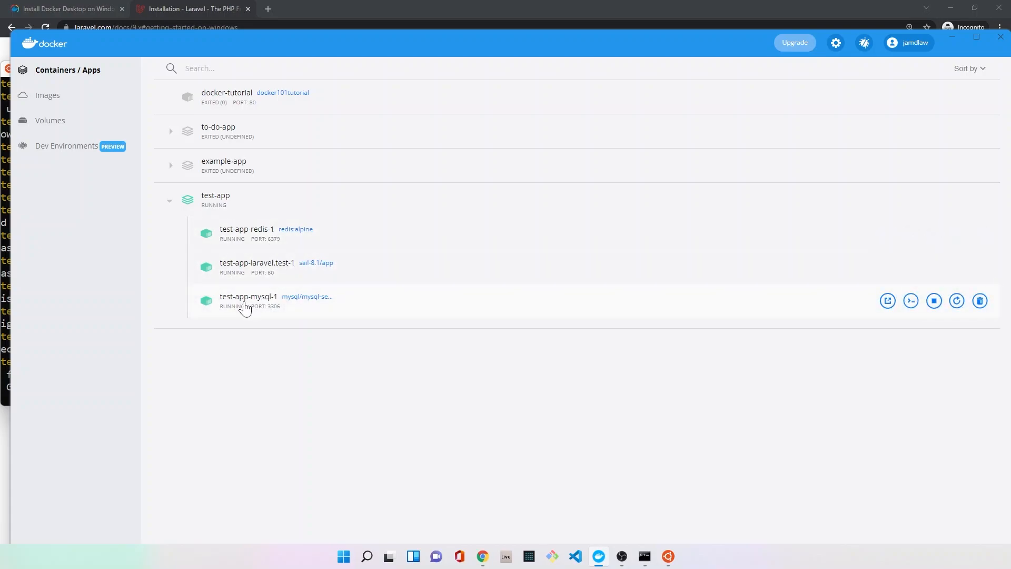
{"action": "left_click", "coordinate": [910, 300]}
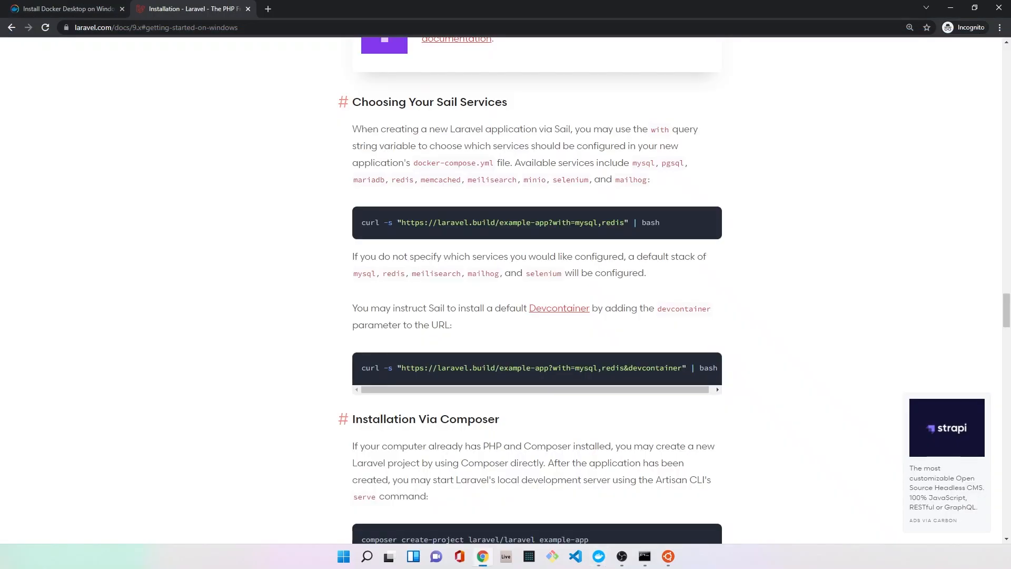
Open localhost in a new tab showing the Laravel welcome page, then view the server logs
{"action": "left_click", "coordinate": [268, 9]}
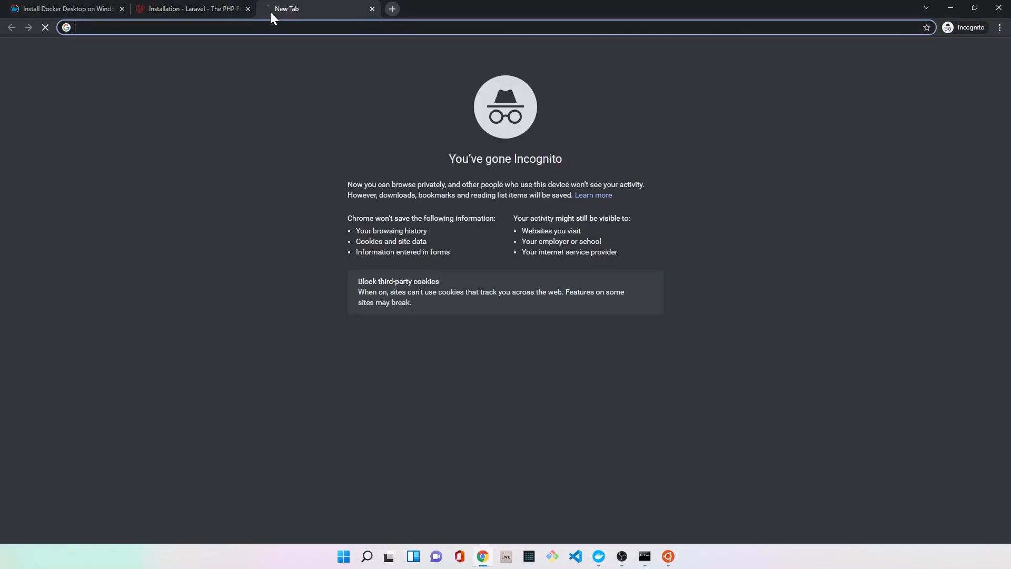
{"action": "type", "text": "localhost"}
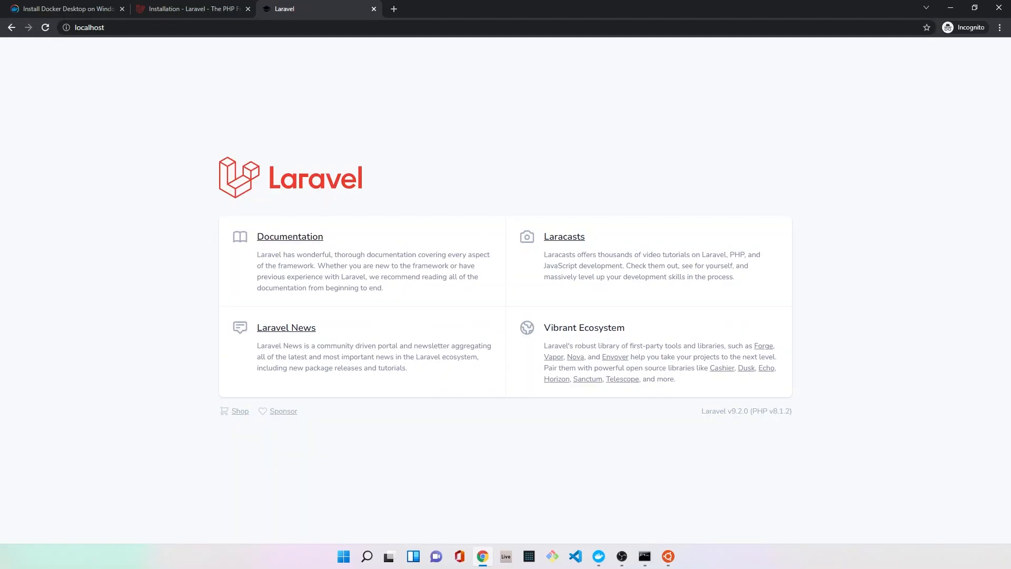
{"action": "mouse_move", "coordinate": [284, 246]}
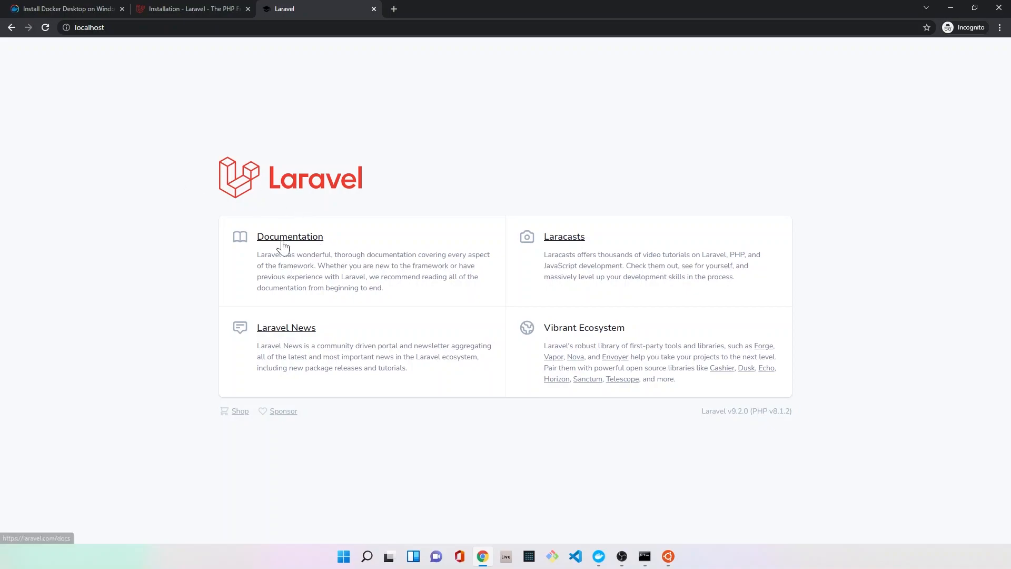
{"action": "mouse_move", "coordinate": [357, 251]}
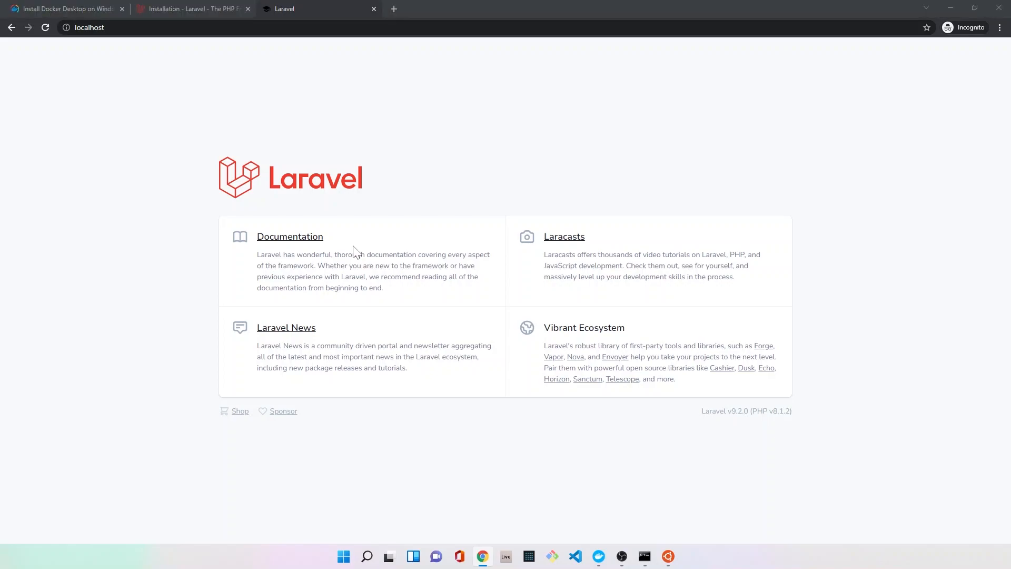
{"action": "left_click", "coordinate": [643, 557]}
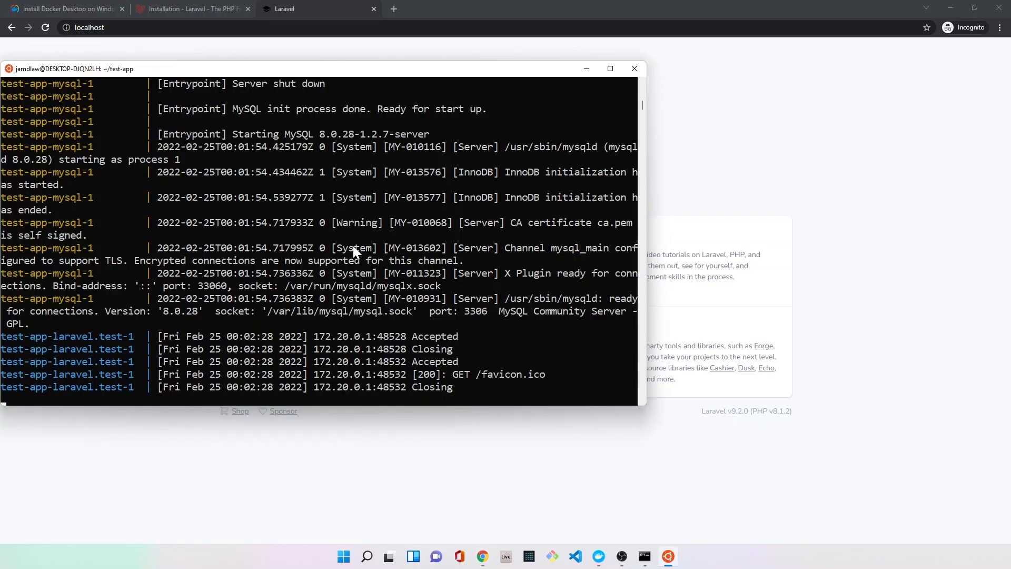